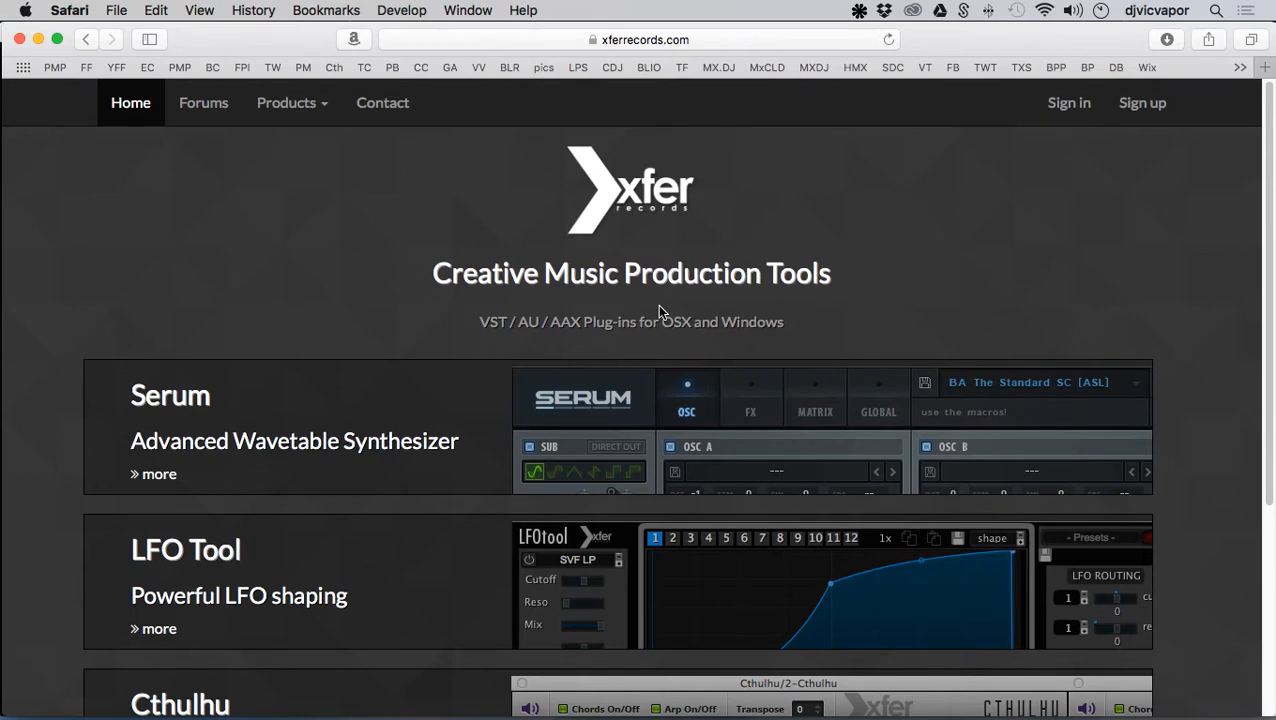
mouse_move(516, 348)
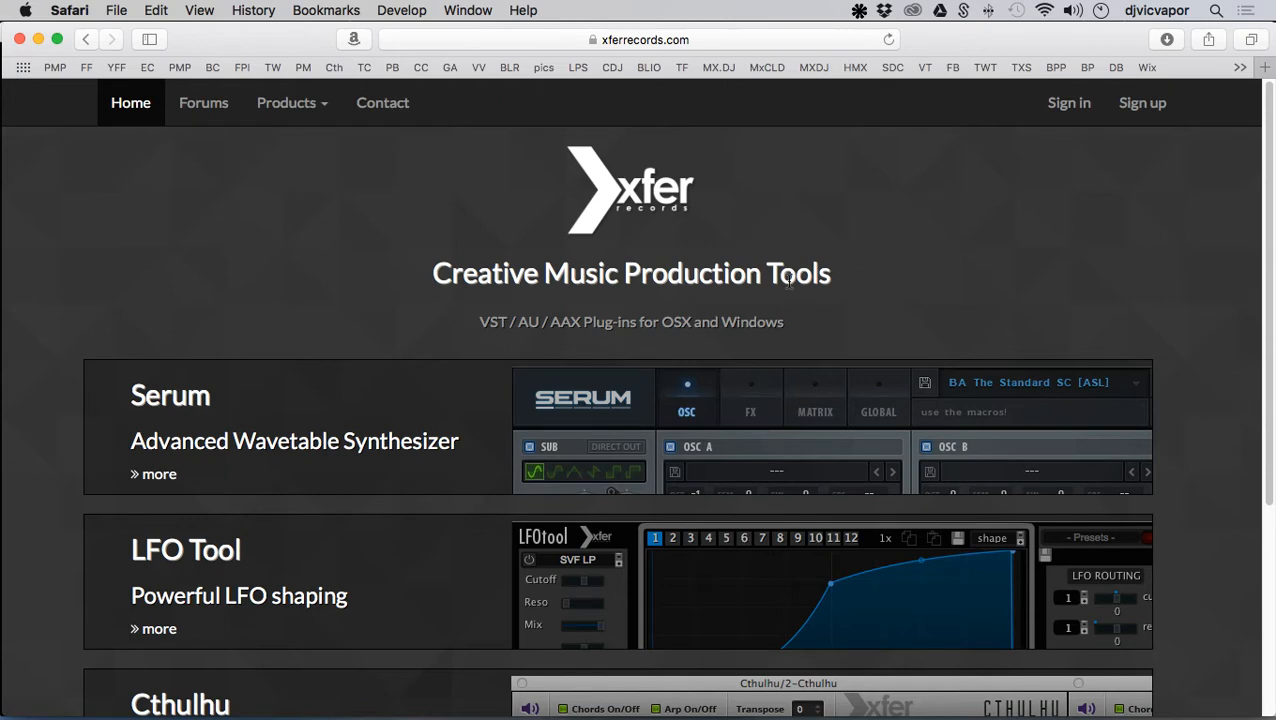
mouse_move(544, 270)
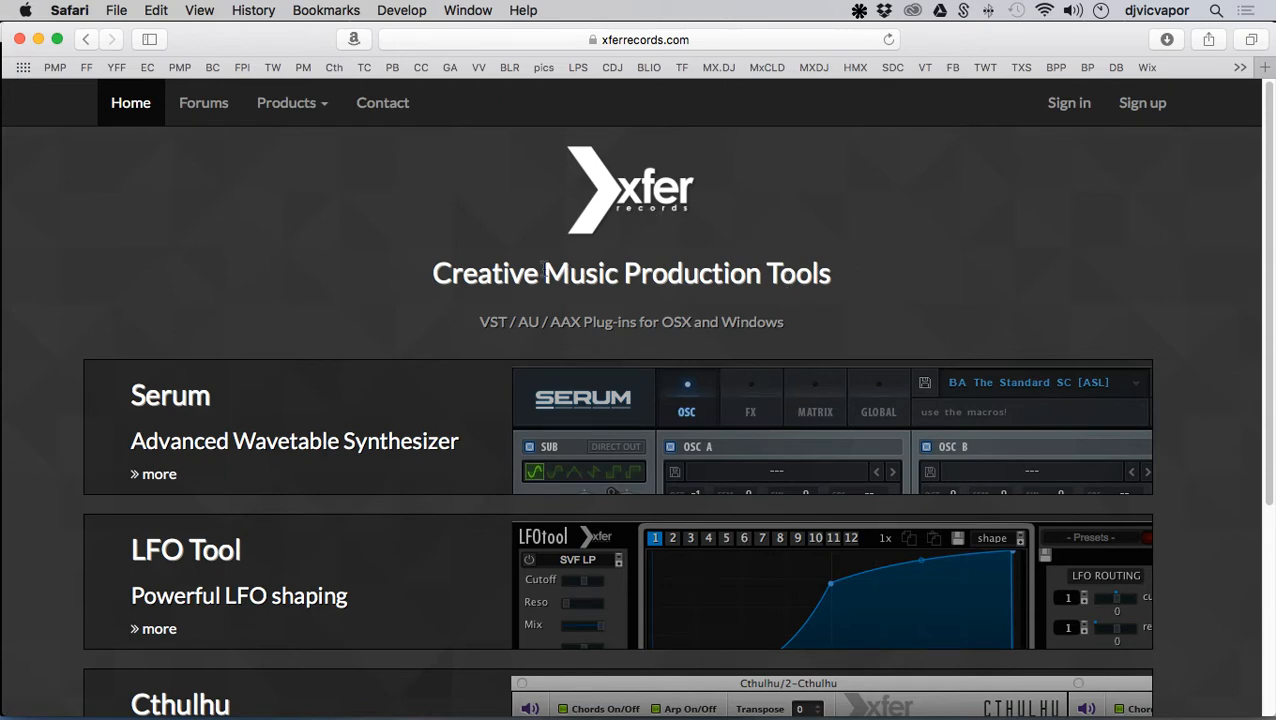
- Scroll through the Xfer Records home page to find the Cthulhu product link
scroll(down, 3)
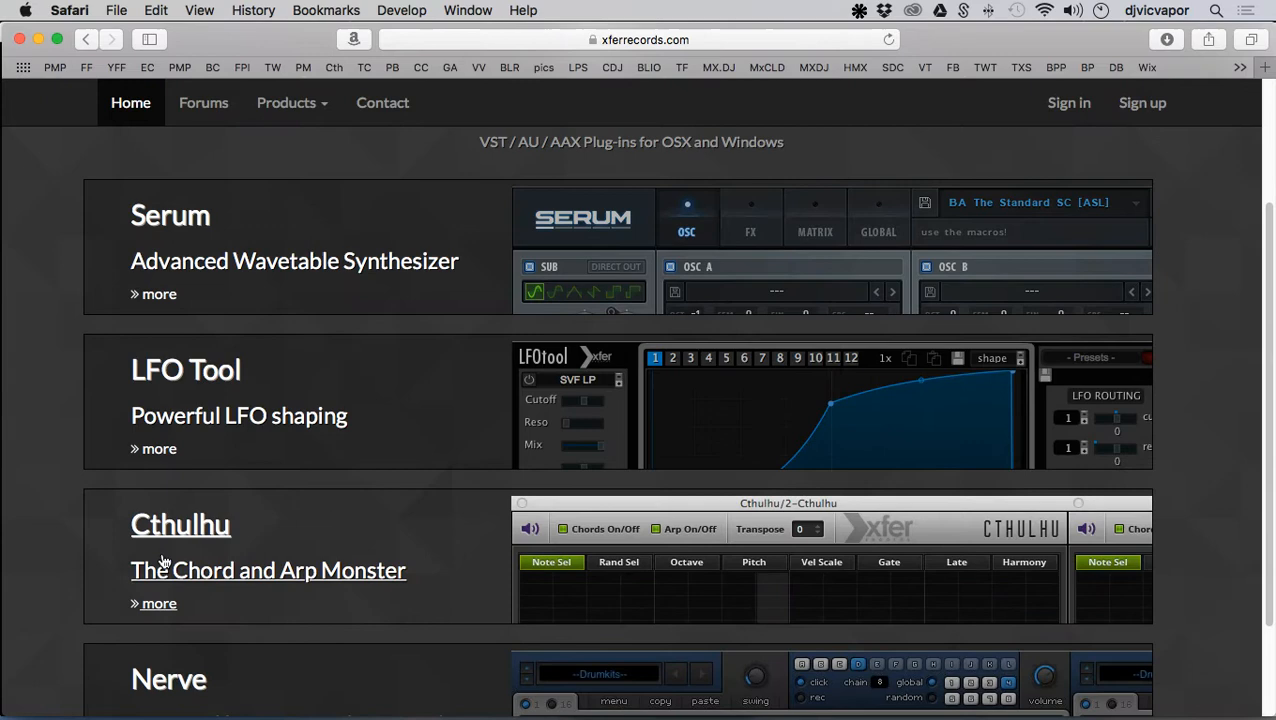
mouse_move(304, 536)
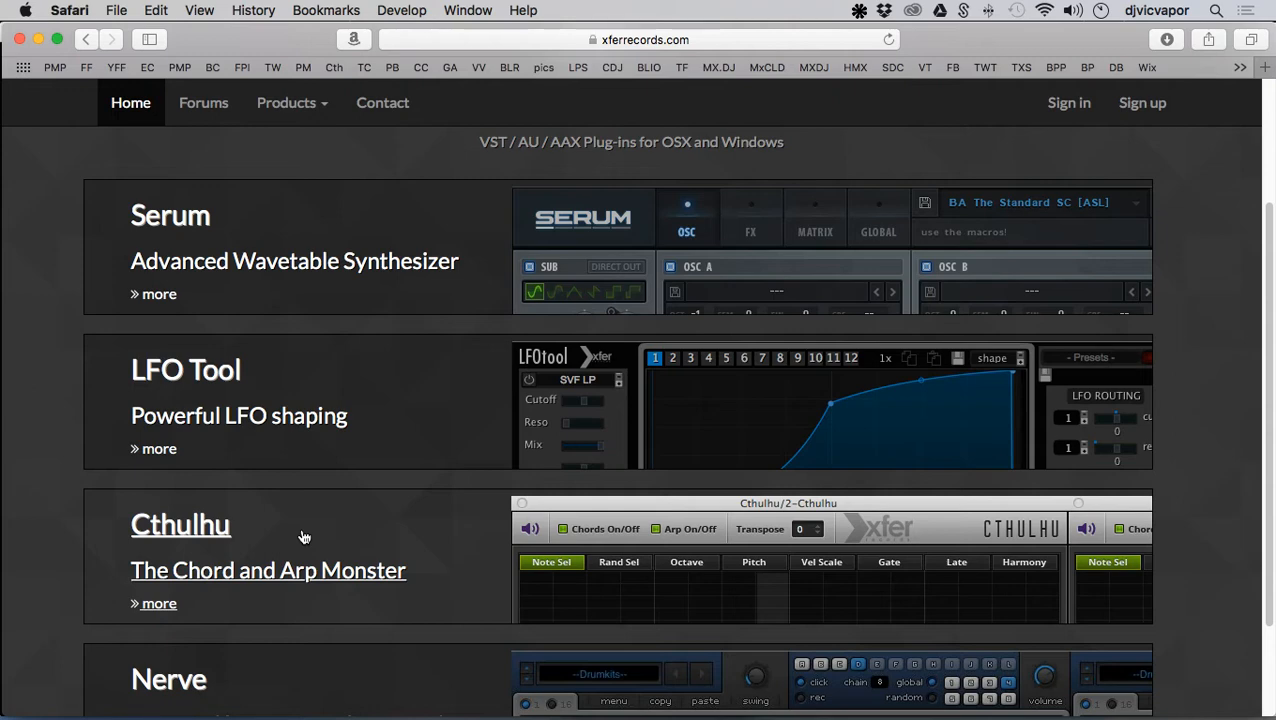
mouse_move(56, 520)
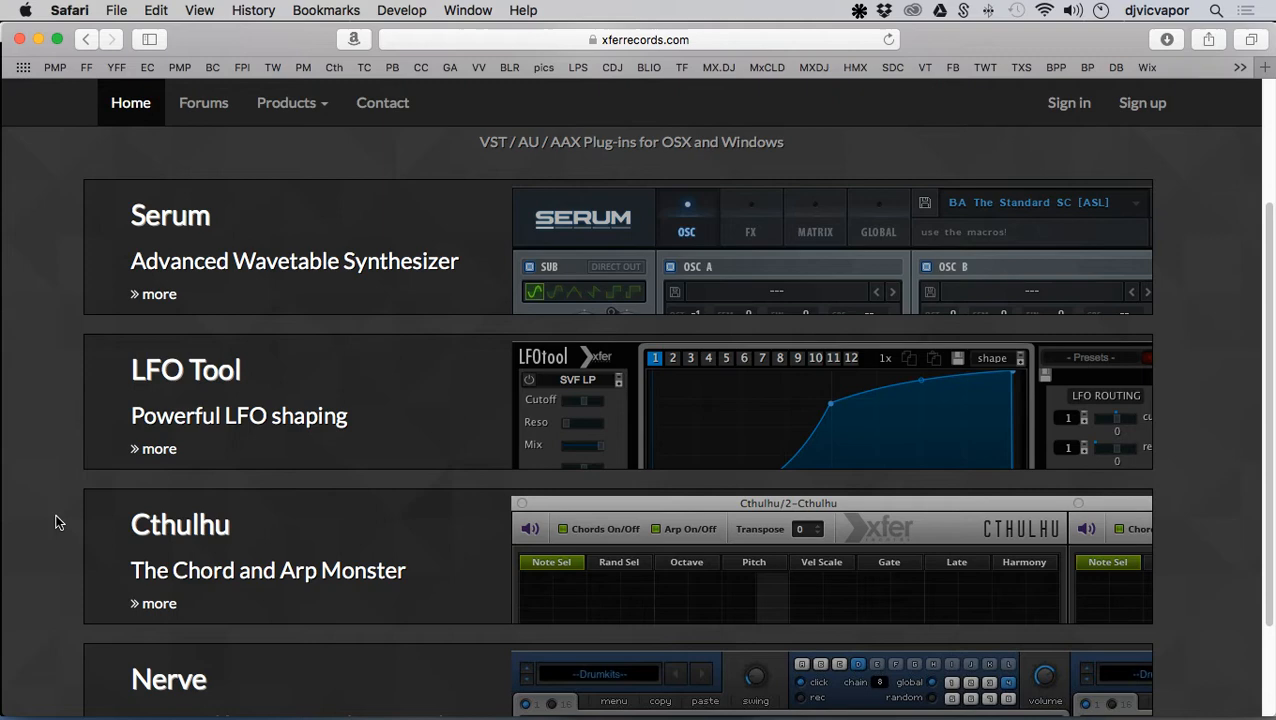
scroll(up, 3)
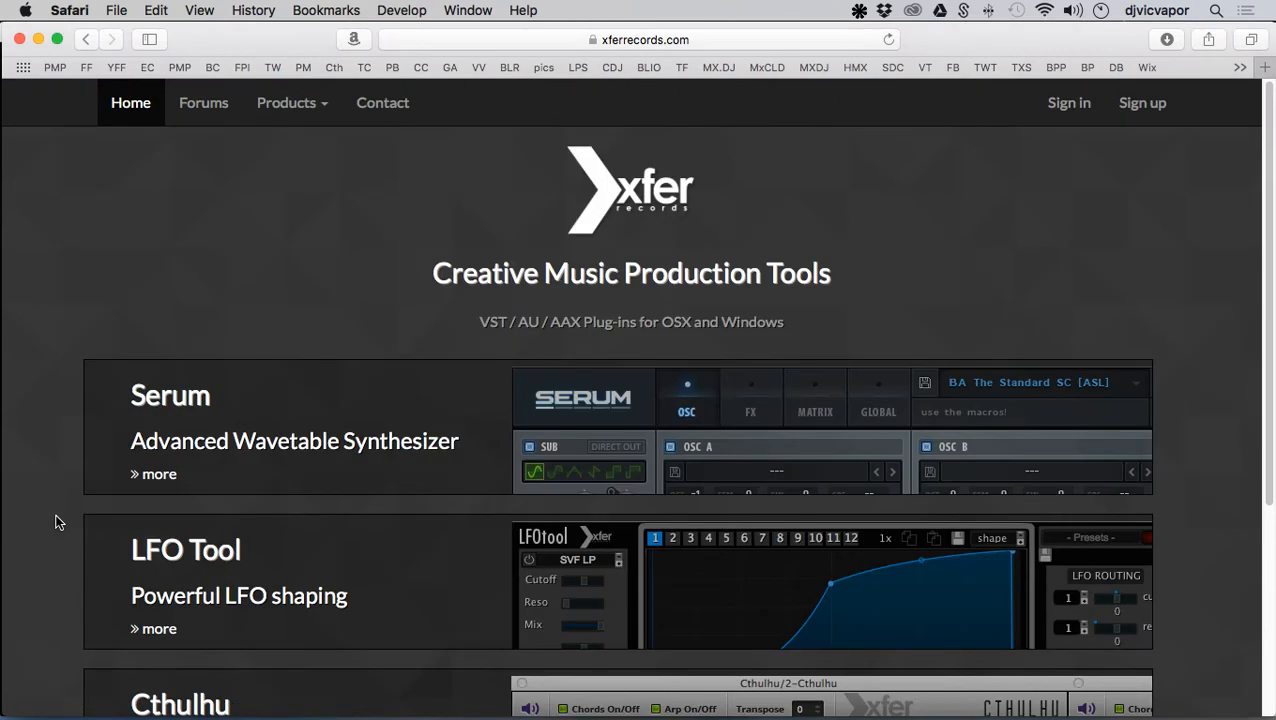
mouse_move(130, 444)
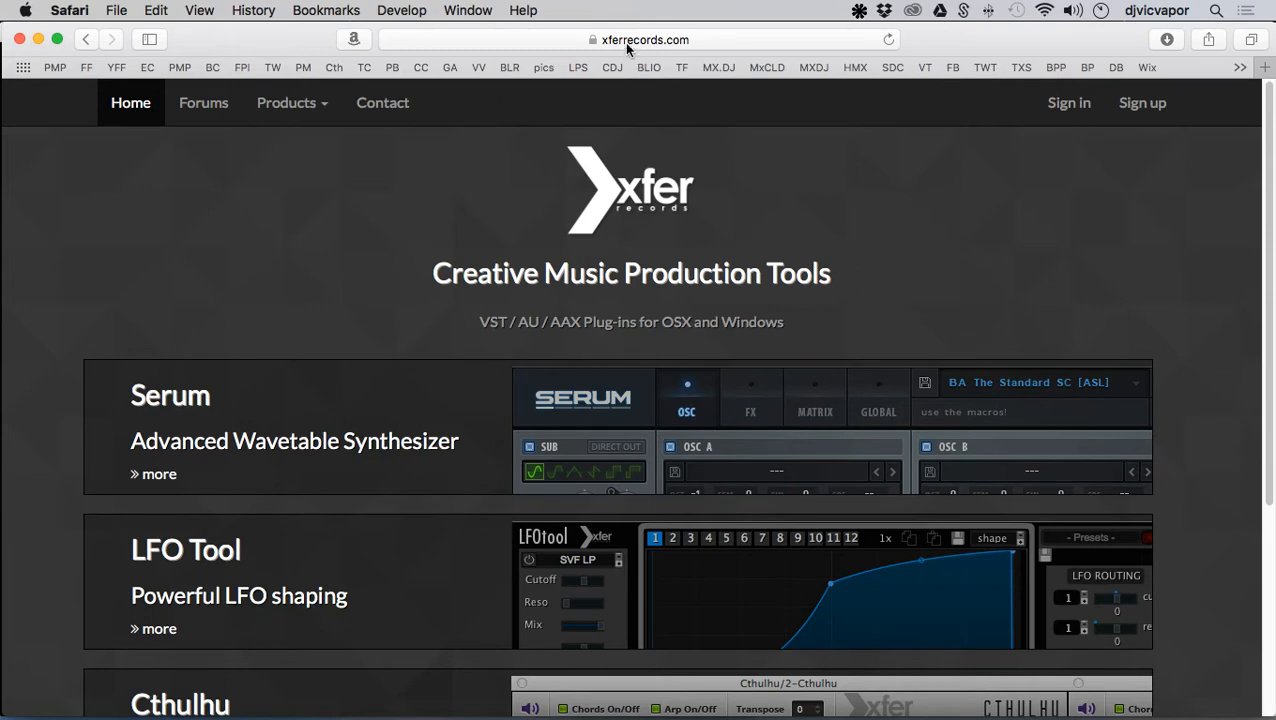
scroll(down, 3)
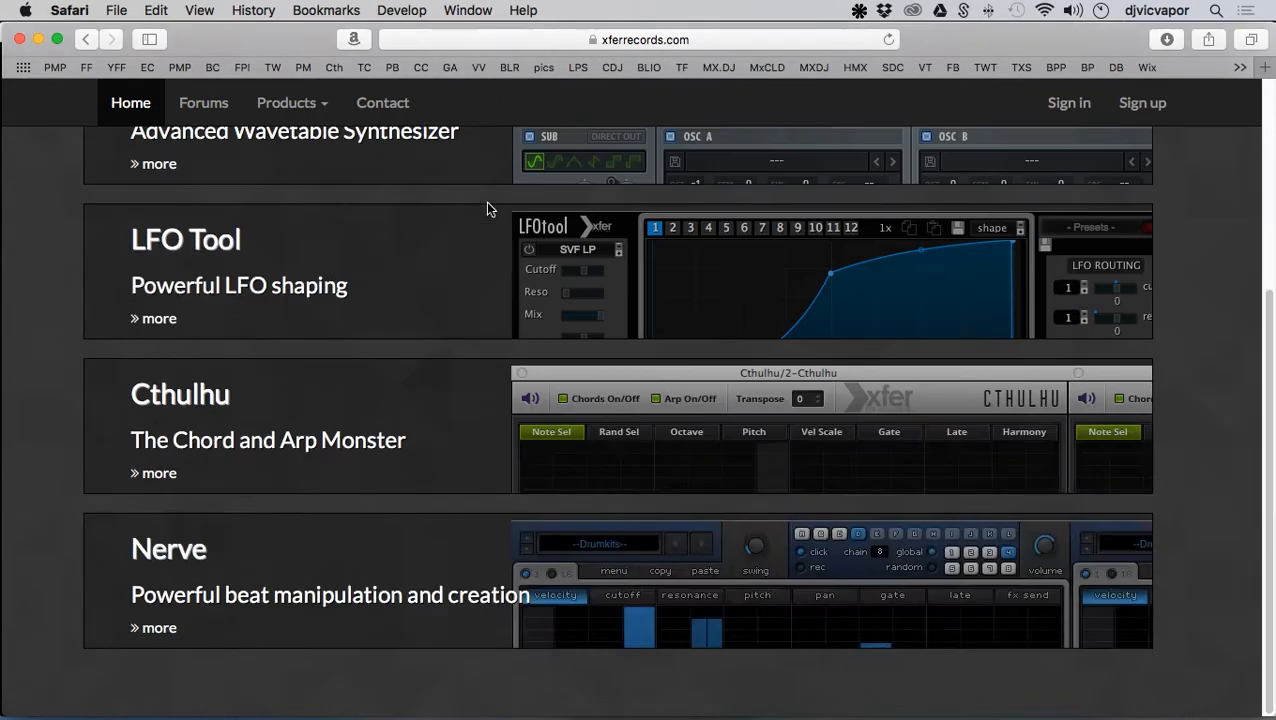
scroll(up, 3)
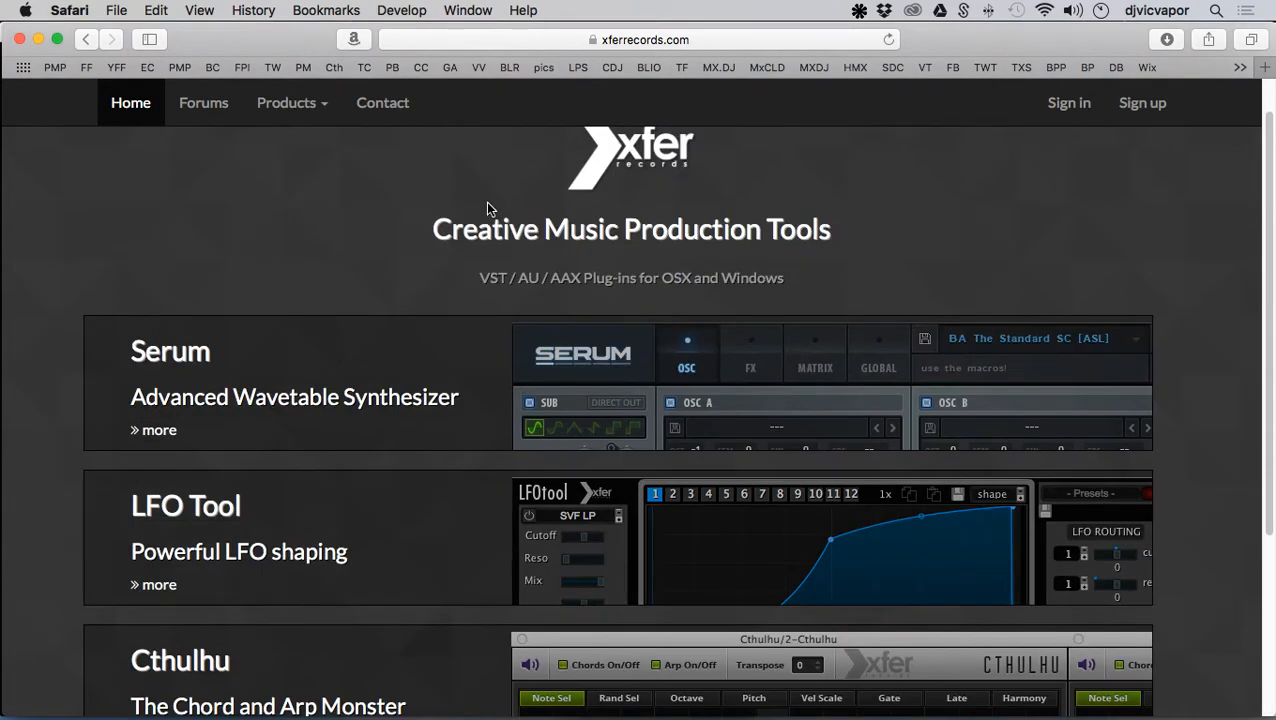
scroll(down, 3)
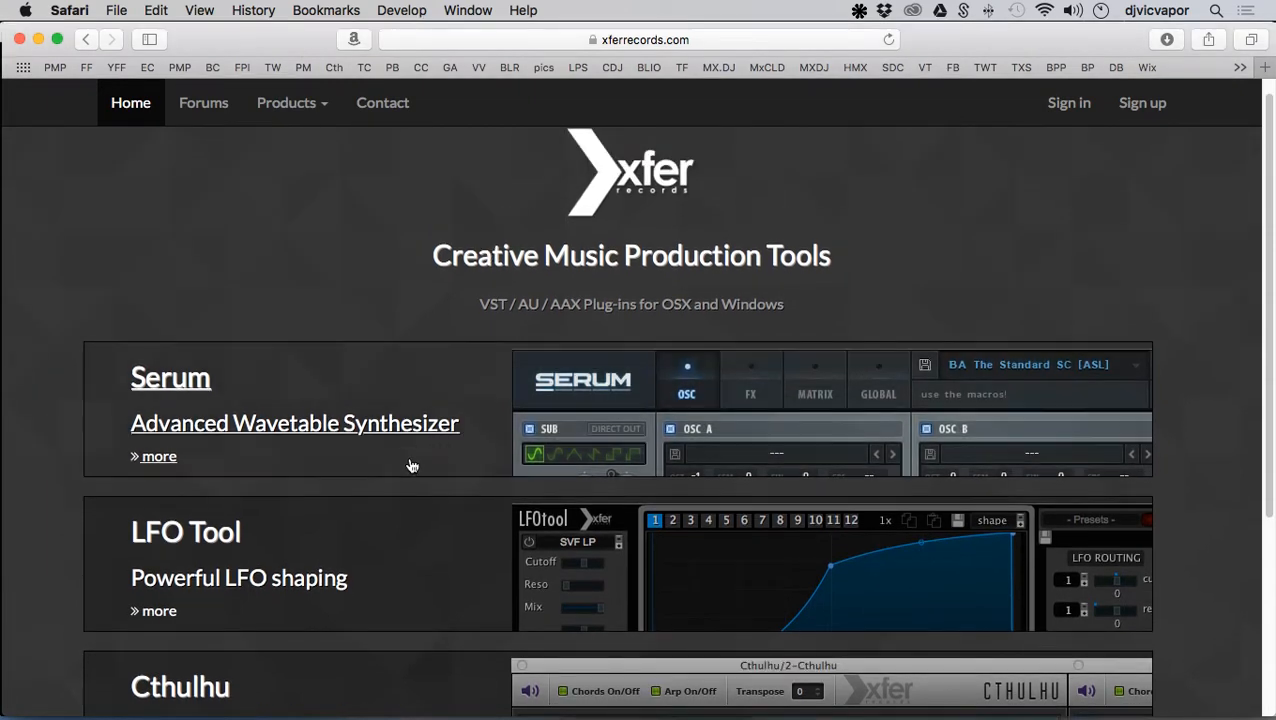
scroll(down, 3)
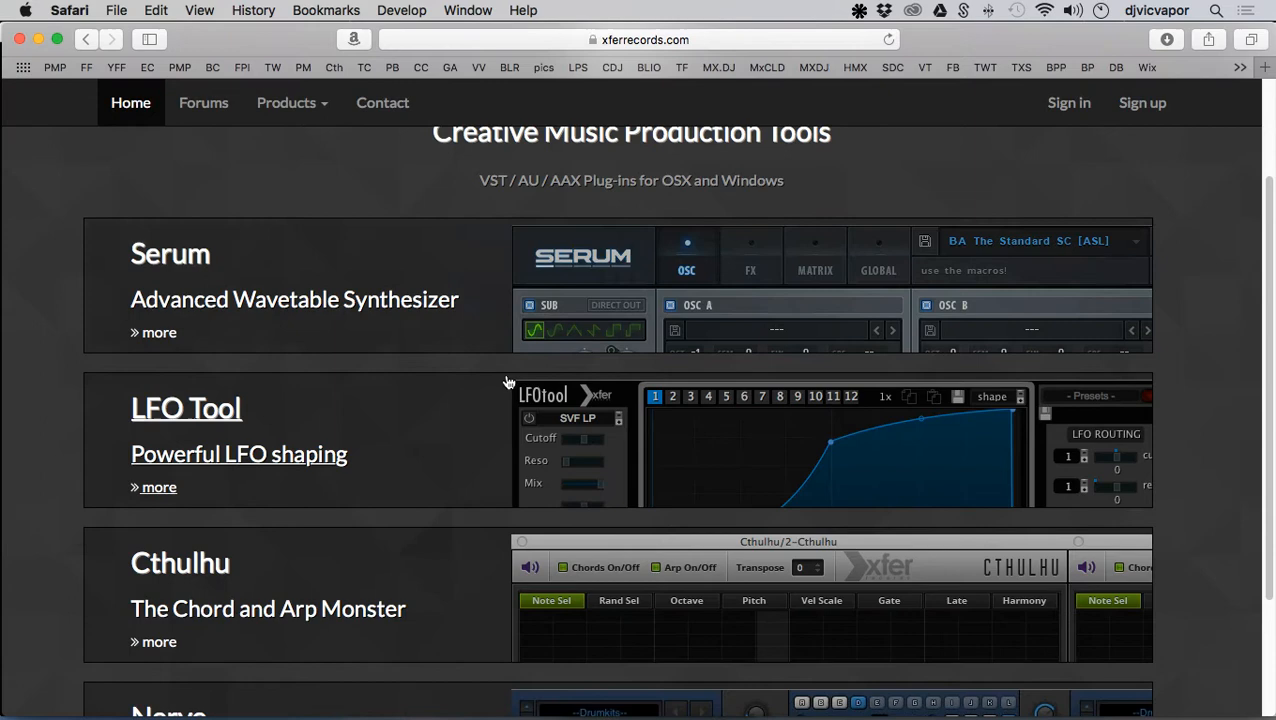
scroll(down, 3)
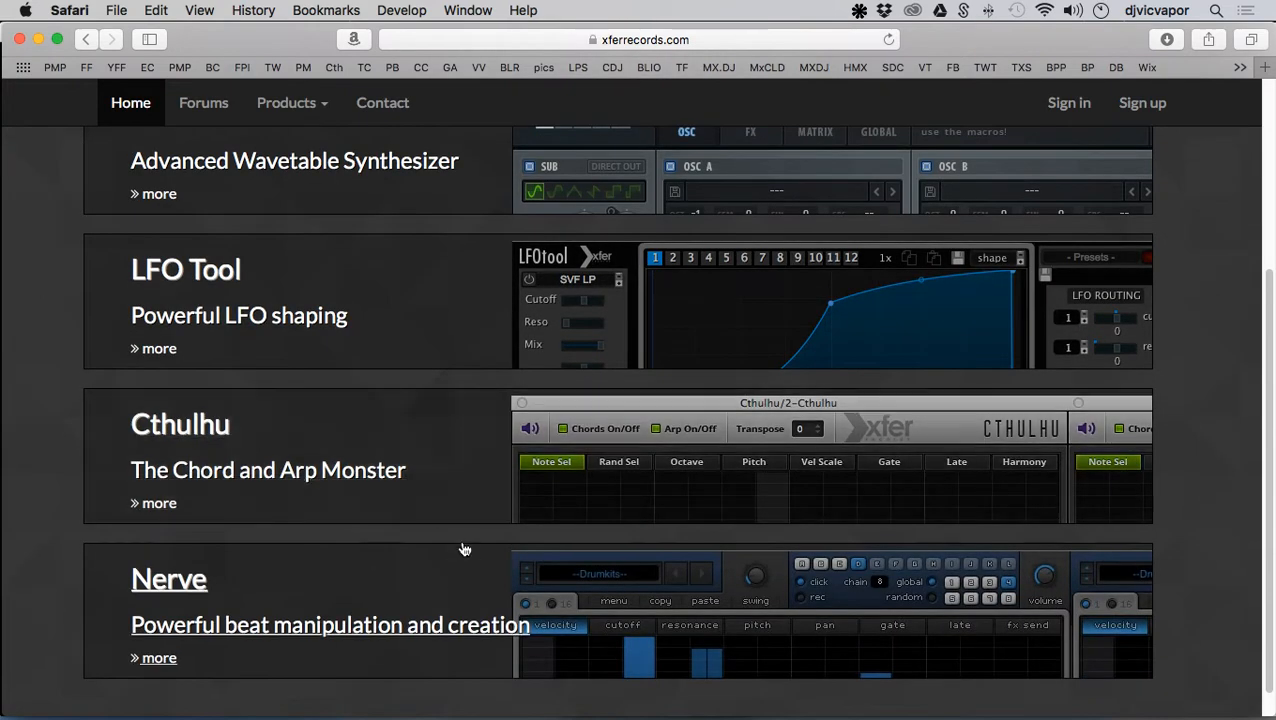
mouse_move(260, 460)
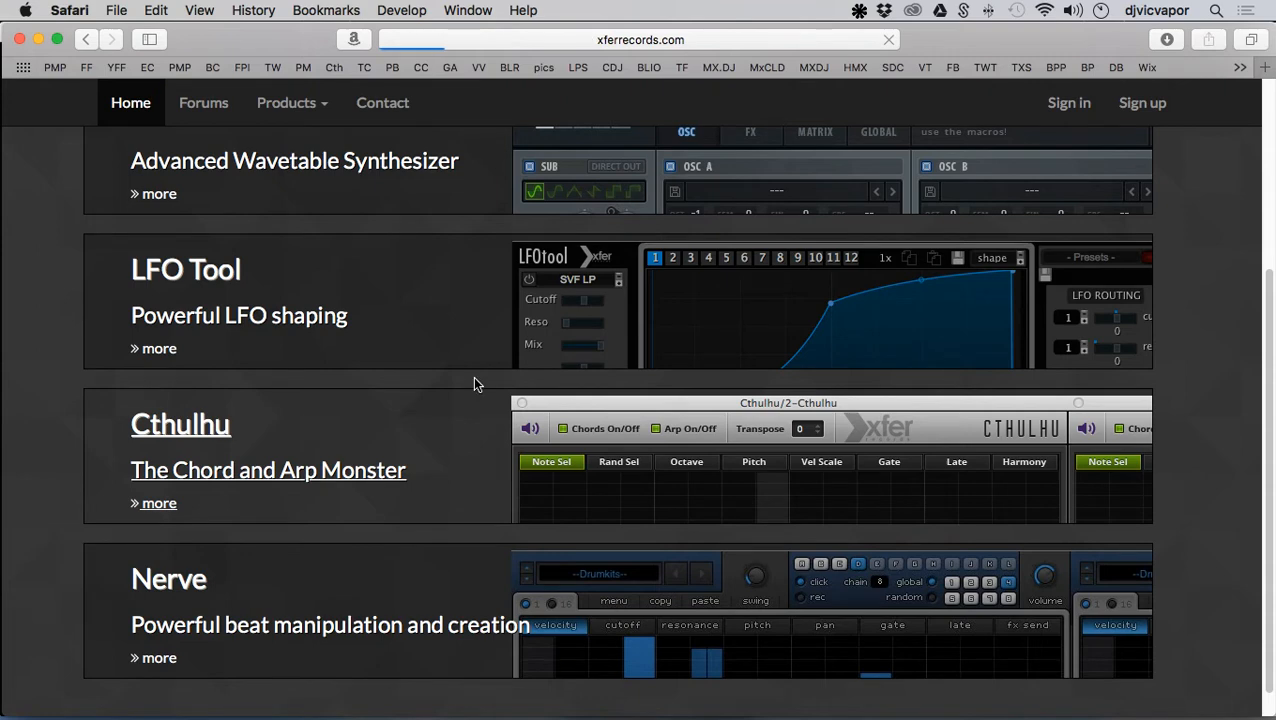
- Go to the Cthulhu product page and scroll through its chord and arp plug-in details
click(180, 424)
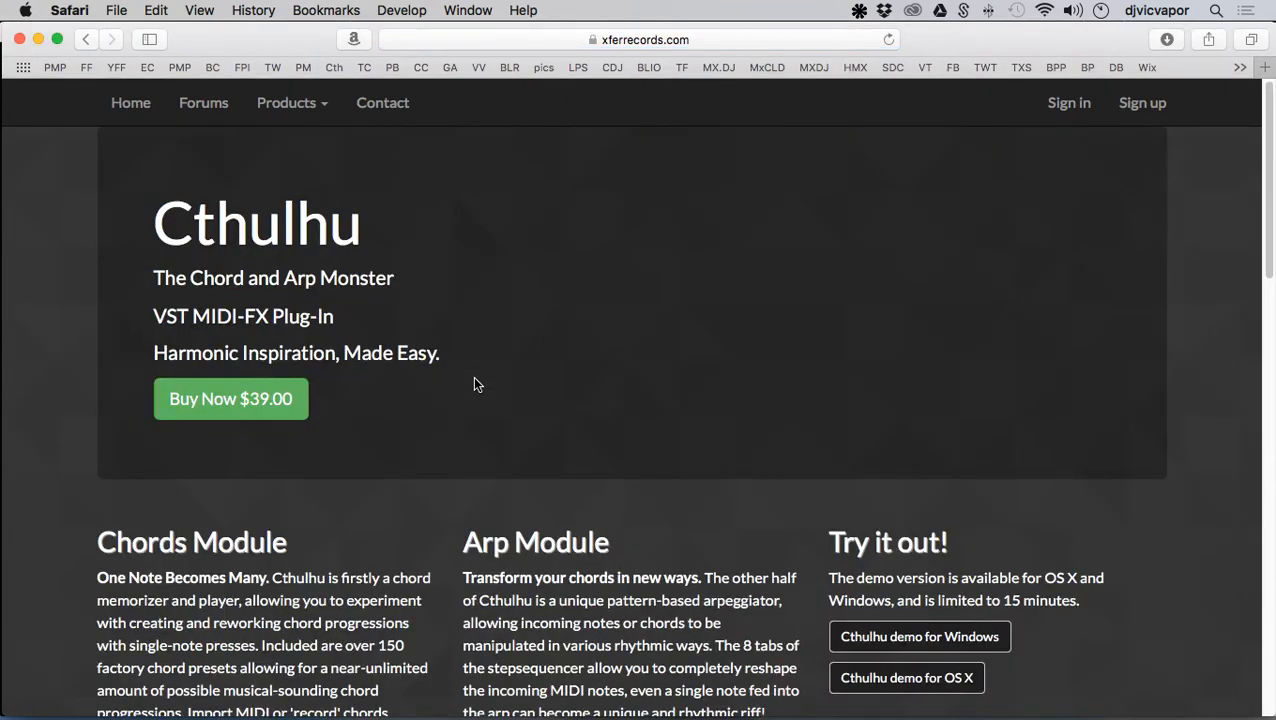
mouse_move(268, 414)
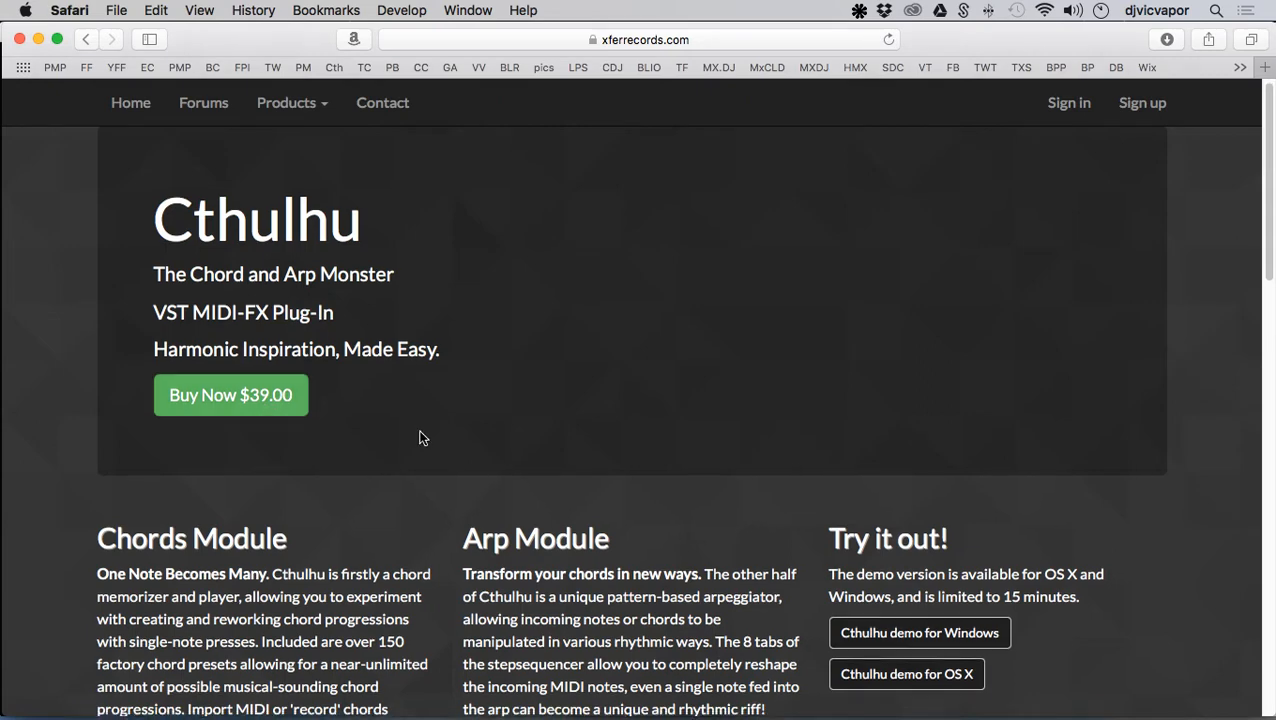
scroll(down, 3)
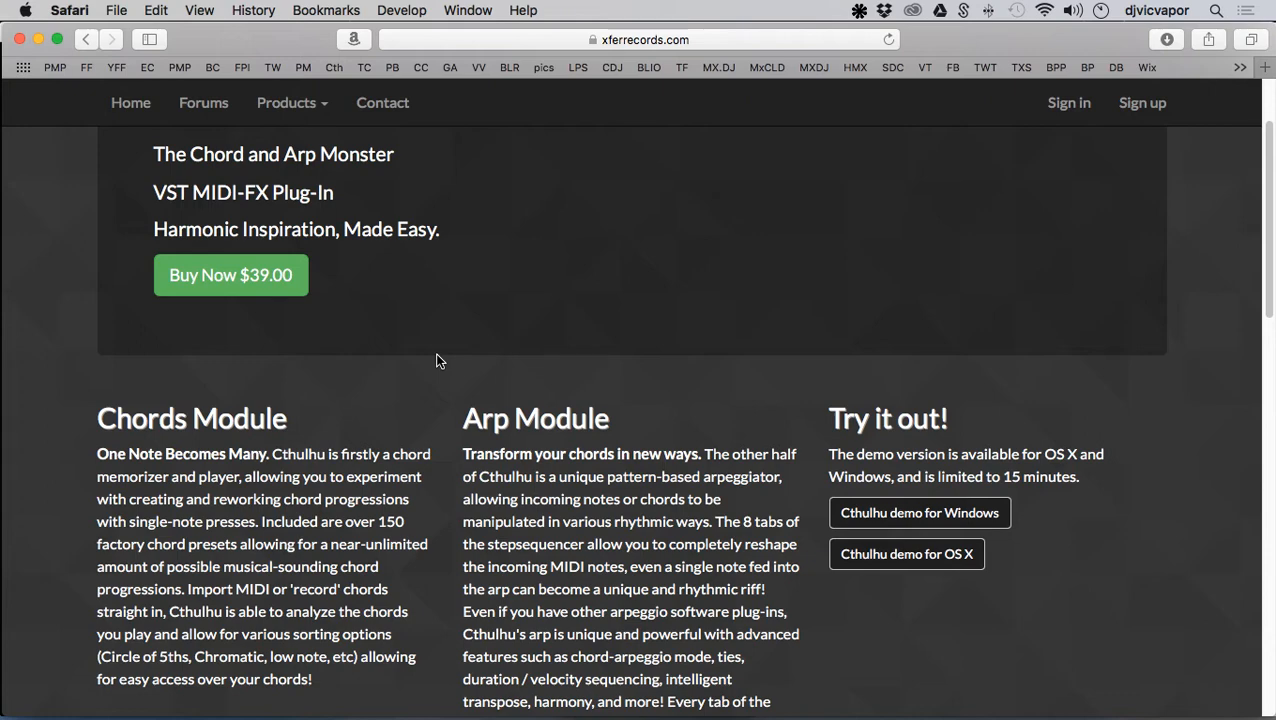
mouse_move(388, 336)
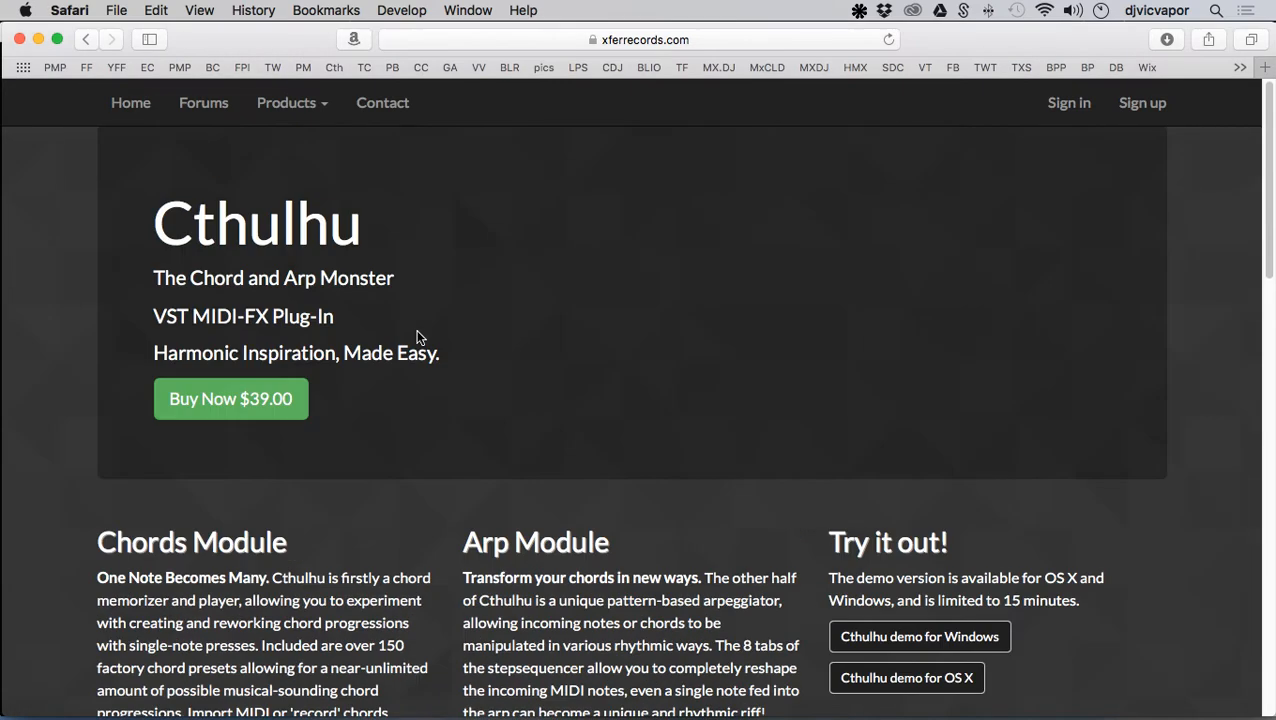
mouse_move(420, 394)
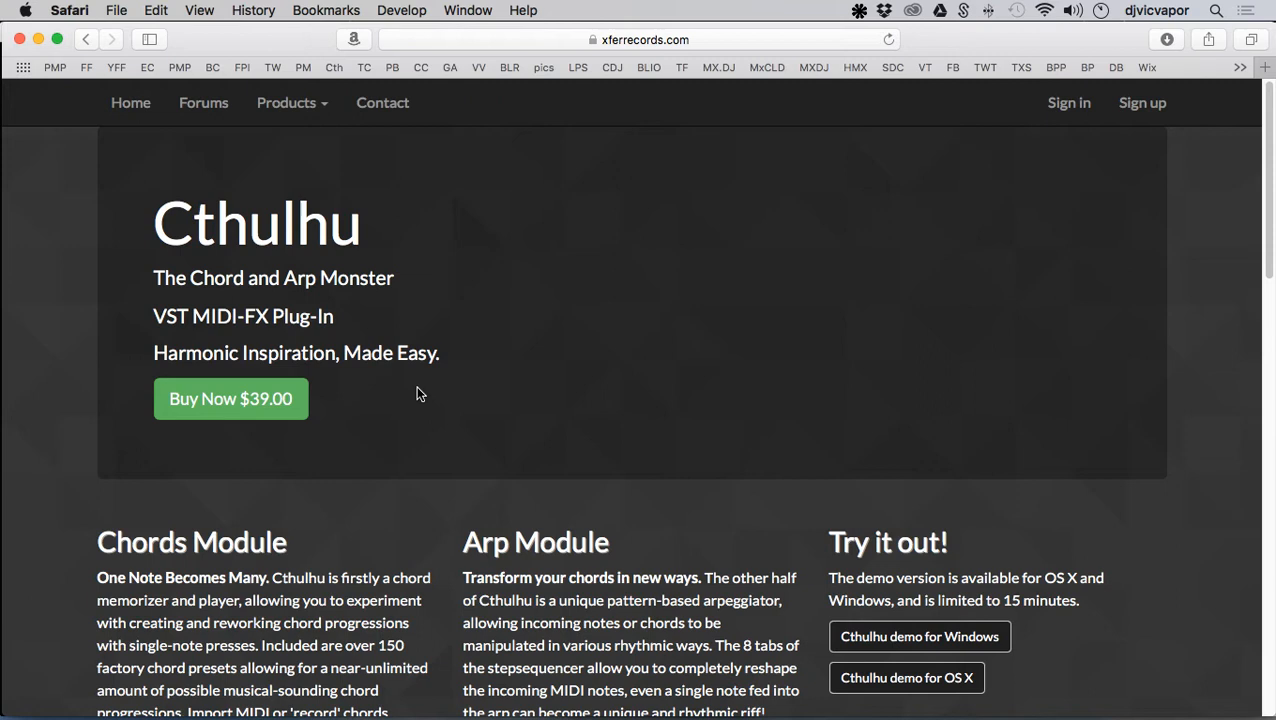
scroll(down, 3)
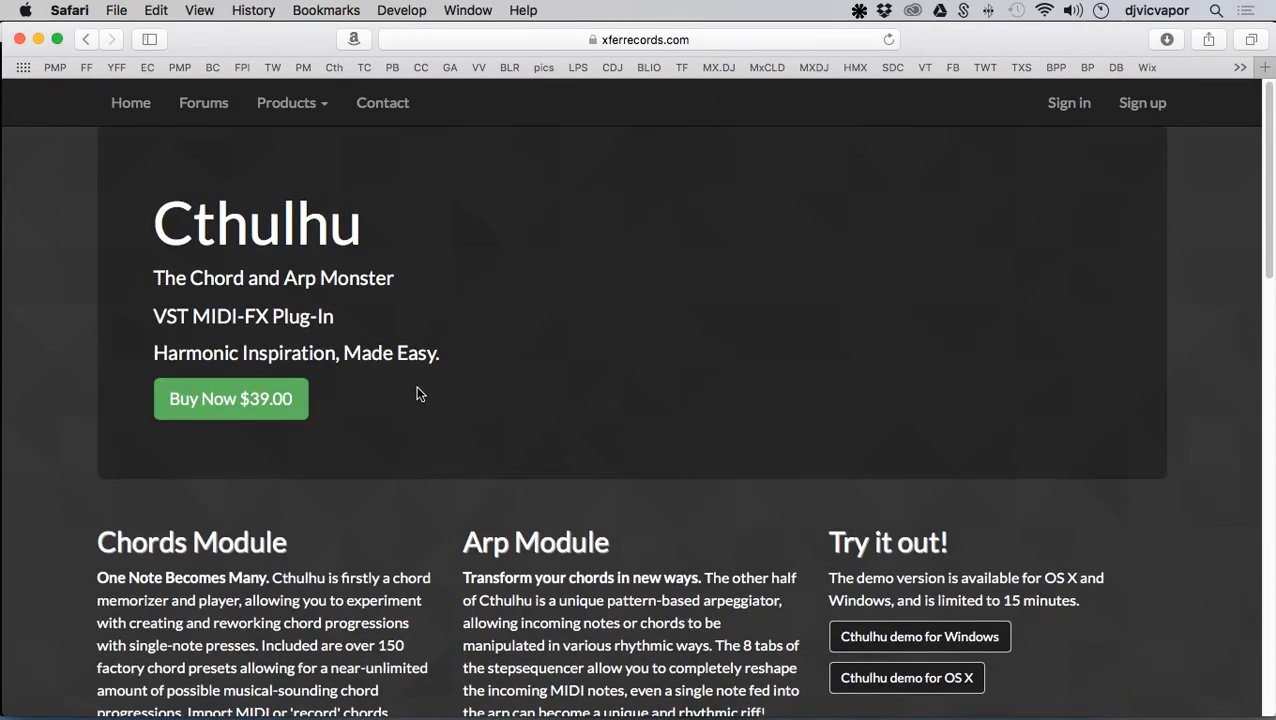
mouse_move(420, 398)
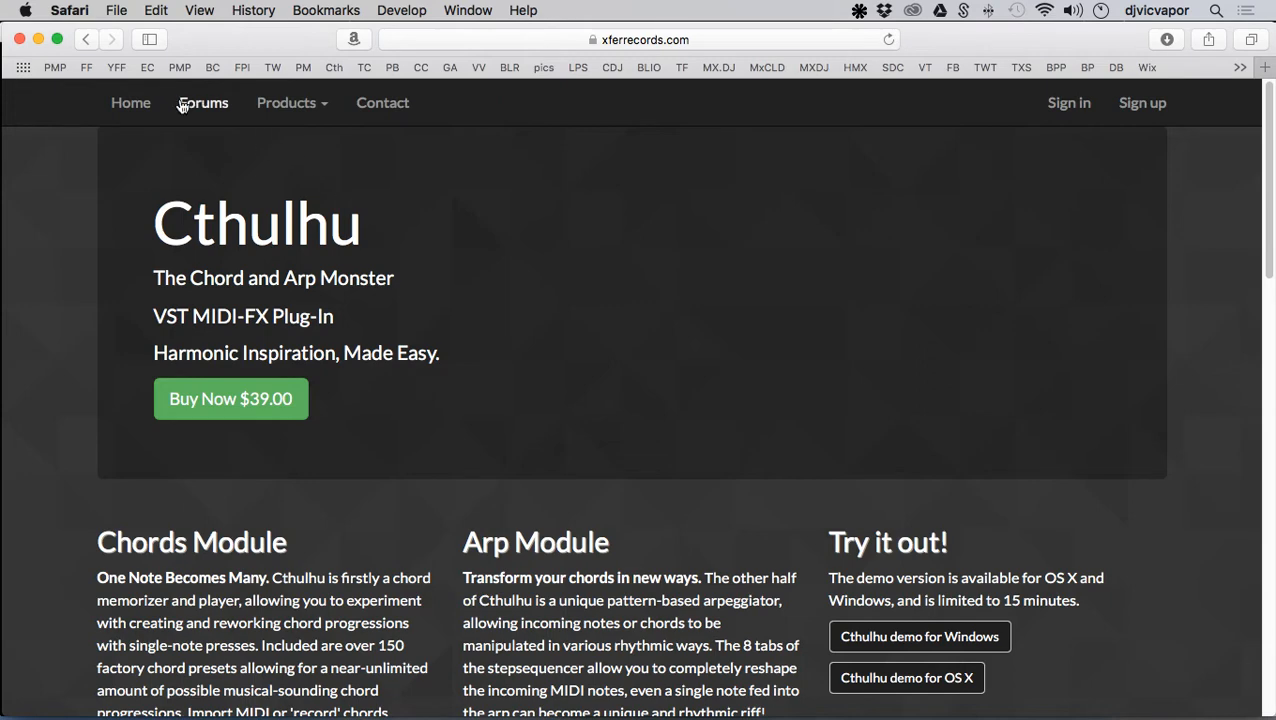
click(202, 102)
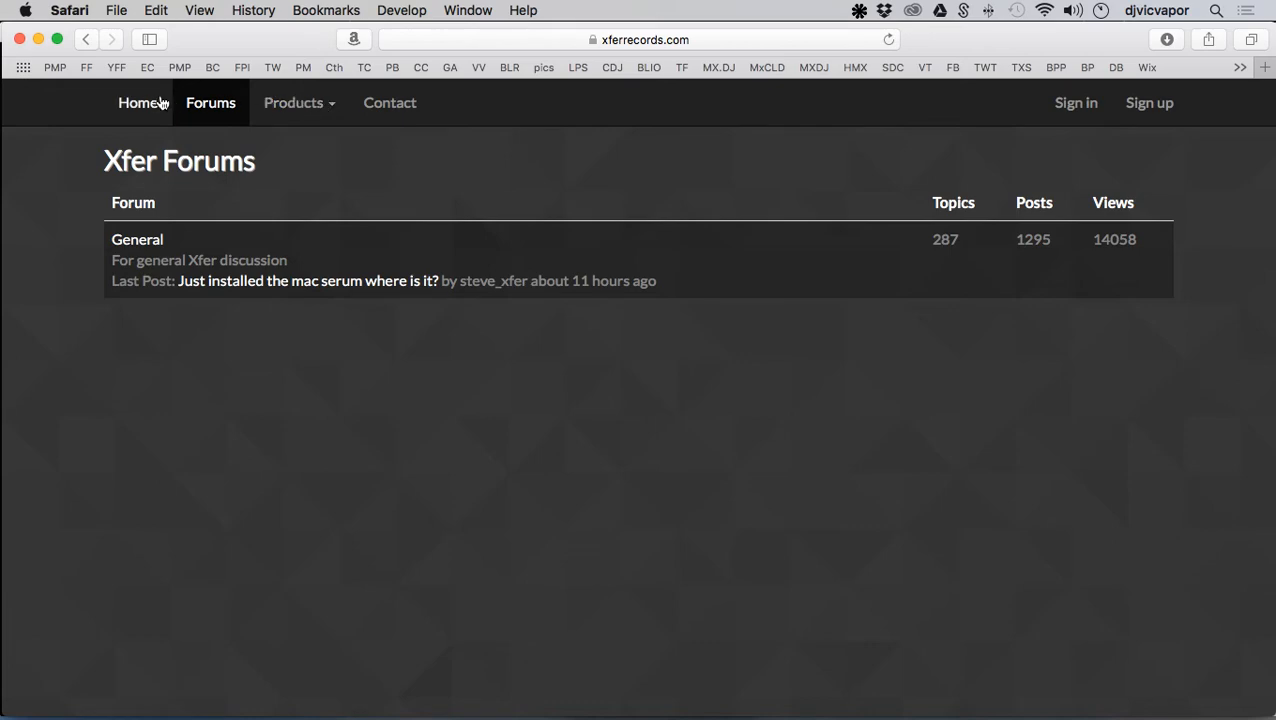
click(130, 102)
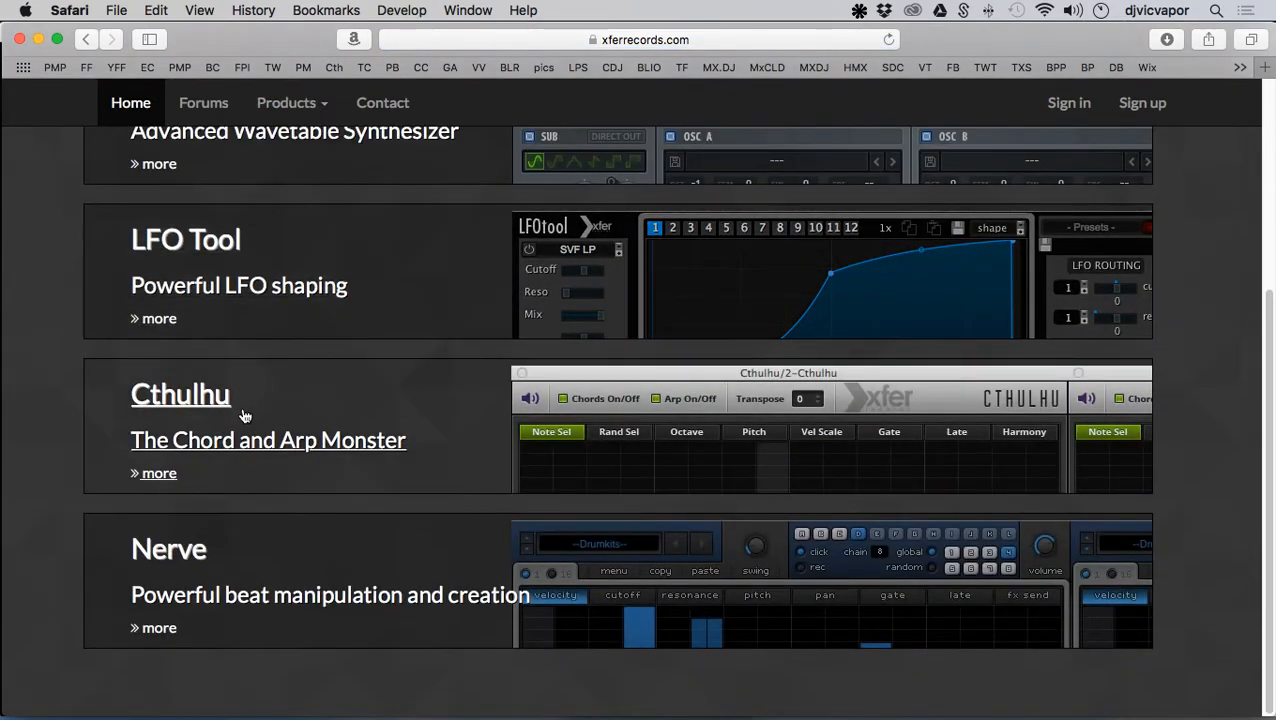
scroll(down, 3)
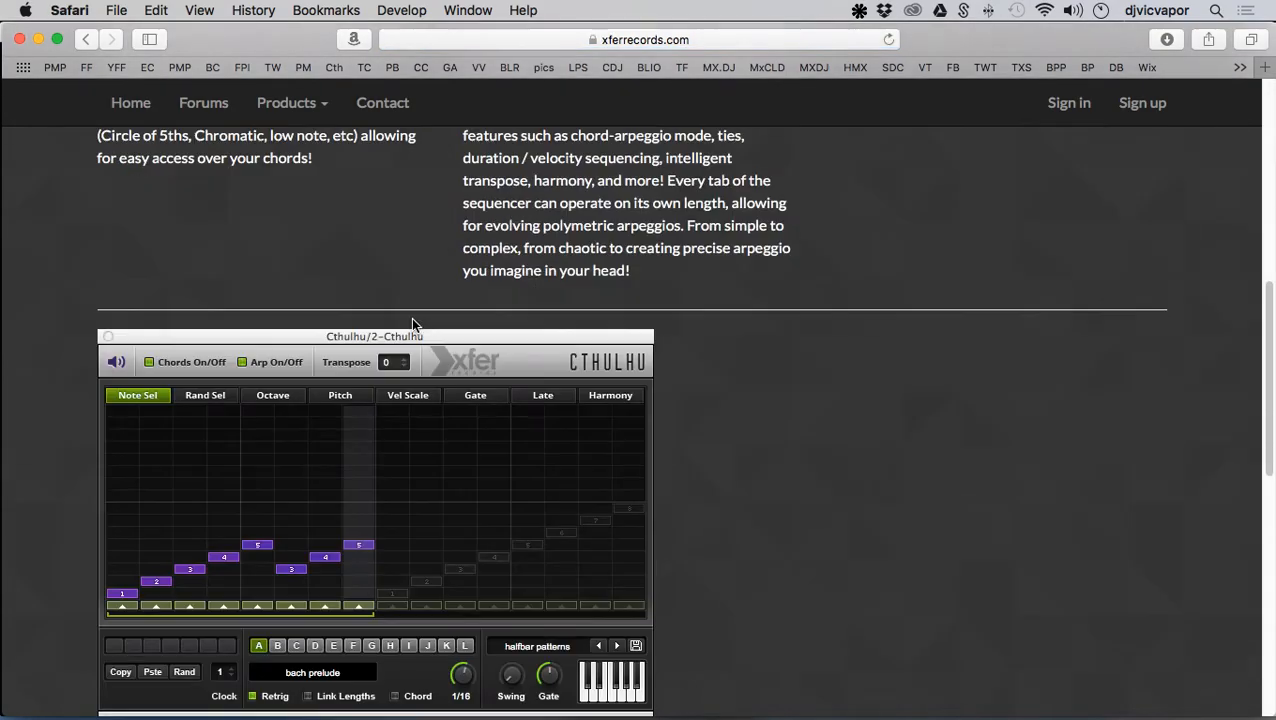
scroll(down, 3)
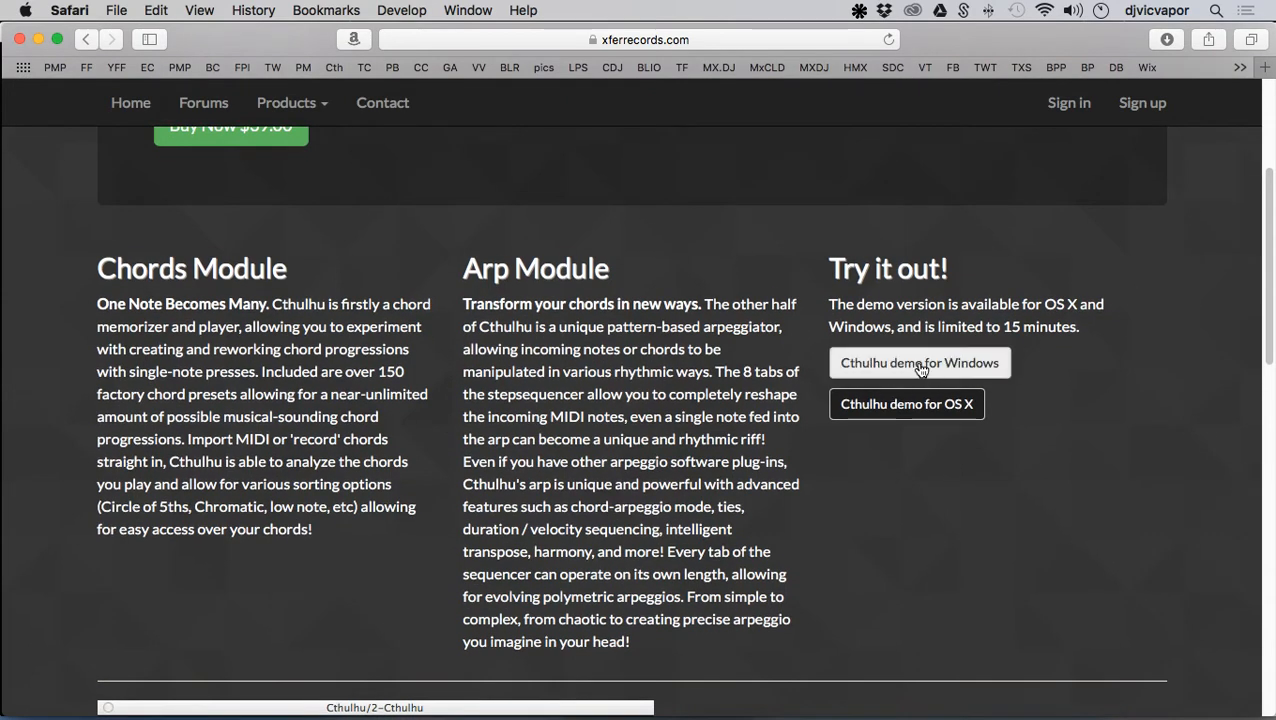
scroll(down, 3)
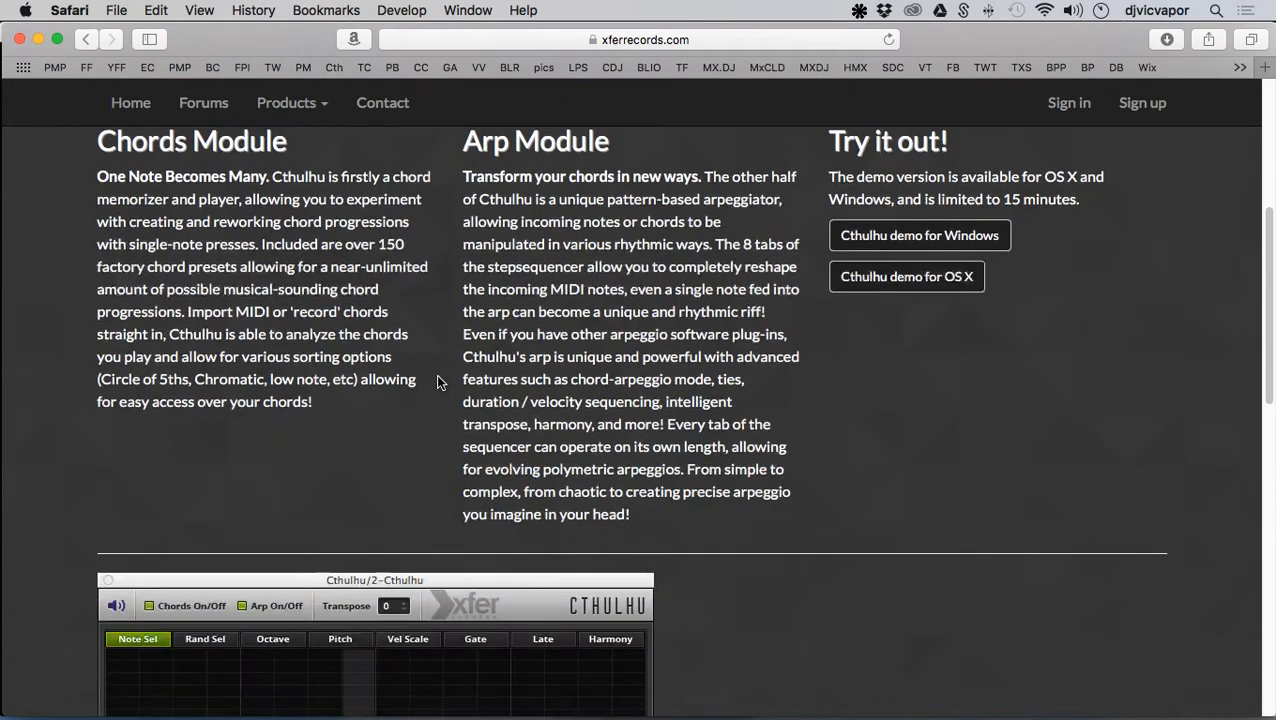
scroll(down, 3)
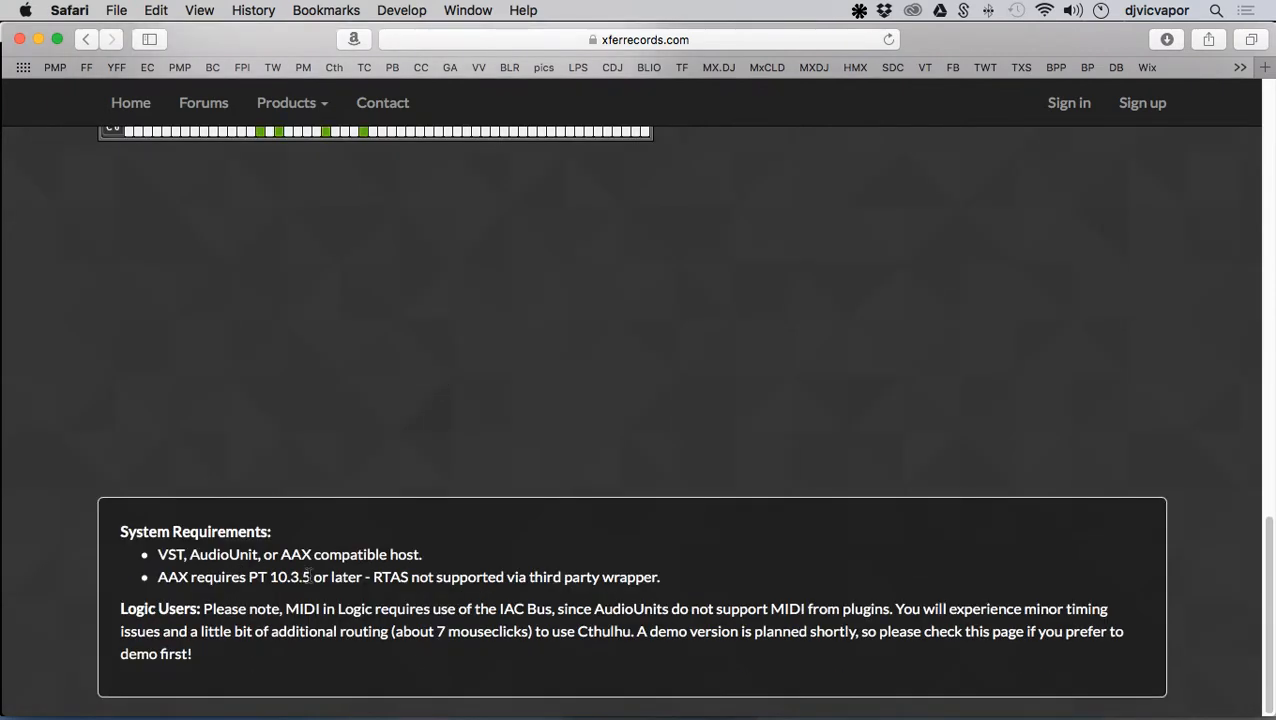
mouse_move(500, 488)
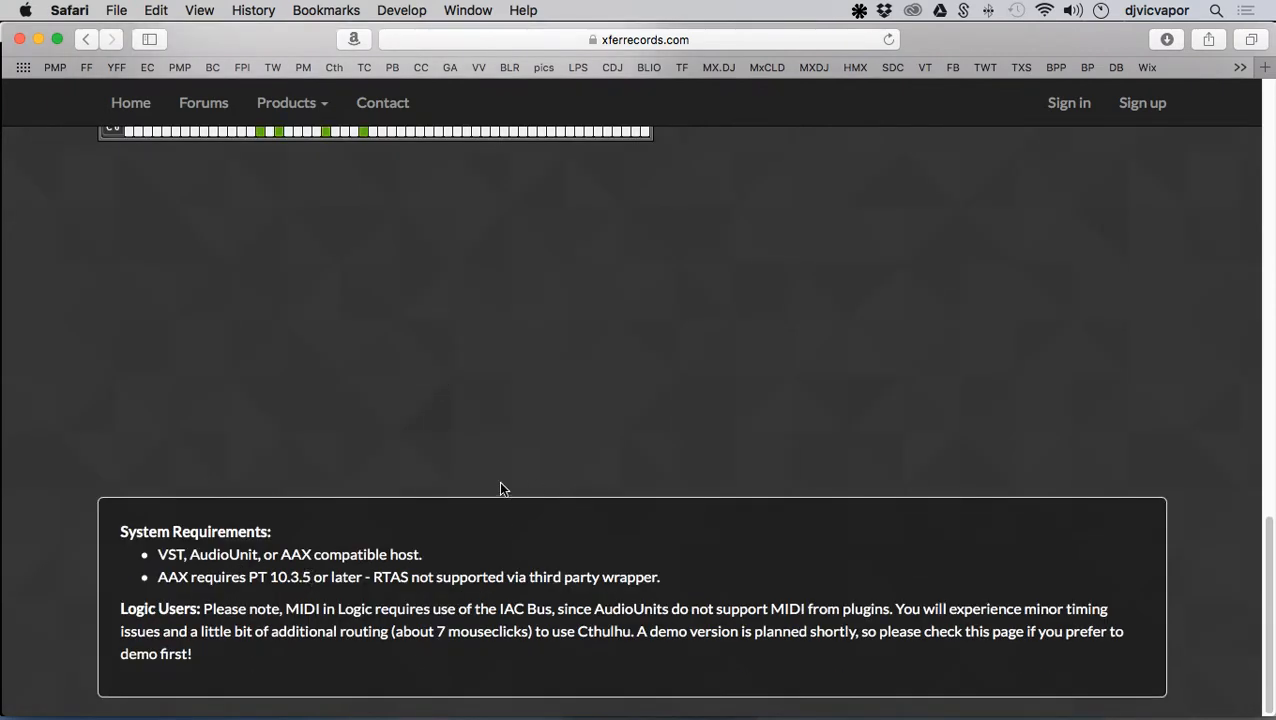
scroll(up, 3)
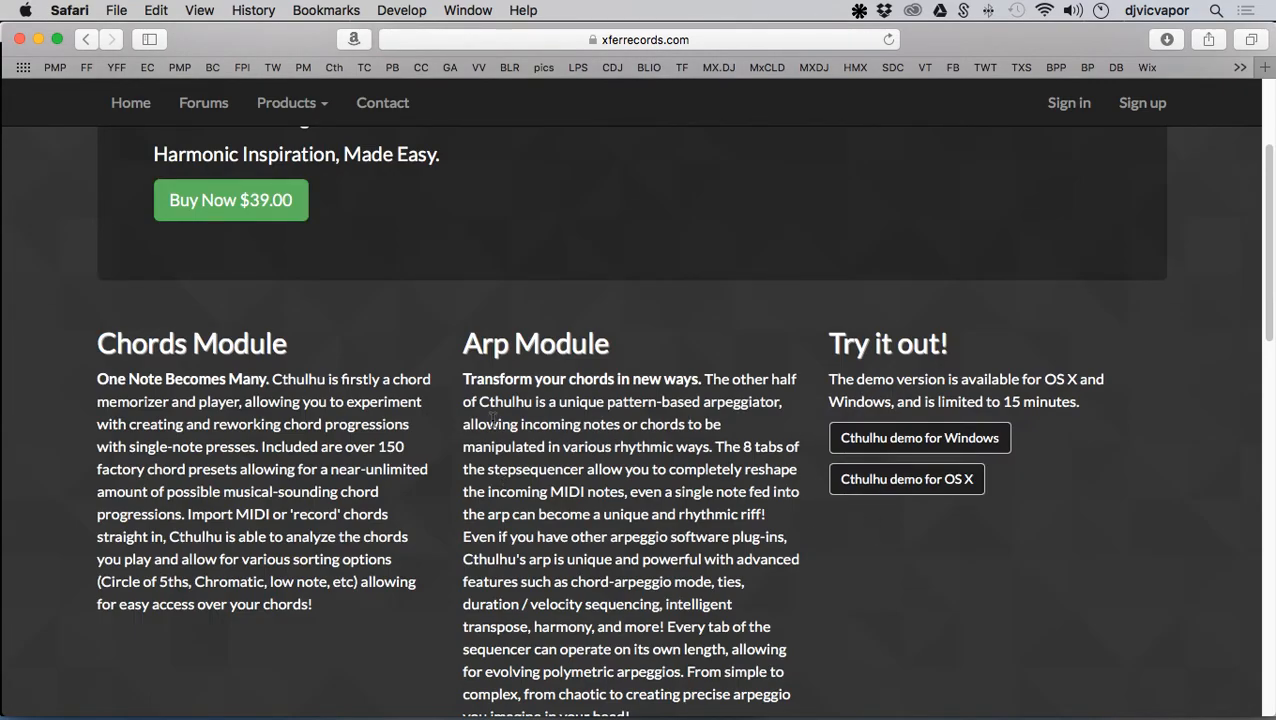
scroll(down, 3)
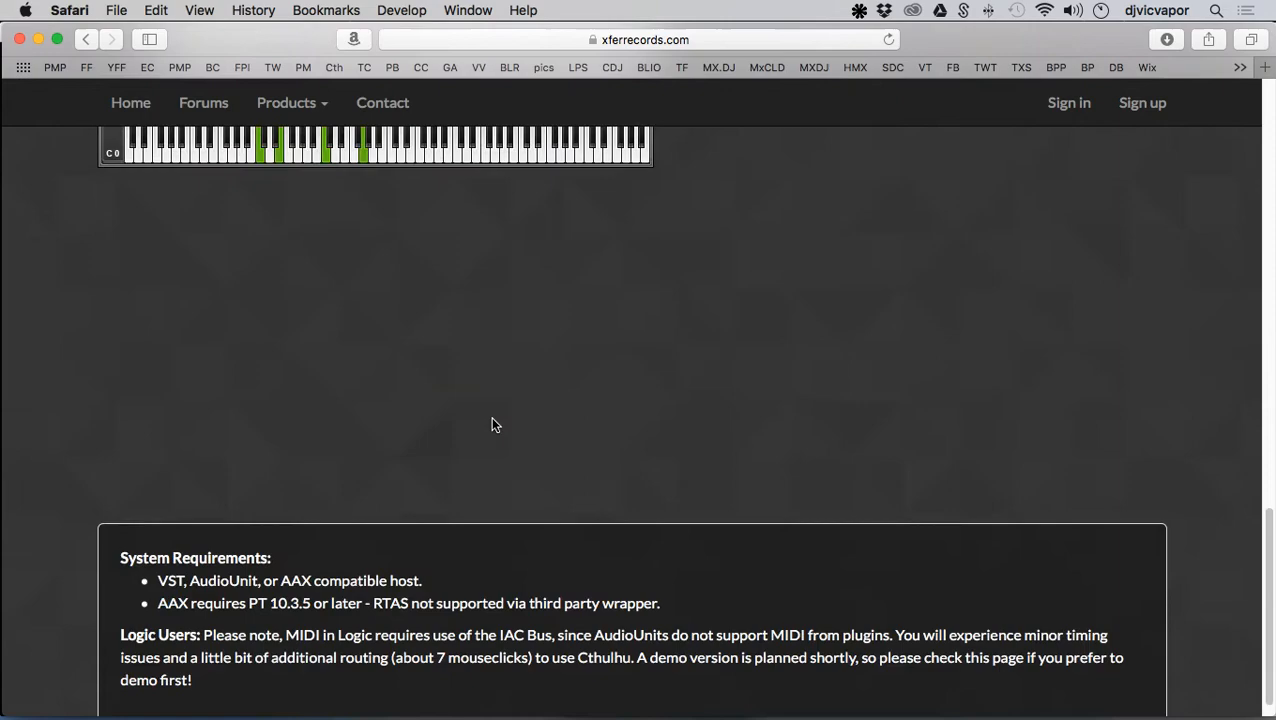
scroll(down, 3)
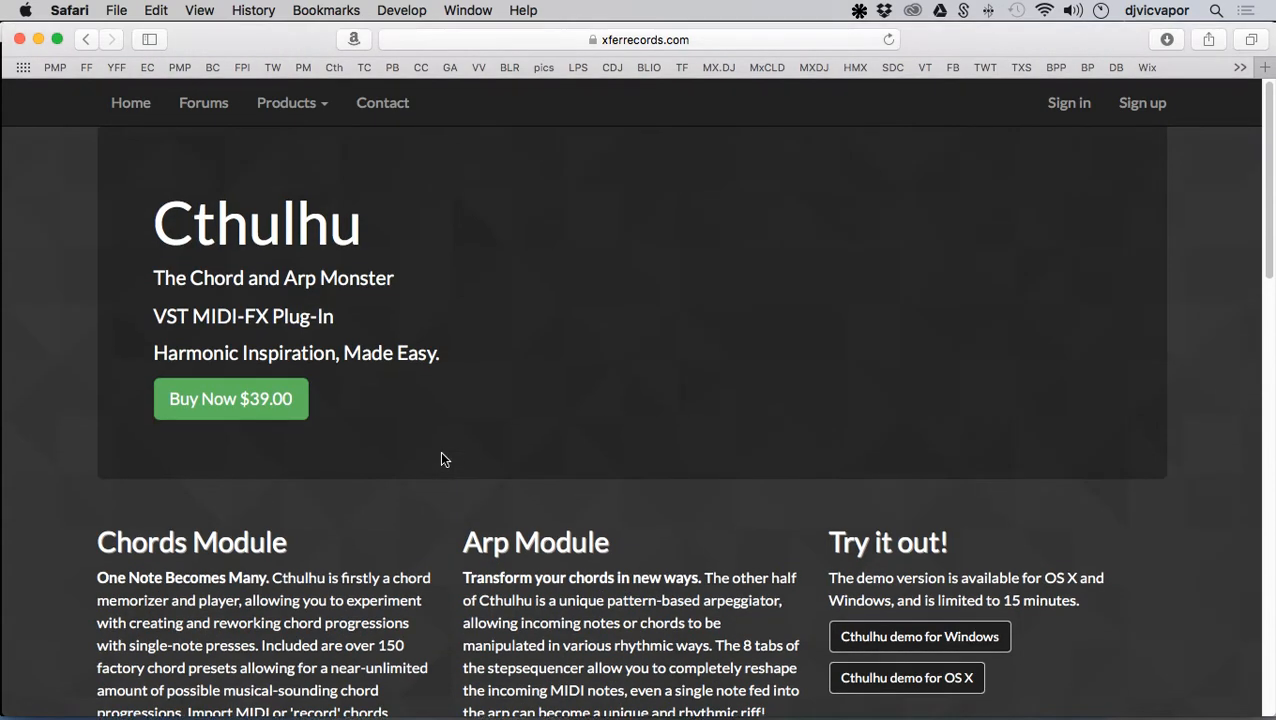
mouse_move(448, 460)
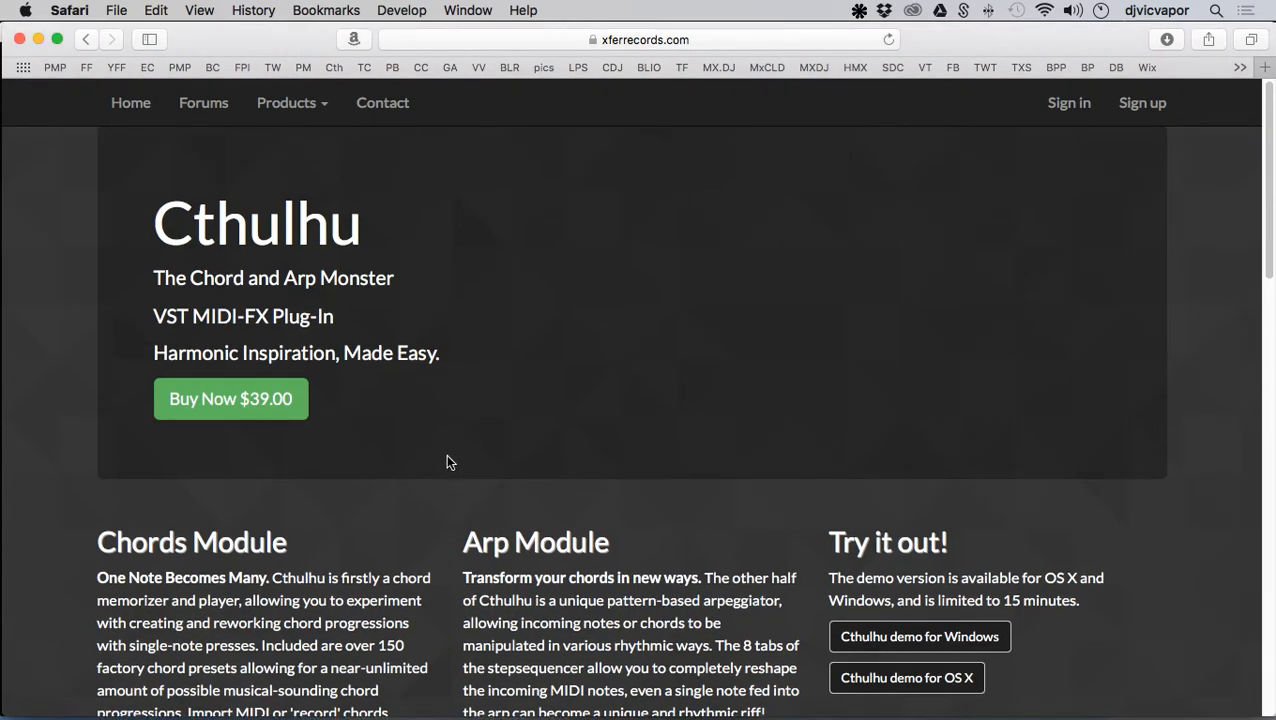
mouse_move(452, 464)
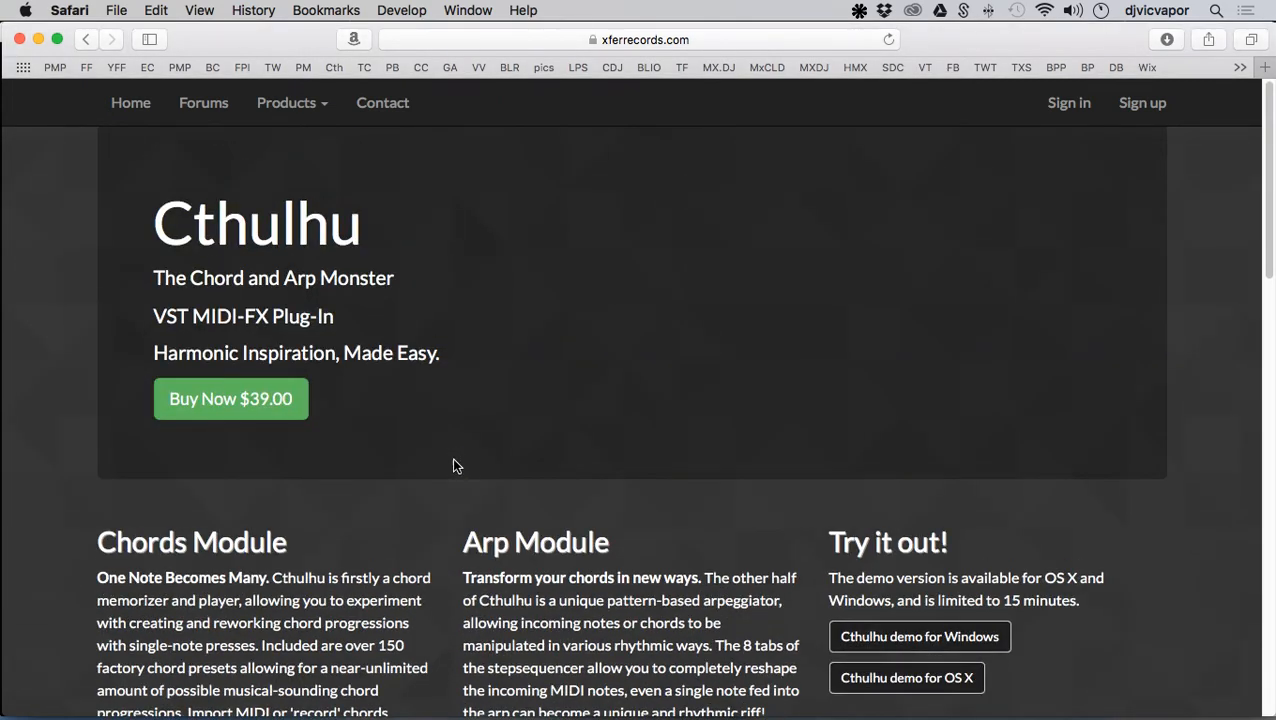
mouse_move(434, 426)
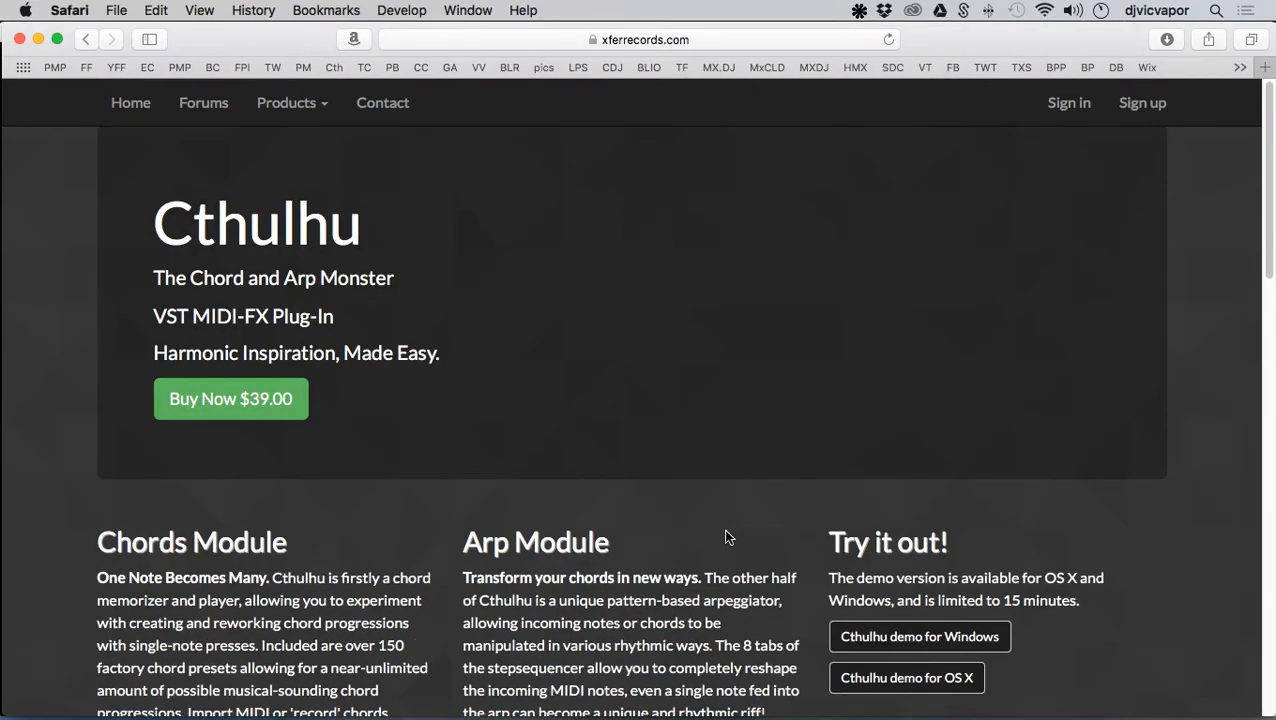
mouse_move(336, 264)
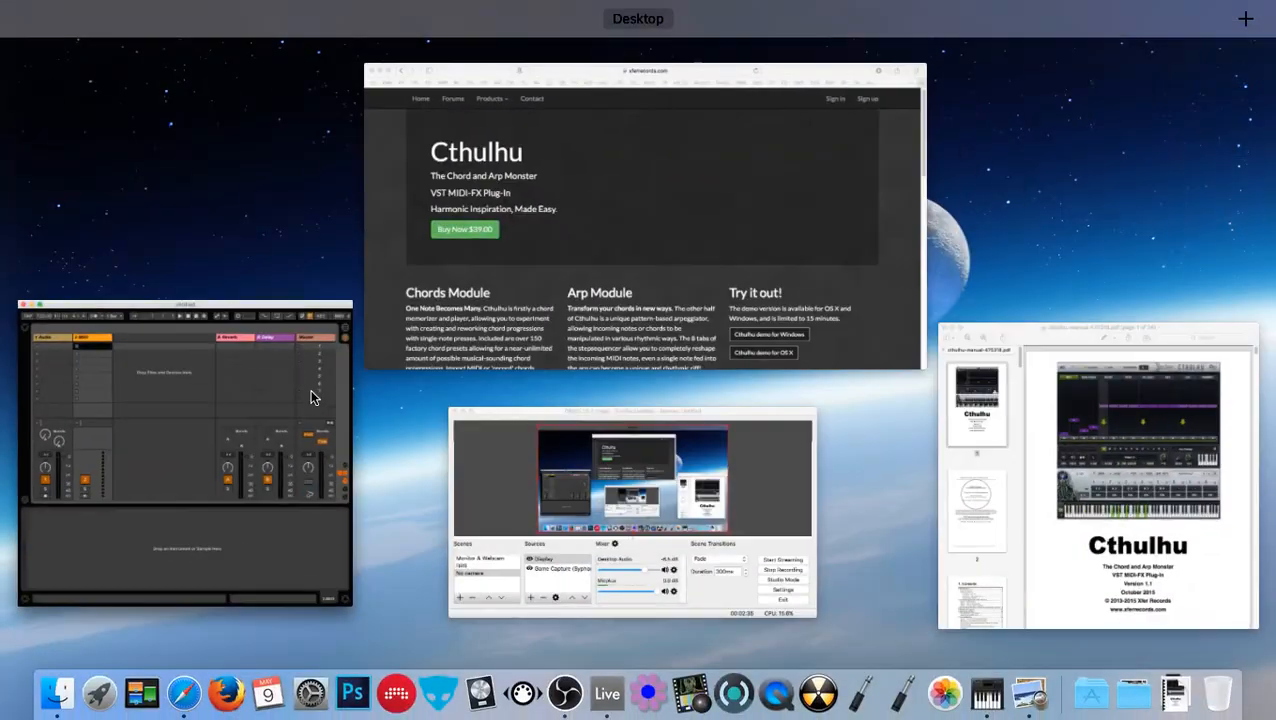
mouse_move(1020, 486)
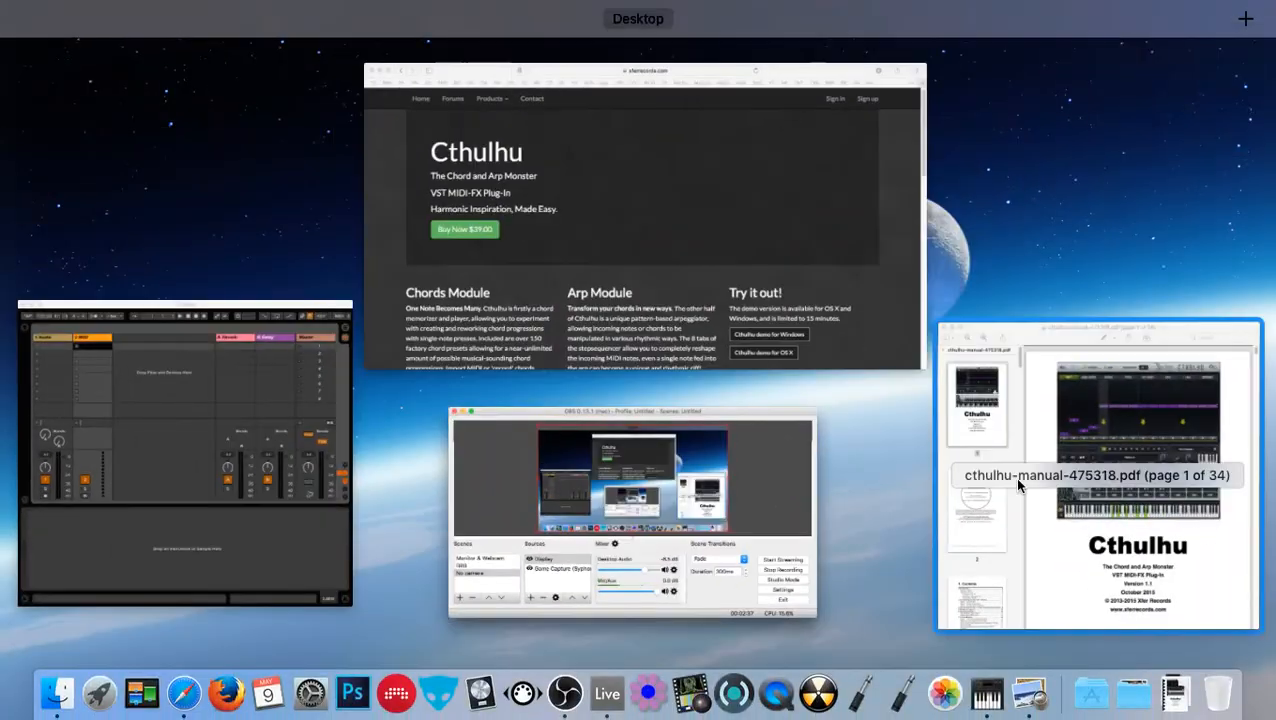
- Bring the cthulhu-manual PDF window to the front beside the Live set
click(1096, 476)
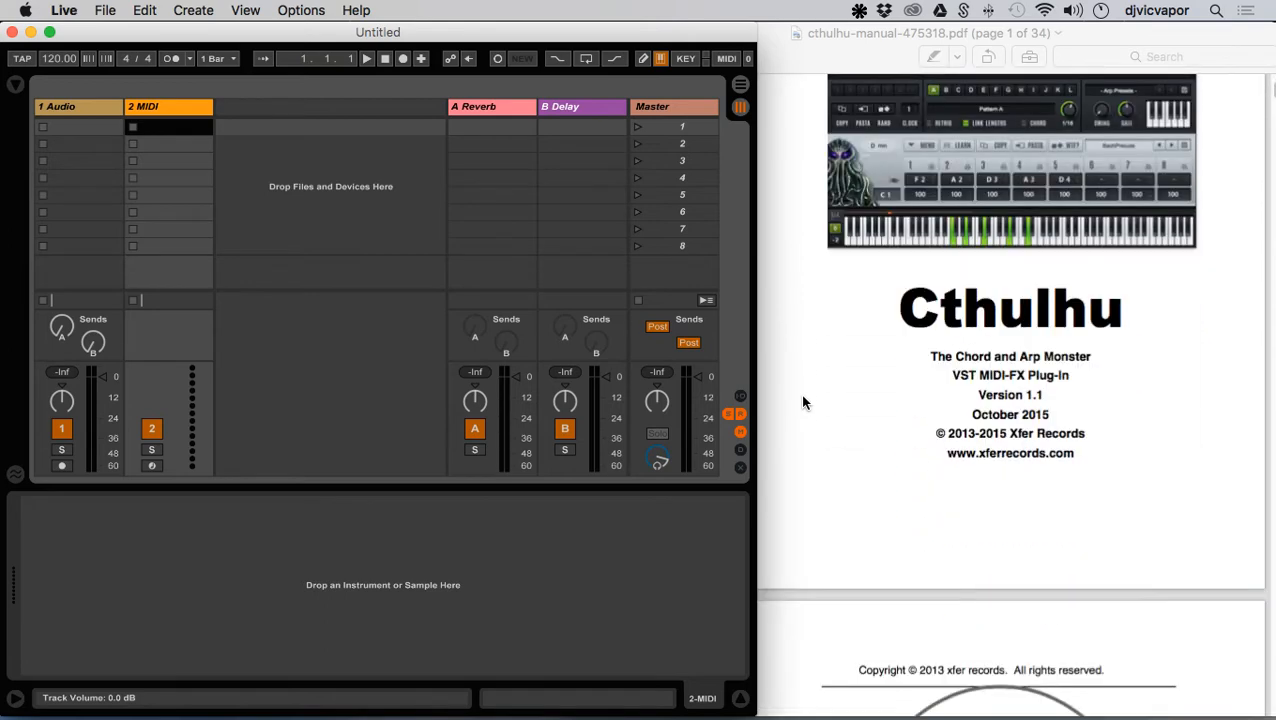
- Scroll the Cthulhu manual PDF down to its full step-sequencer interface image
scroll(down, 3)
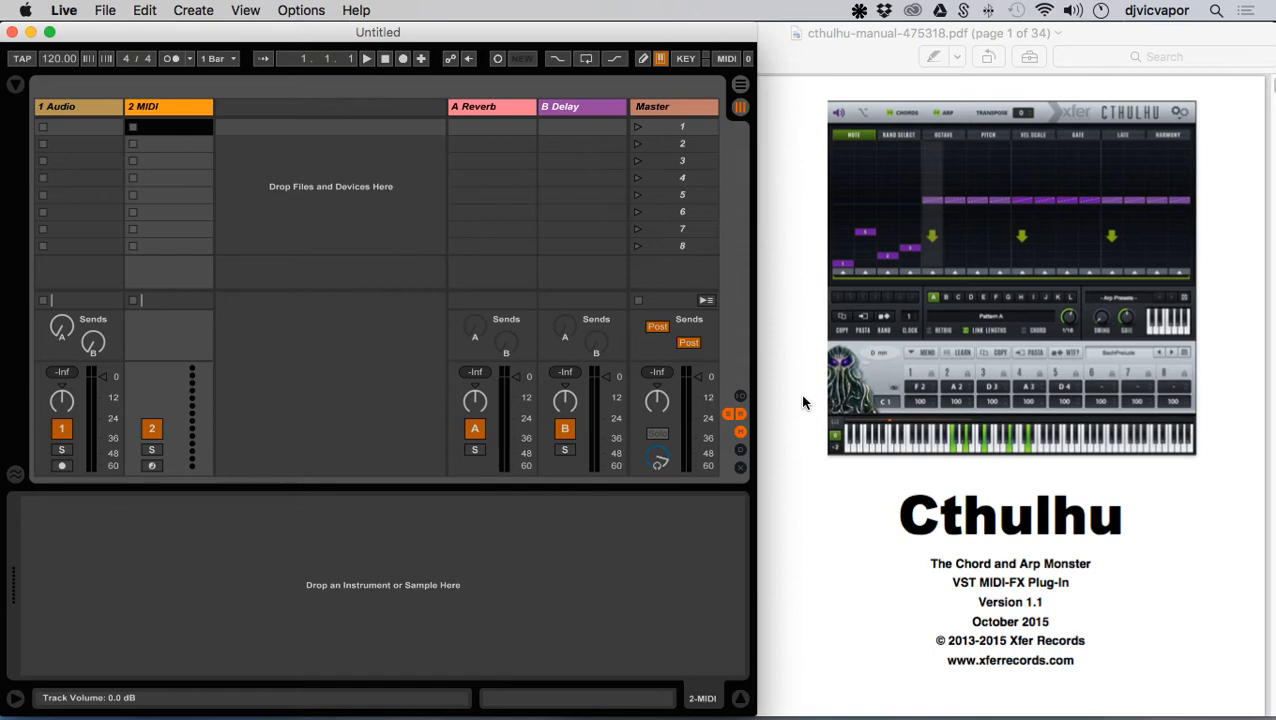
scroll(down, 3)
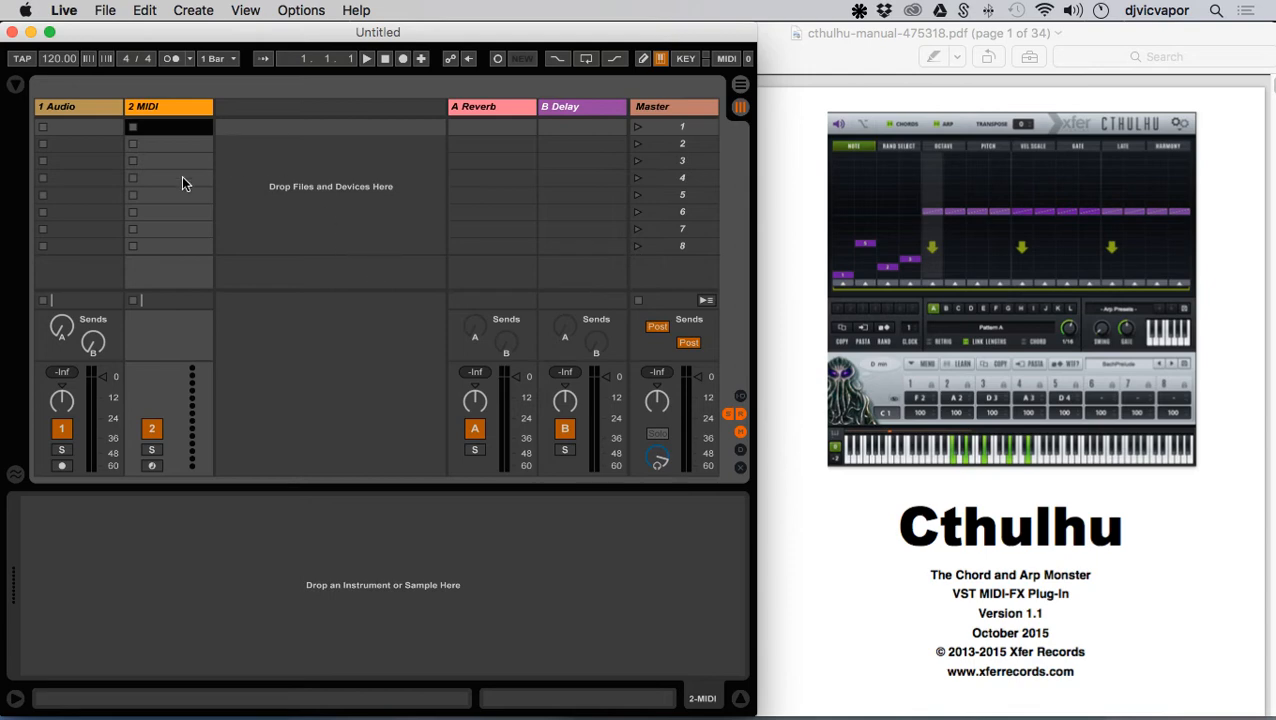
mouse_move(228, 240)
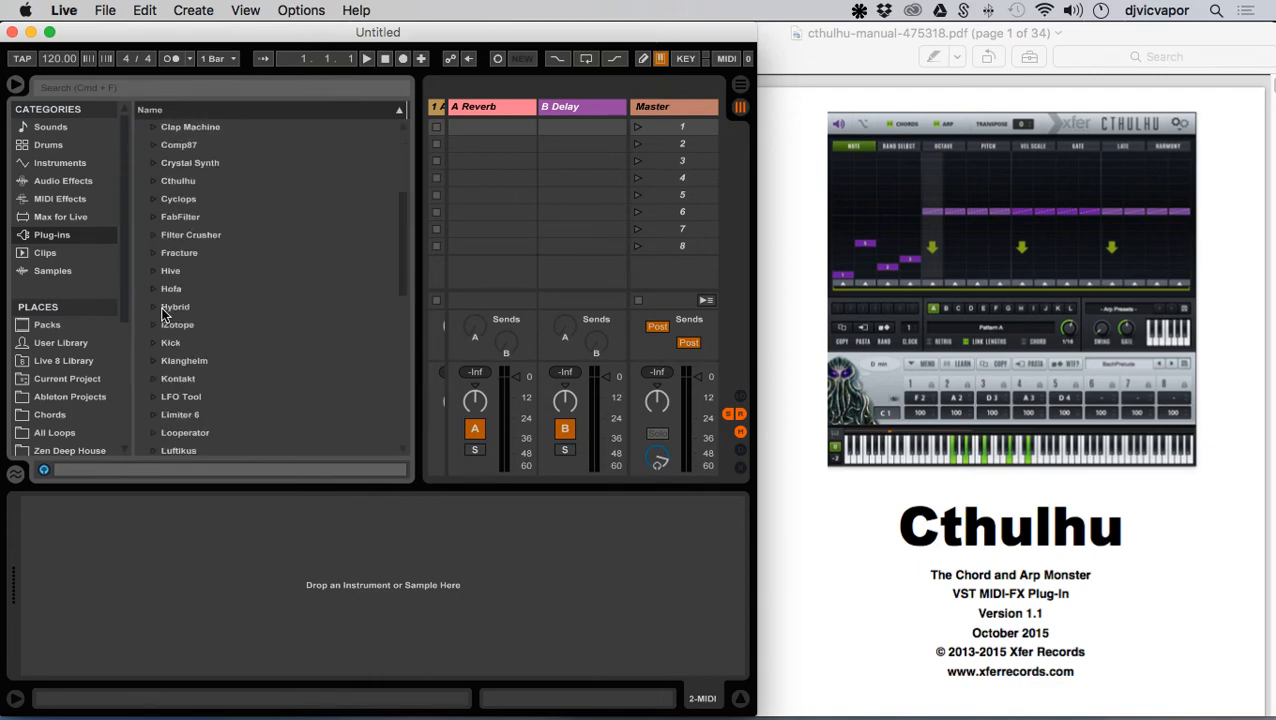
- Delete the 1 Audio track and load Cthulhu from the Plug-ins browser onto the MIDI track
scroll(down, 3)
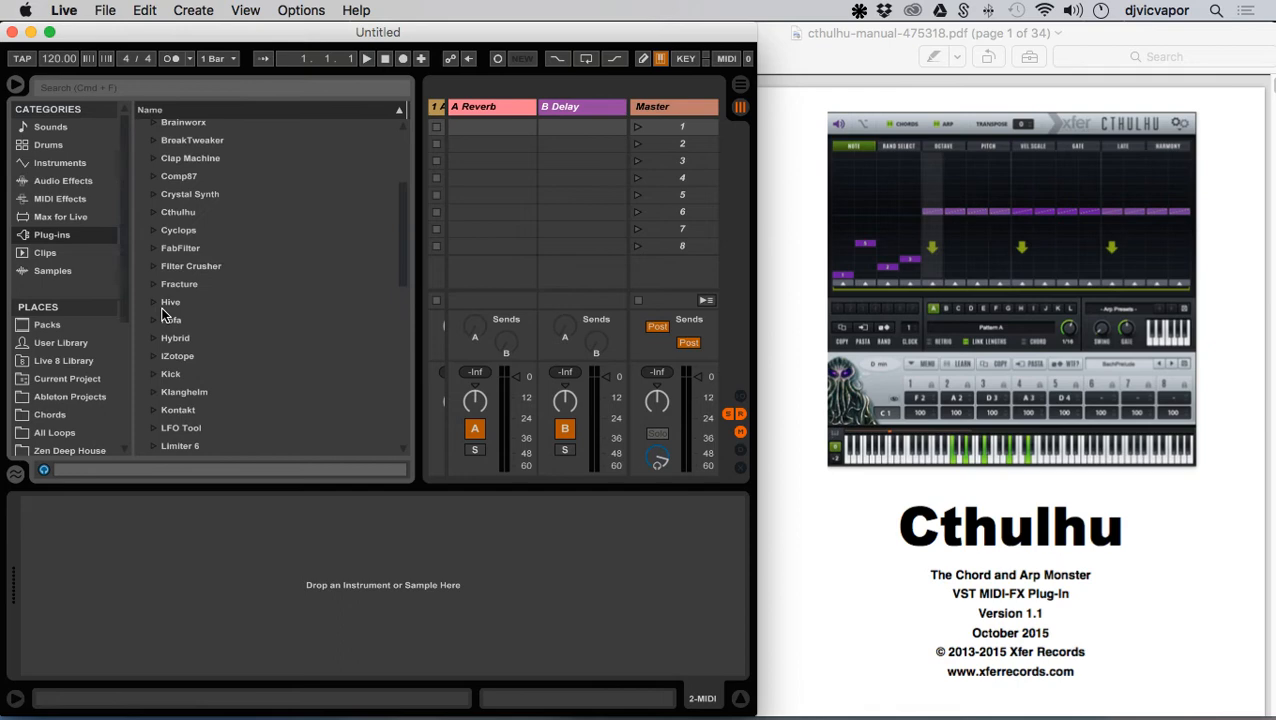
click(178, 212)
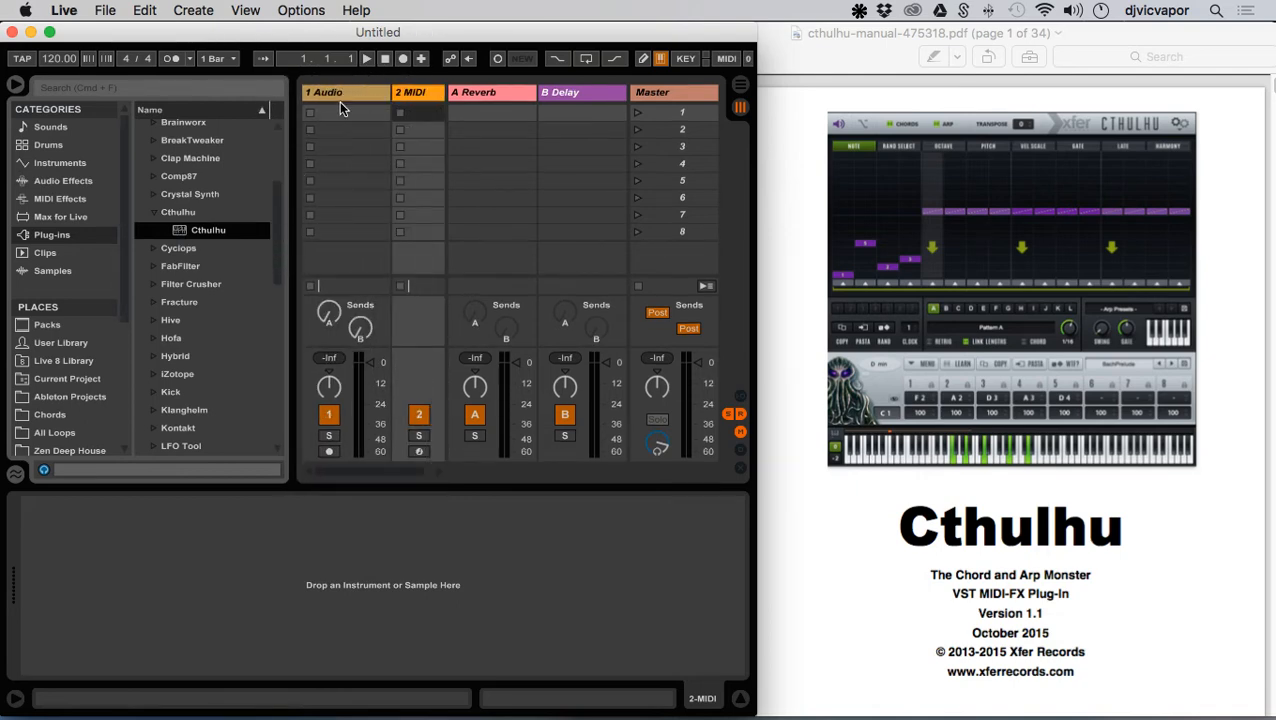
click(344, 92)
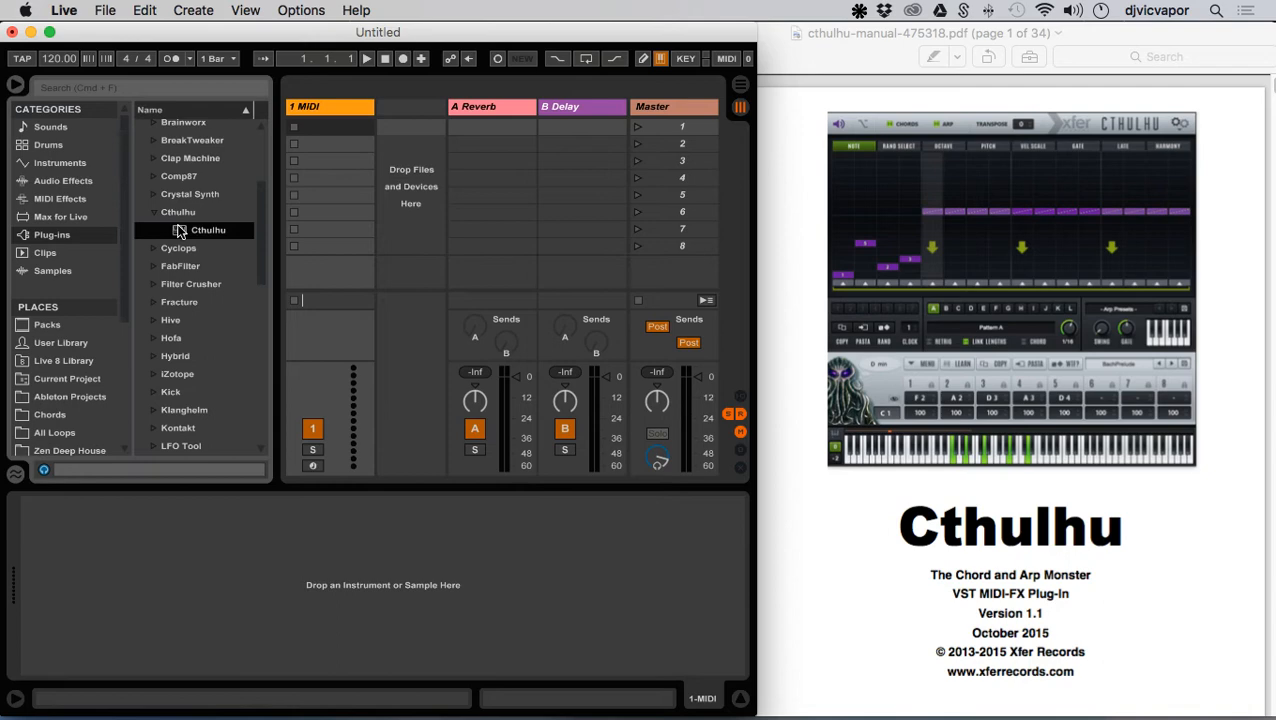
double_click(208, 228)
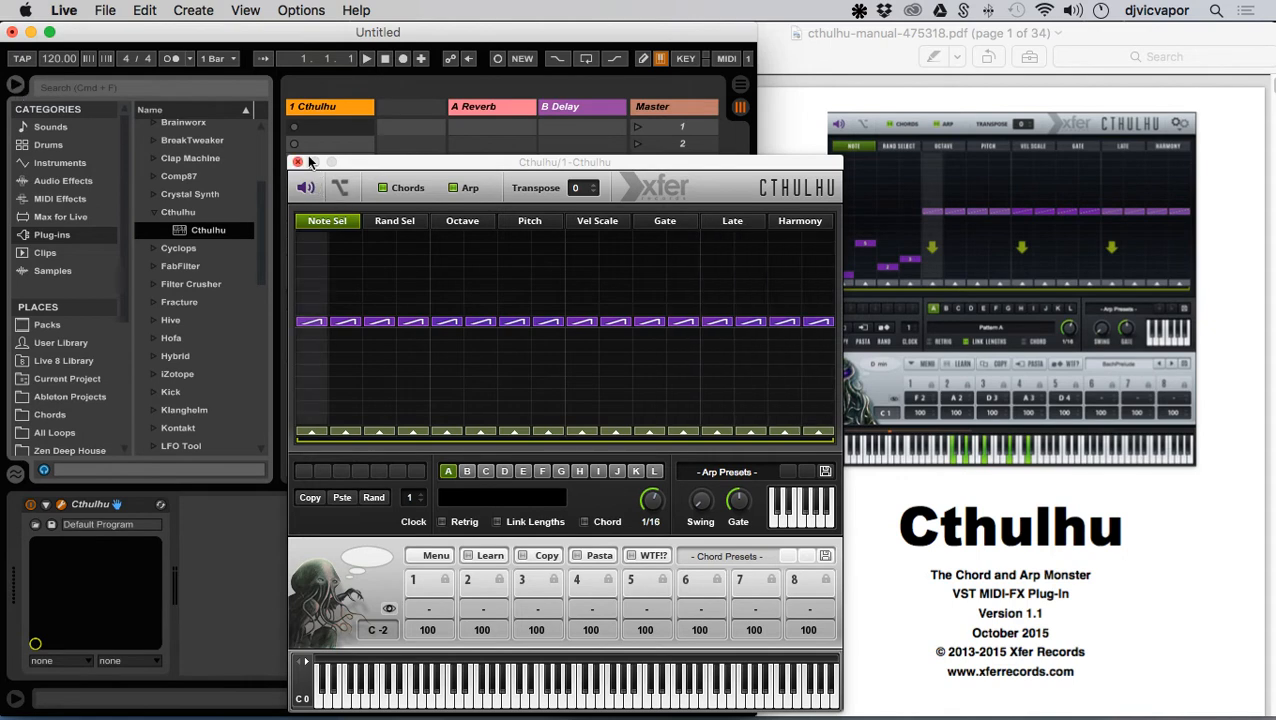
- Close the Cthulhu window and scroll the plug-in list toward Serum for the new MIDI track
click(296, 160)
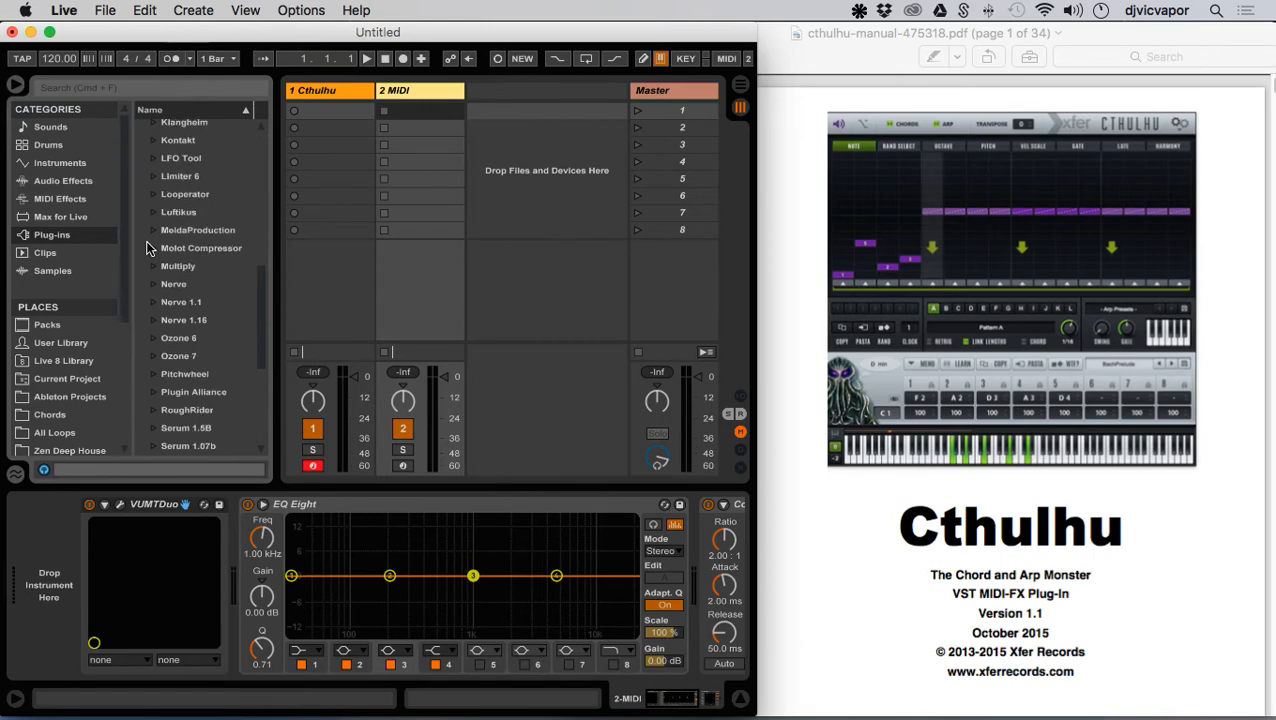
mouse_move(156, 320)
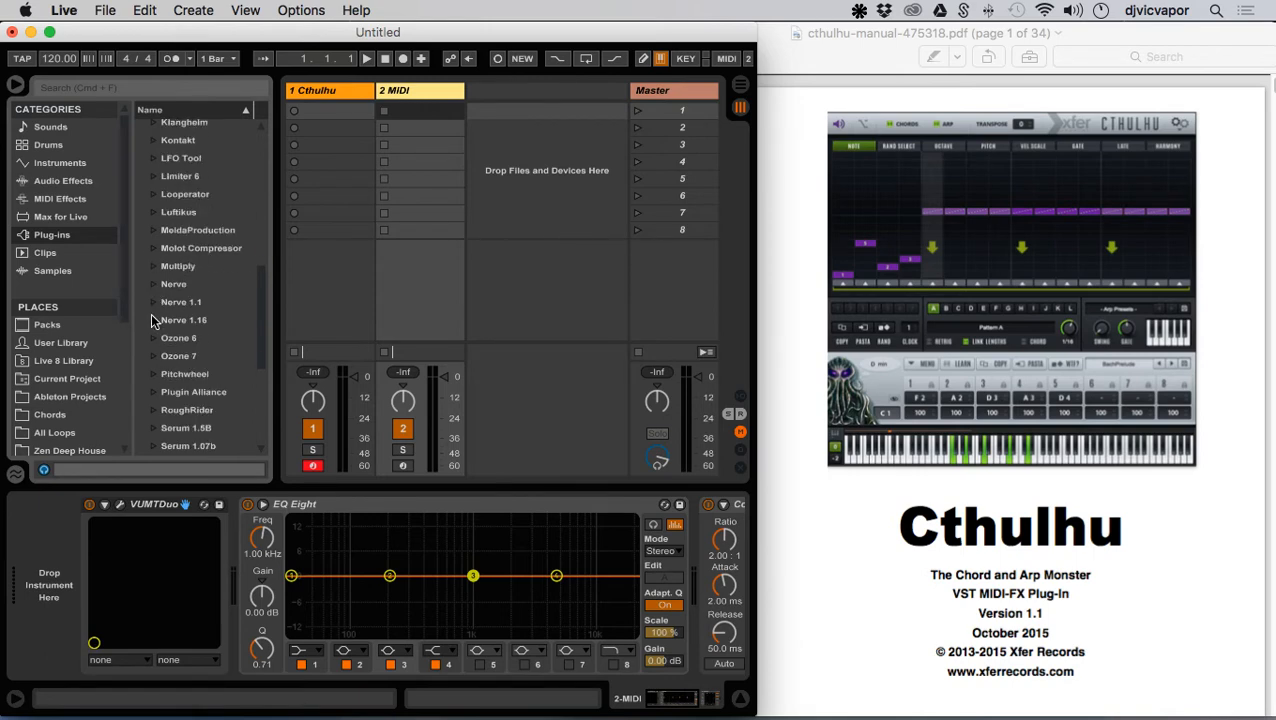
scroll(down, 3)
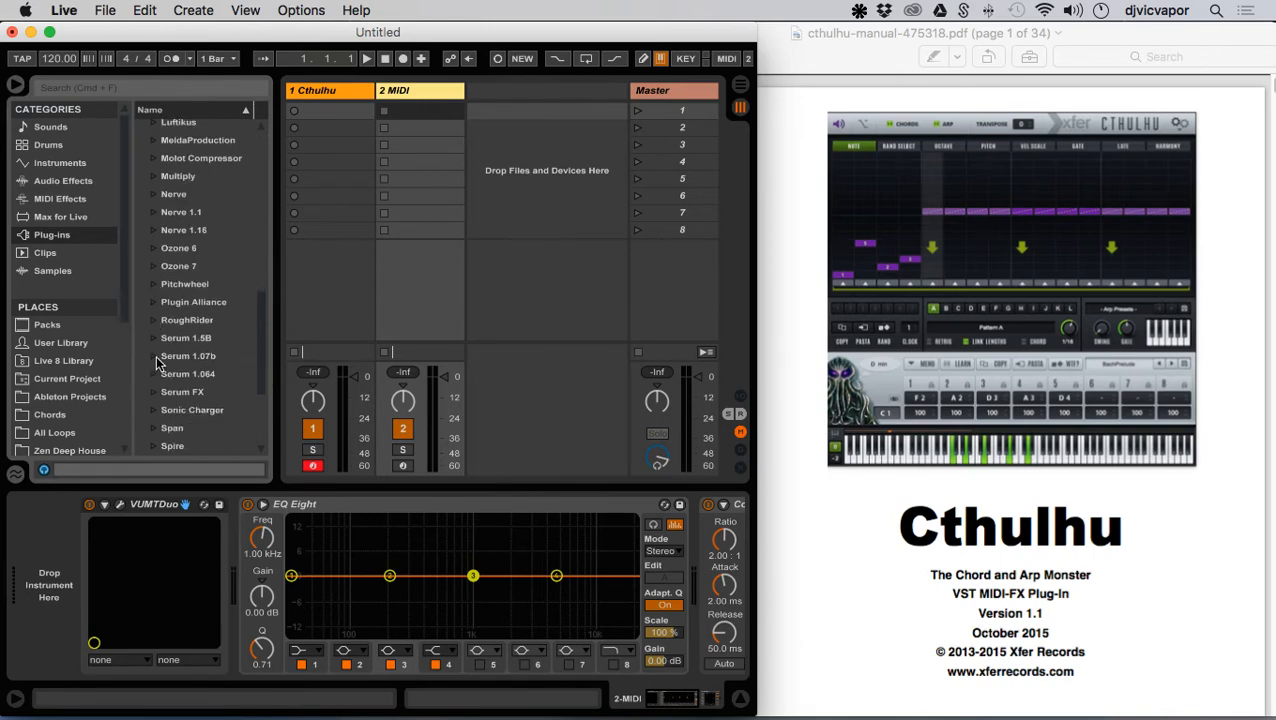
- Load Serum onto the second MIDI track with the Synth > SY Glassy [PL] preset
click(204, 356)
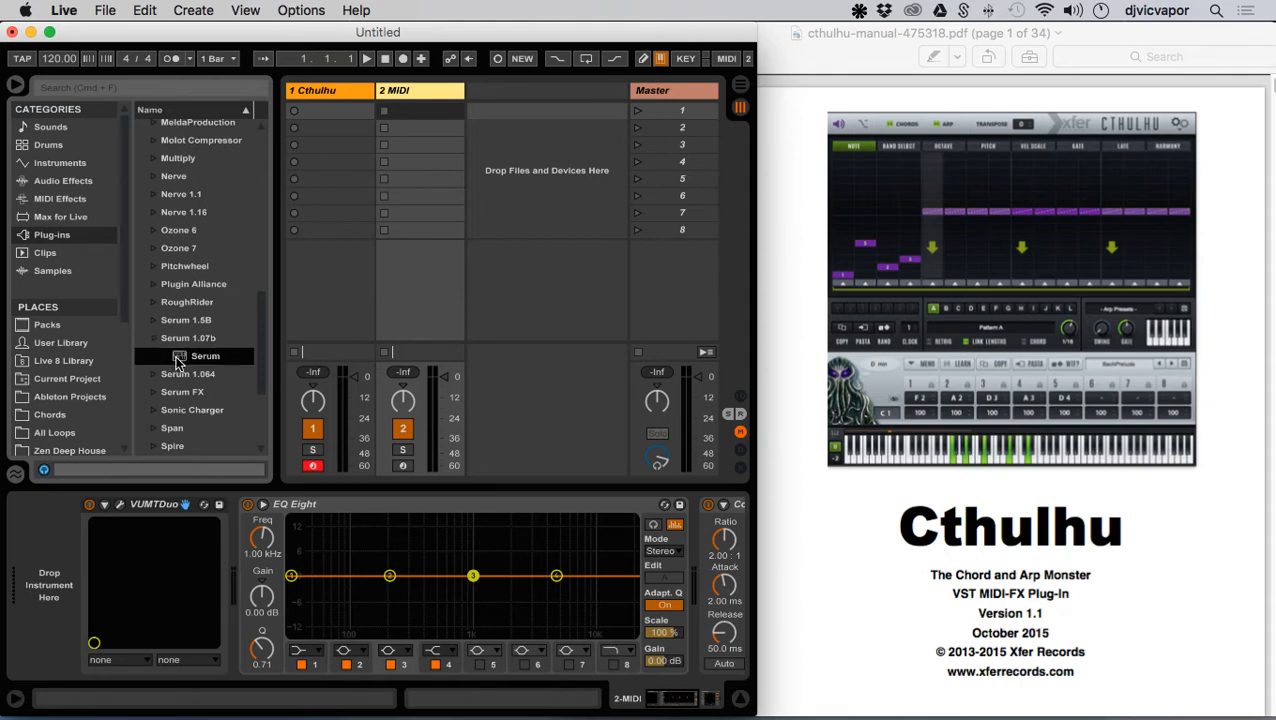
double_click(204, 356)
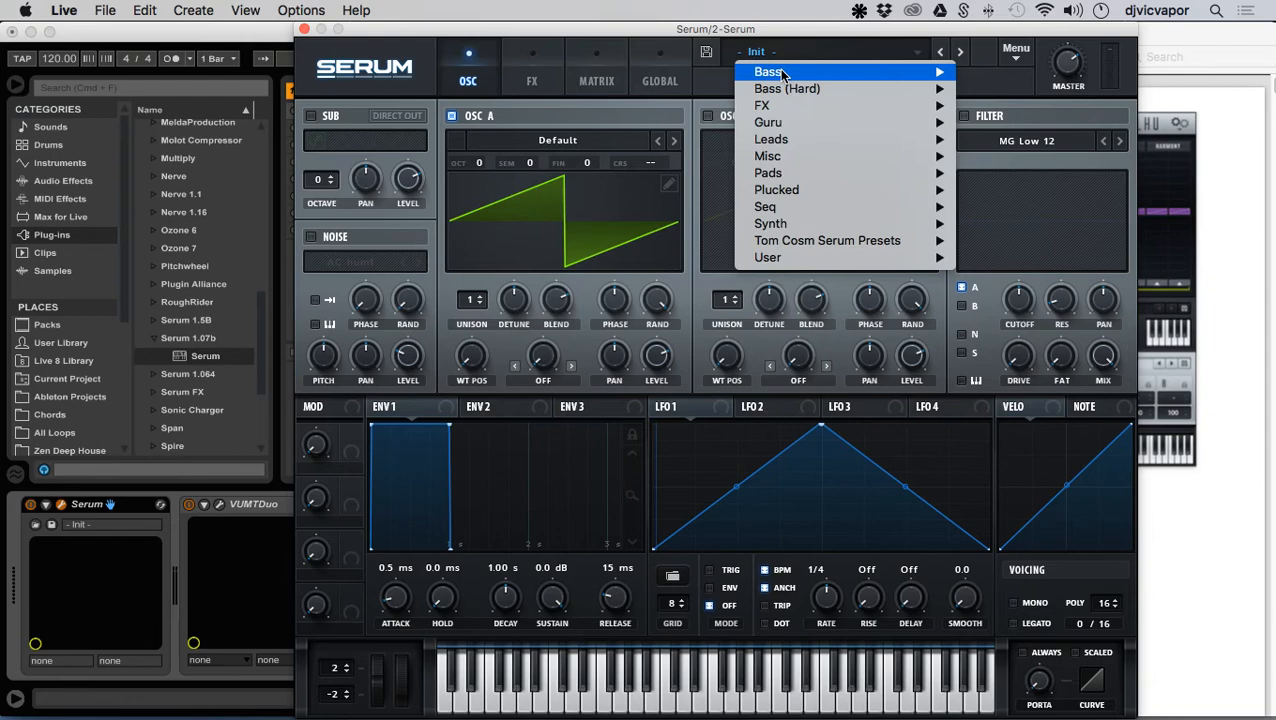
mouse_move(770, 224)
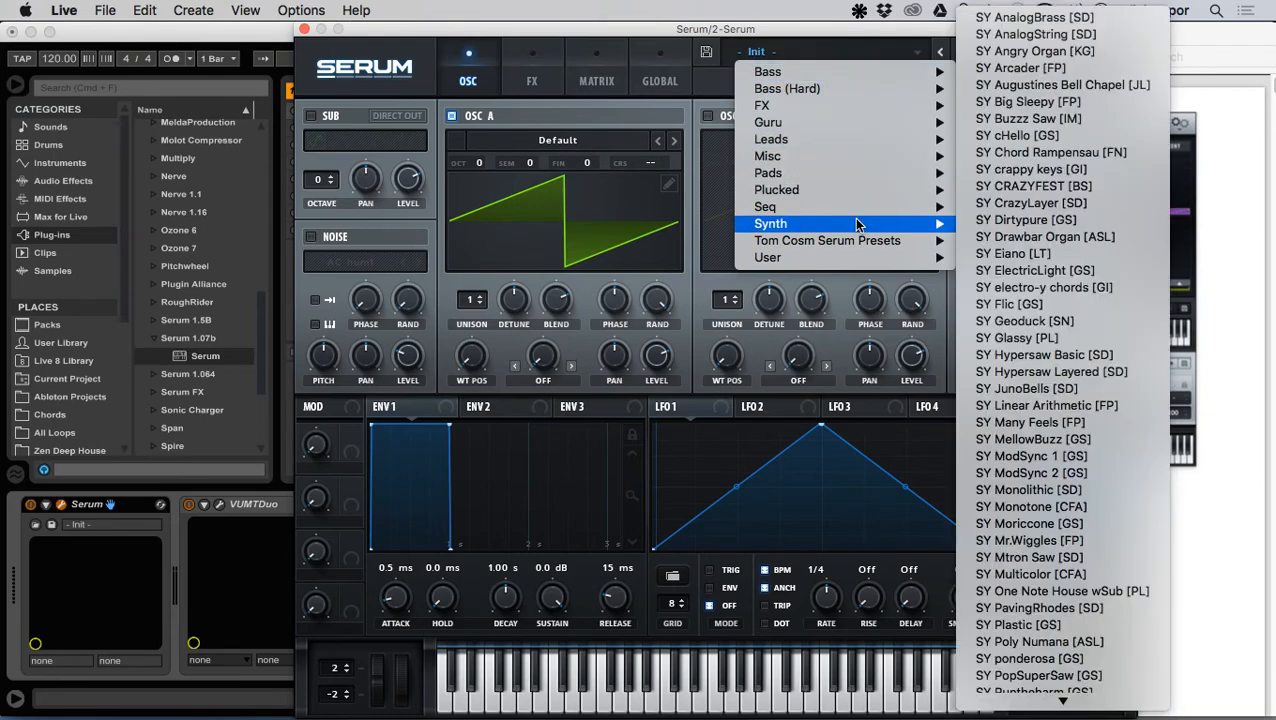
mouse_move(1052, 440)
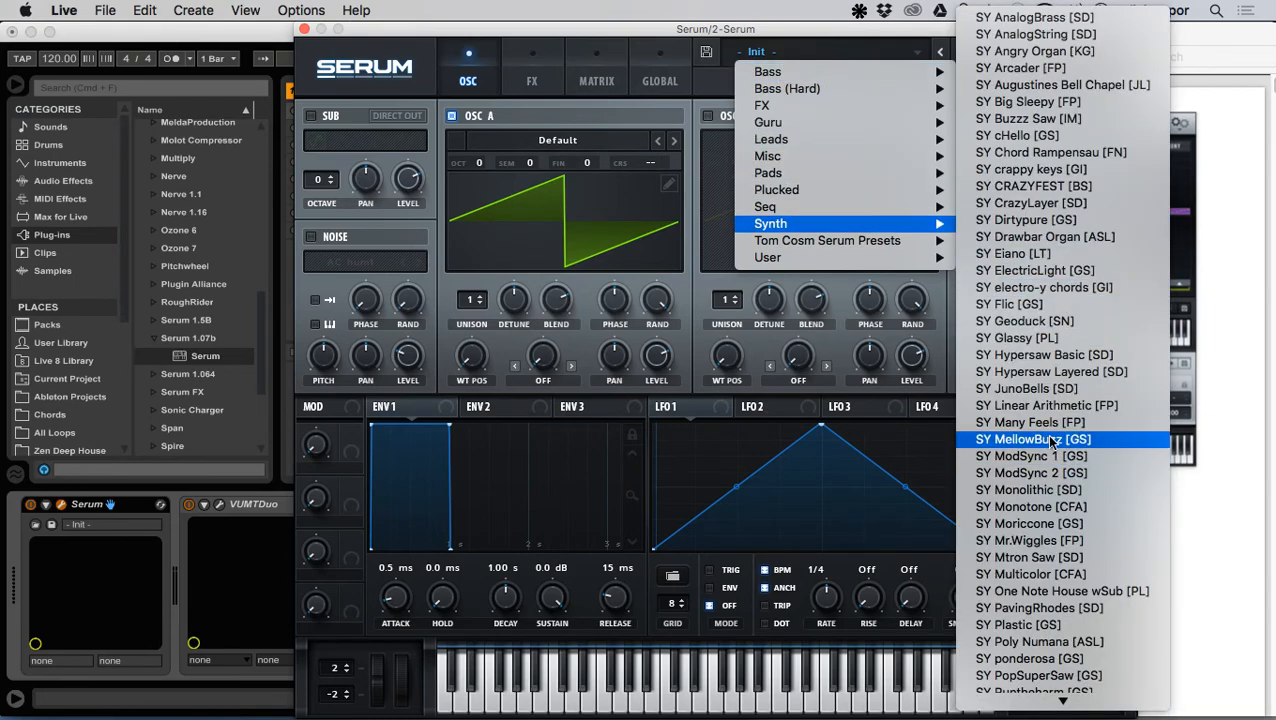
mouse_move(1036, 388)
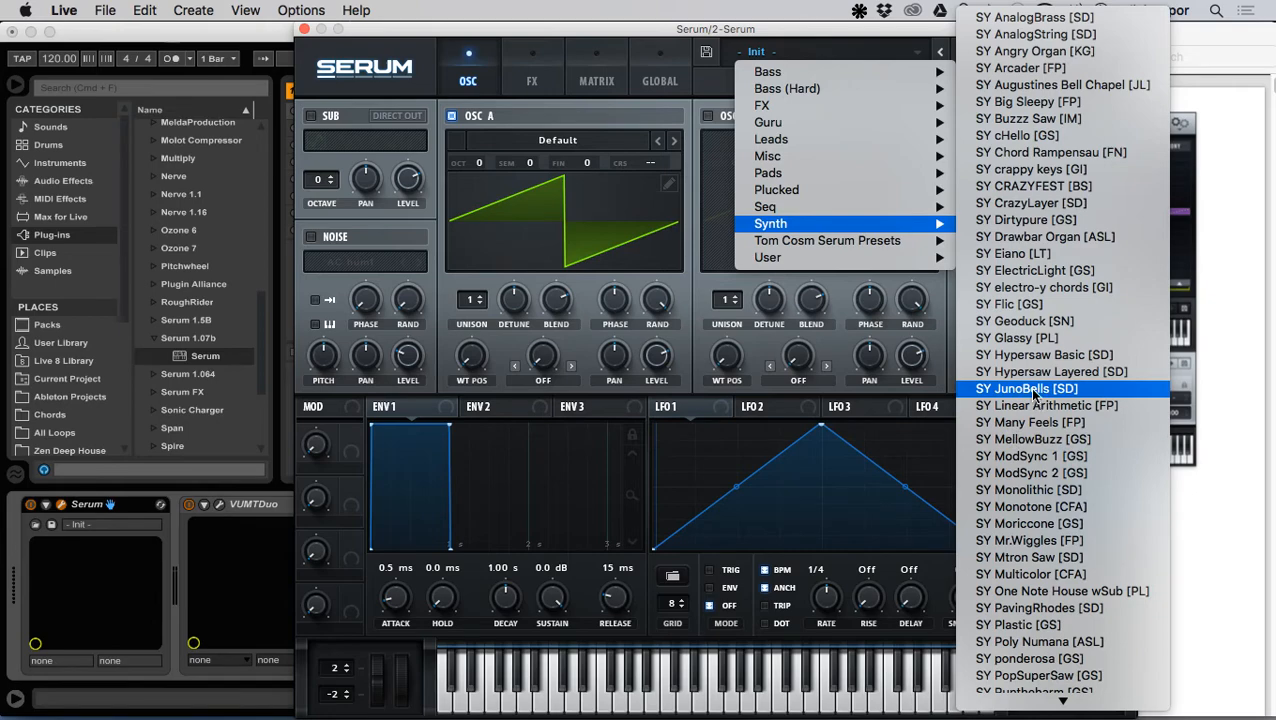
mouse_move(1030, 338)
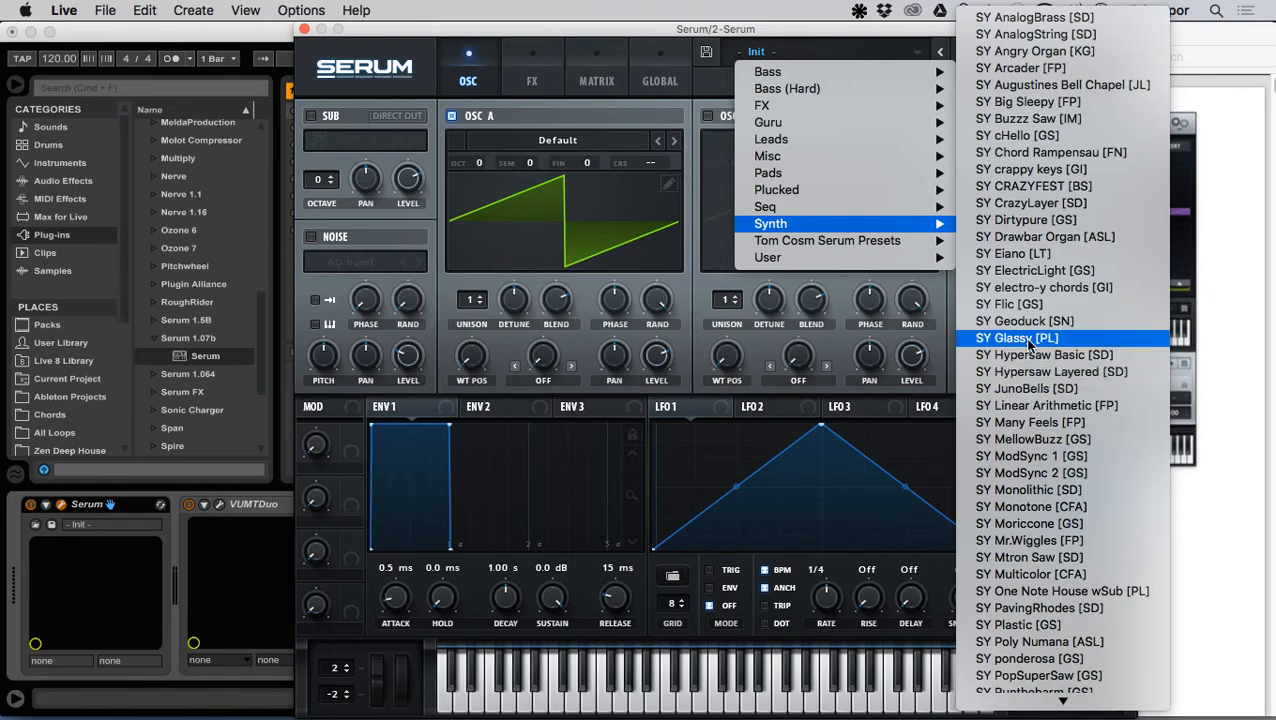
click(1016, 338)
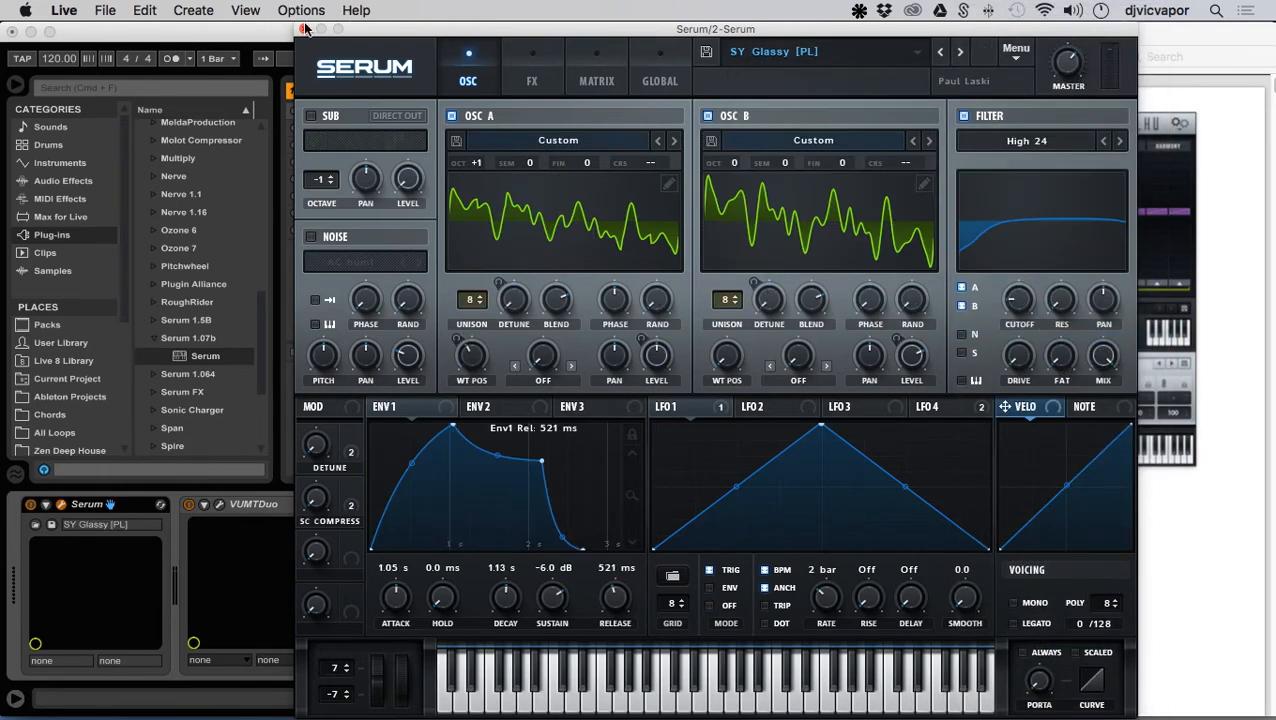
click(304, 28)
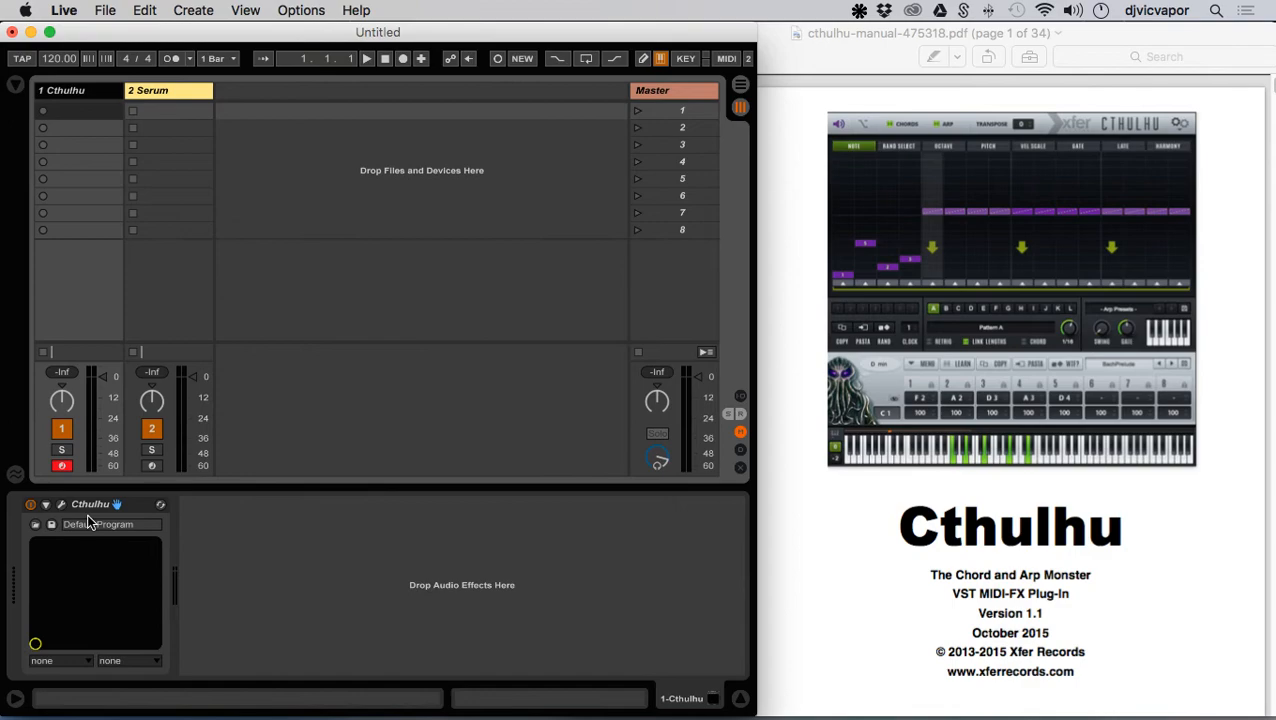
- Reopen Cthulhu's editor showing only the Chords module and move it lower on screen
click(118, 504)
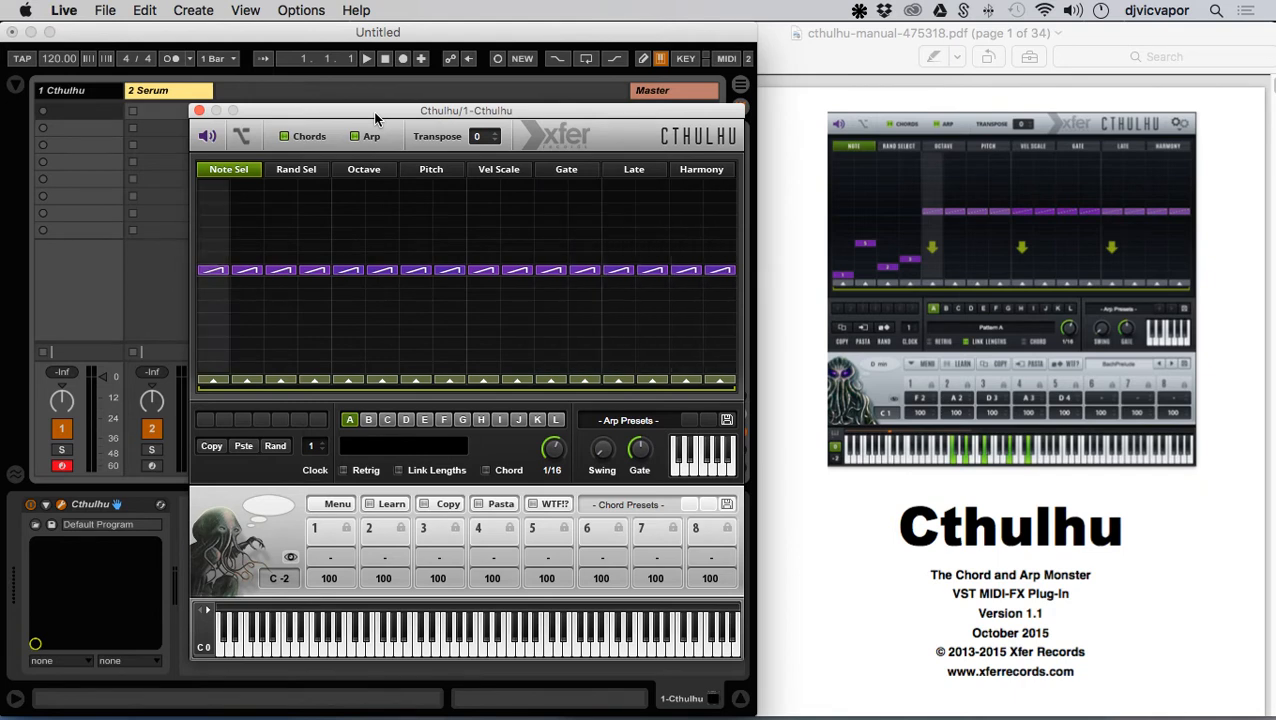
mouse_move(518, 482)
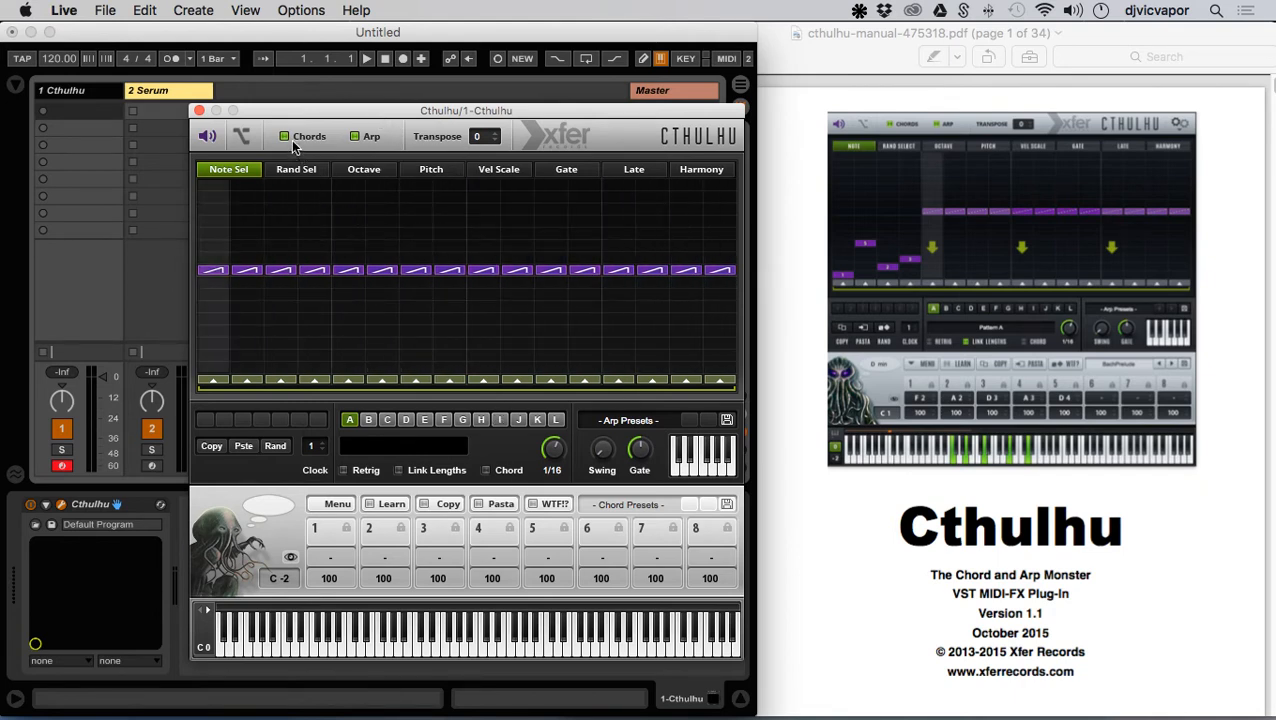
mouse_move(624, 110)
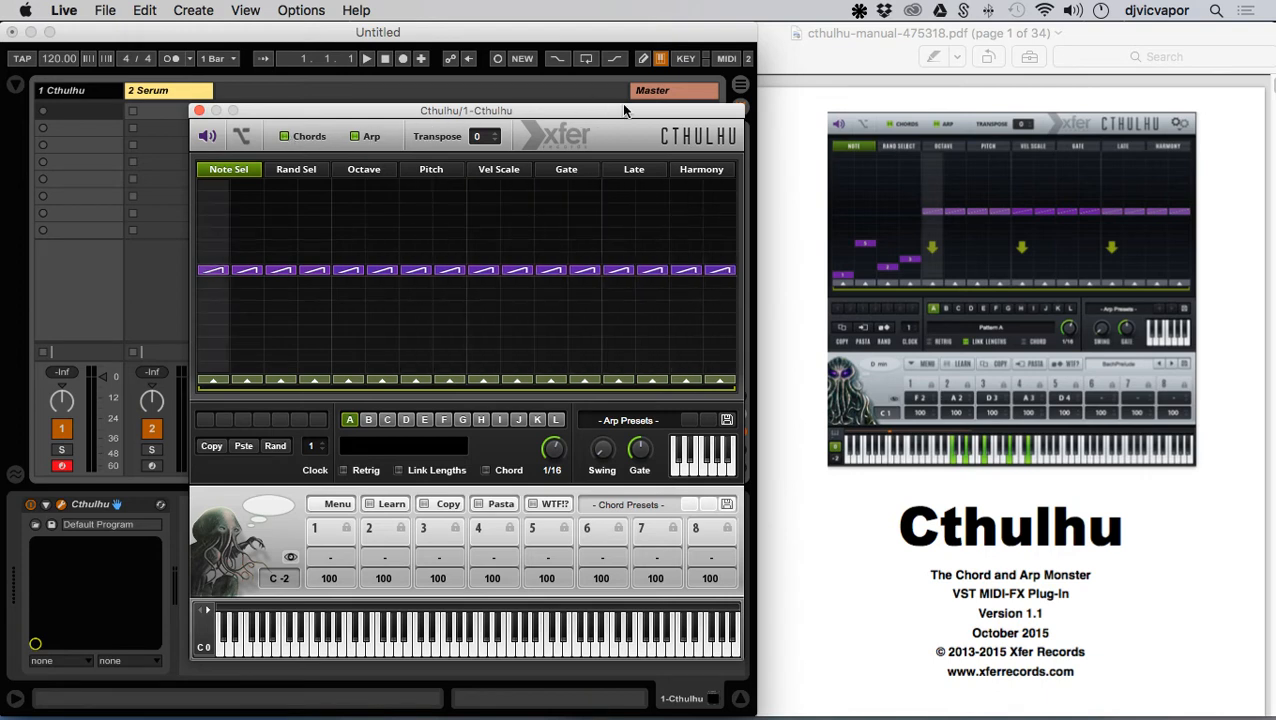
mouse_move(360, 158)
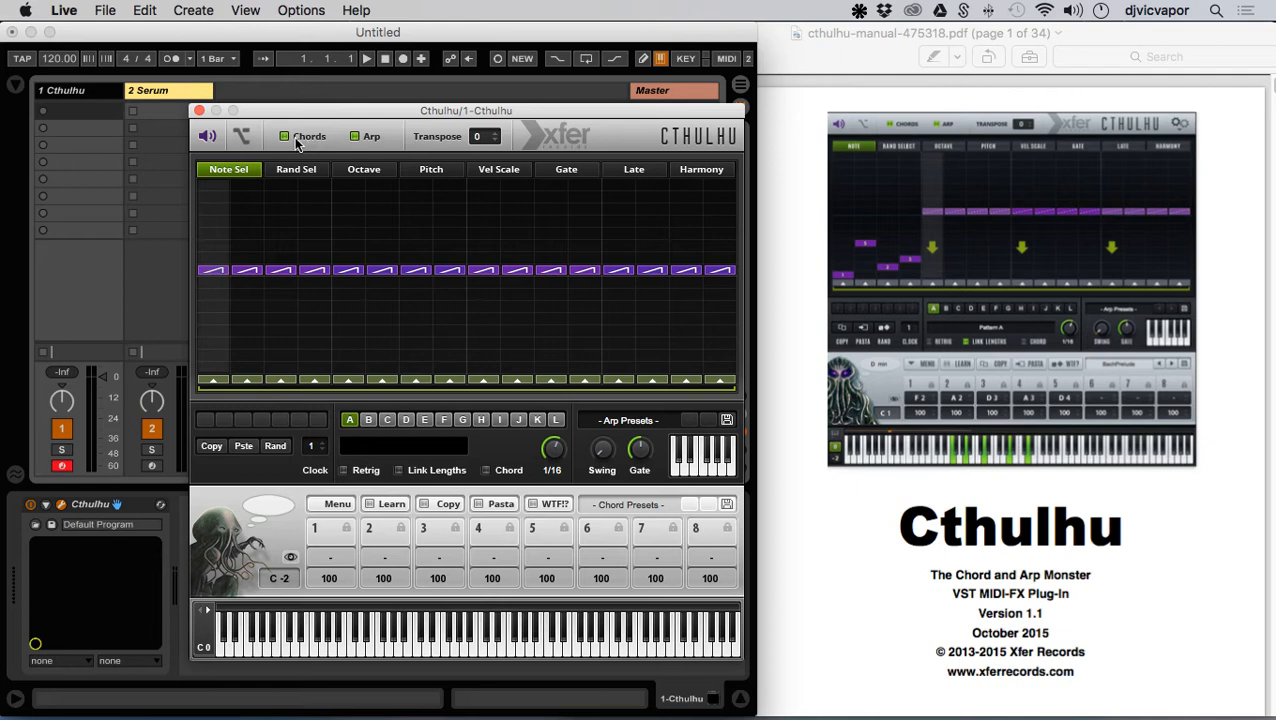
mouse_move(356, 138)
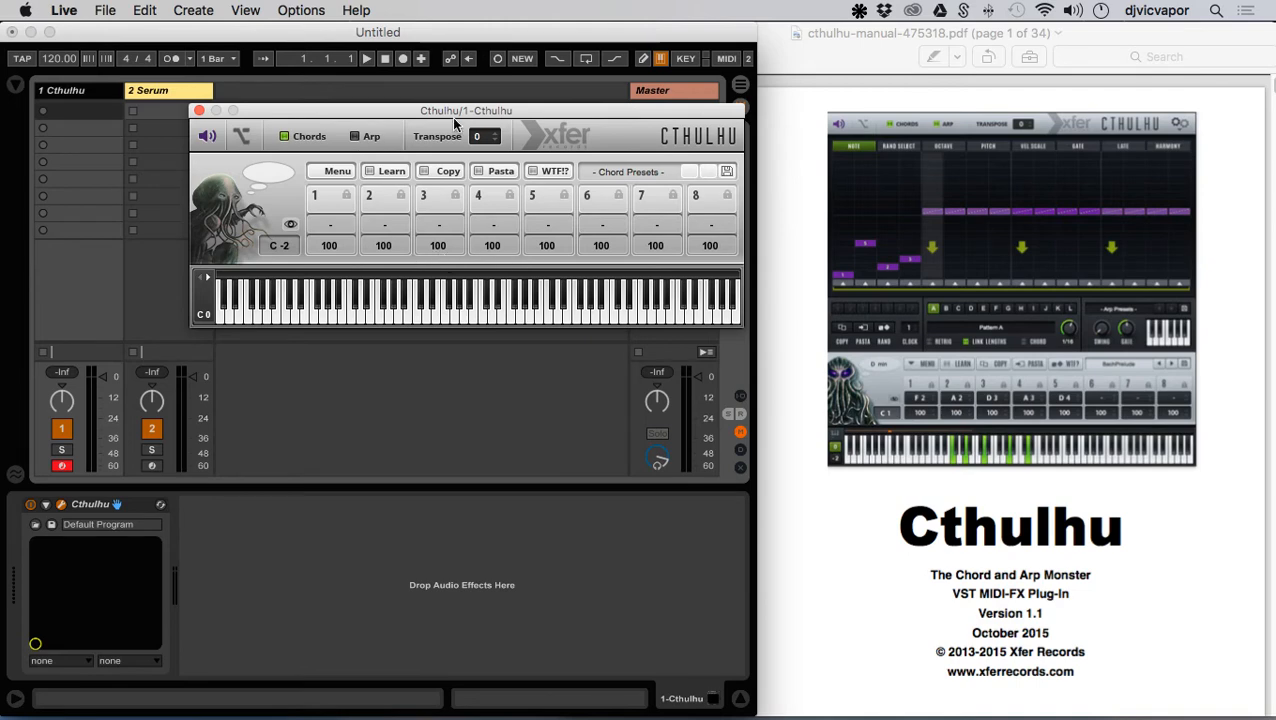
drag(464, 110, 476, 160)
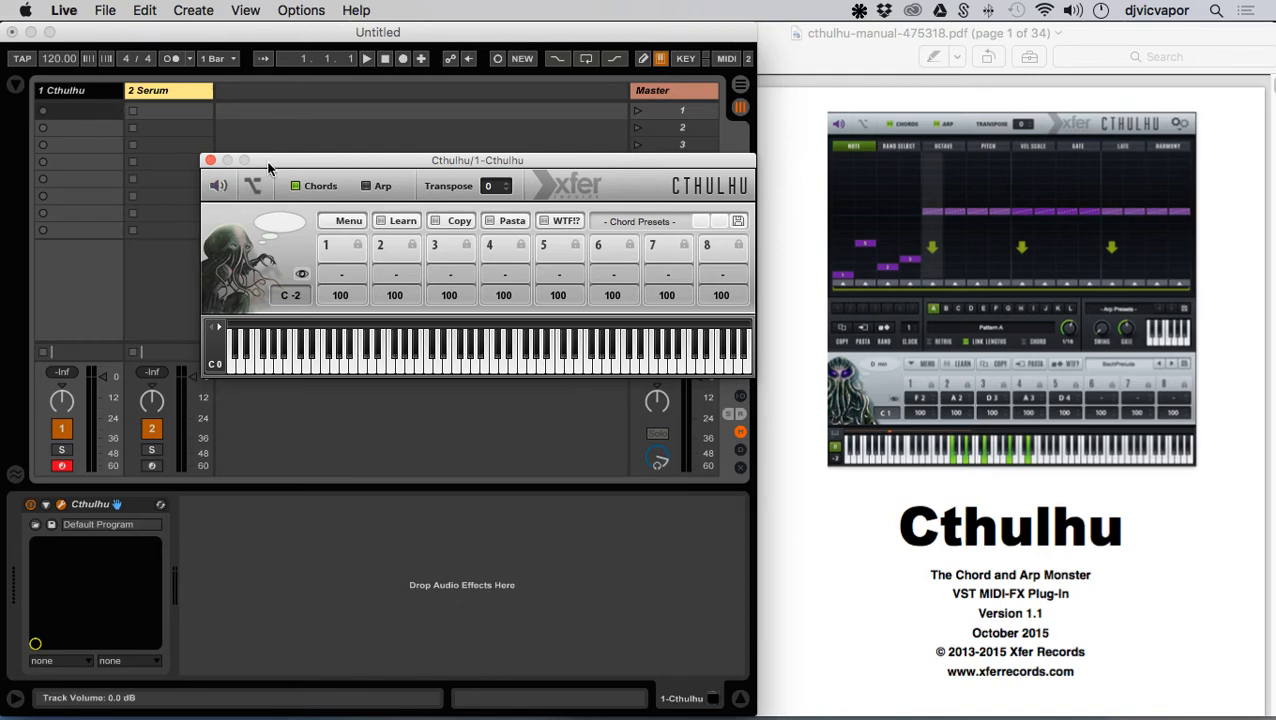
- Set track 1's MIDI From to Computer Keyboard and its Monitor to In
drag(476, 160, 536, 156)
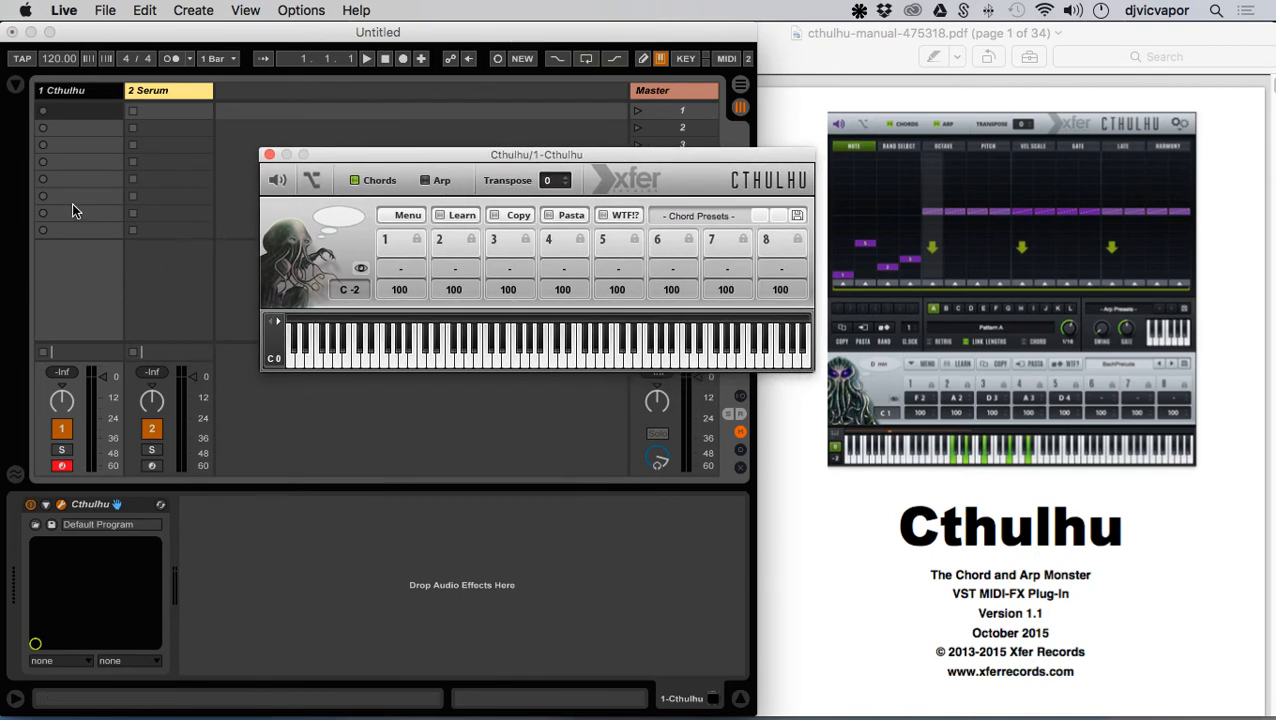
mouse_move(64, 230)
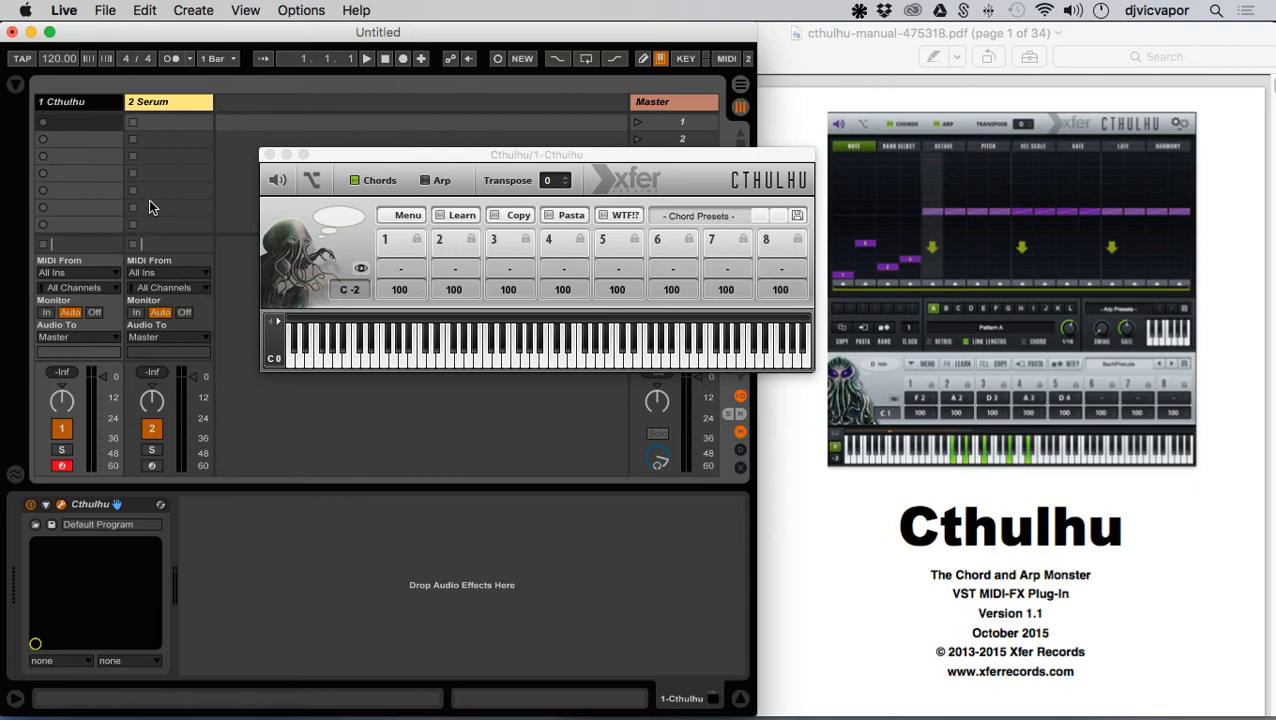
mouse_move(164, 204)
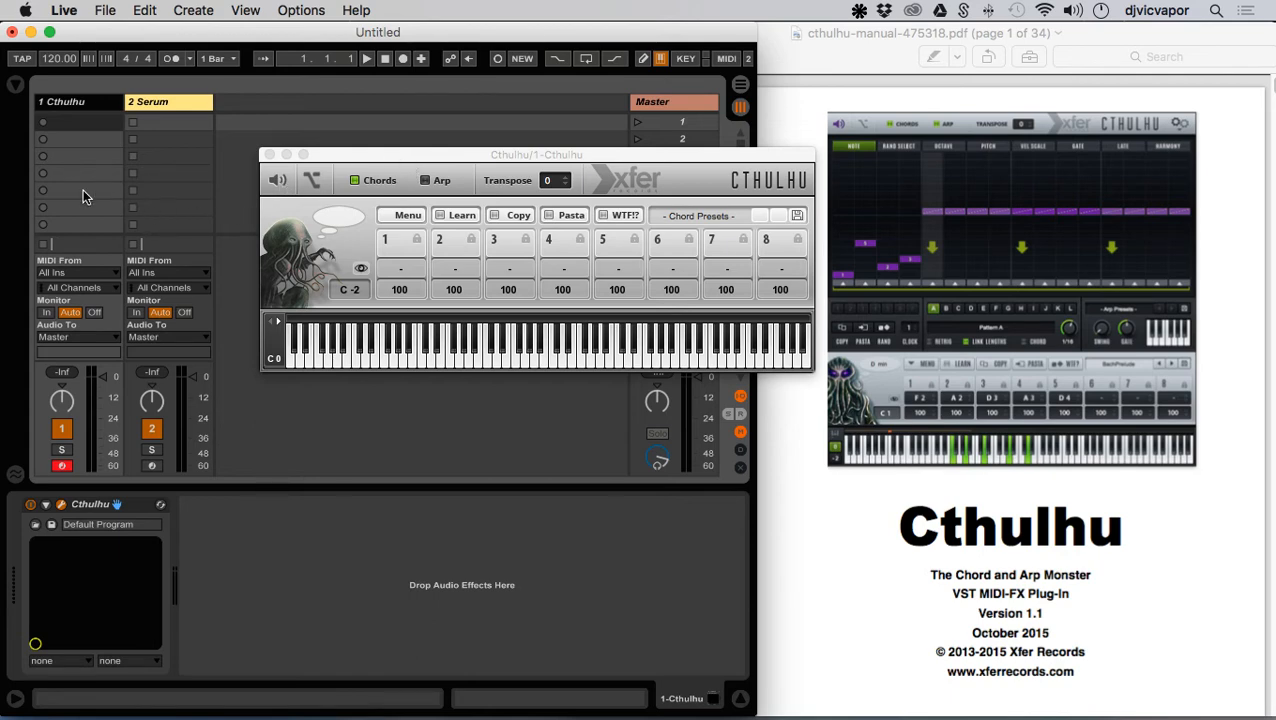
mouse_move(204, 180)
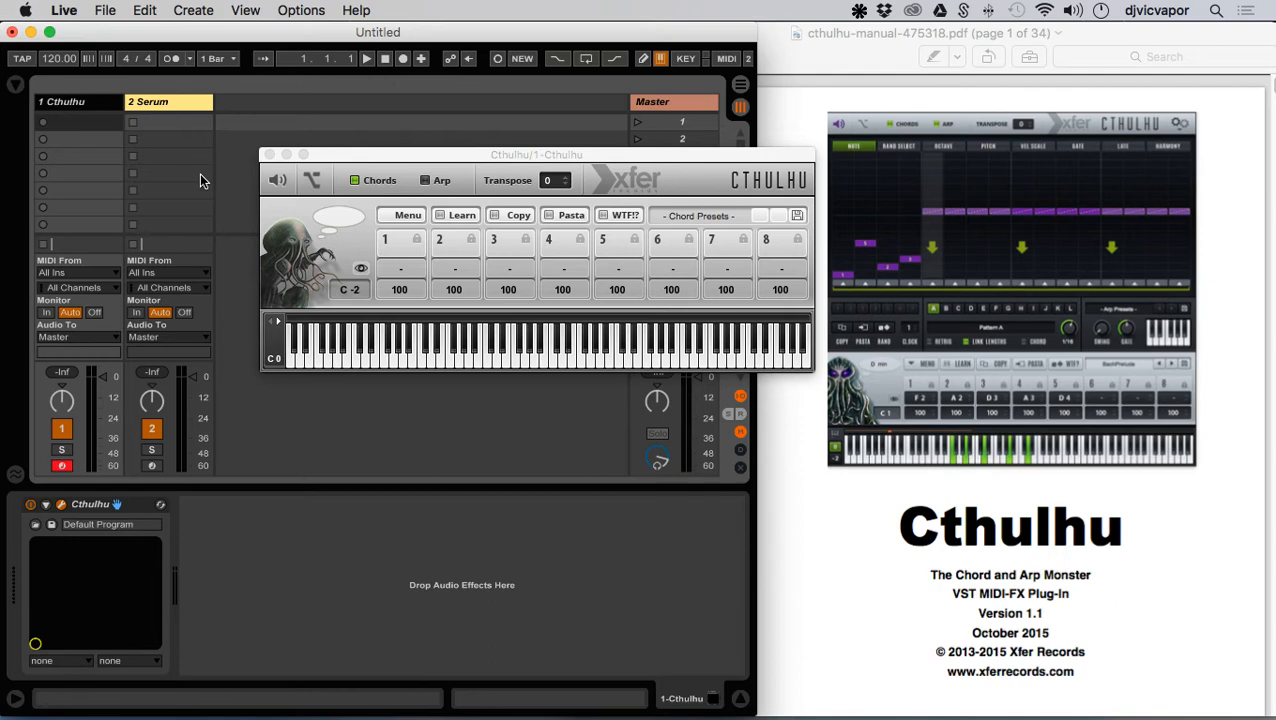
mouse_move(164, 174)
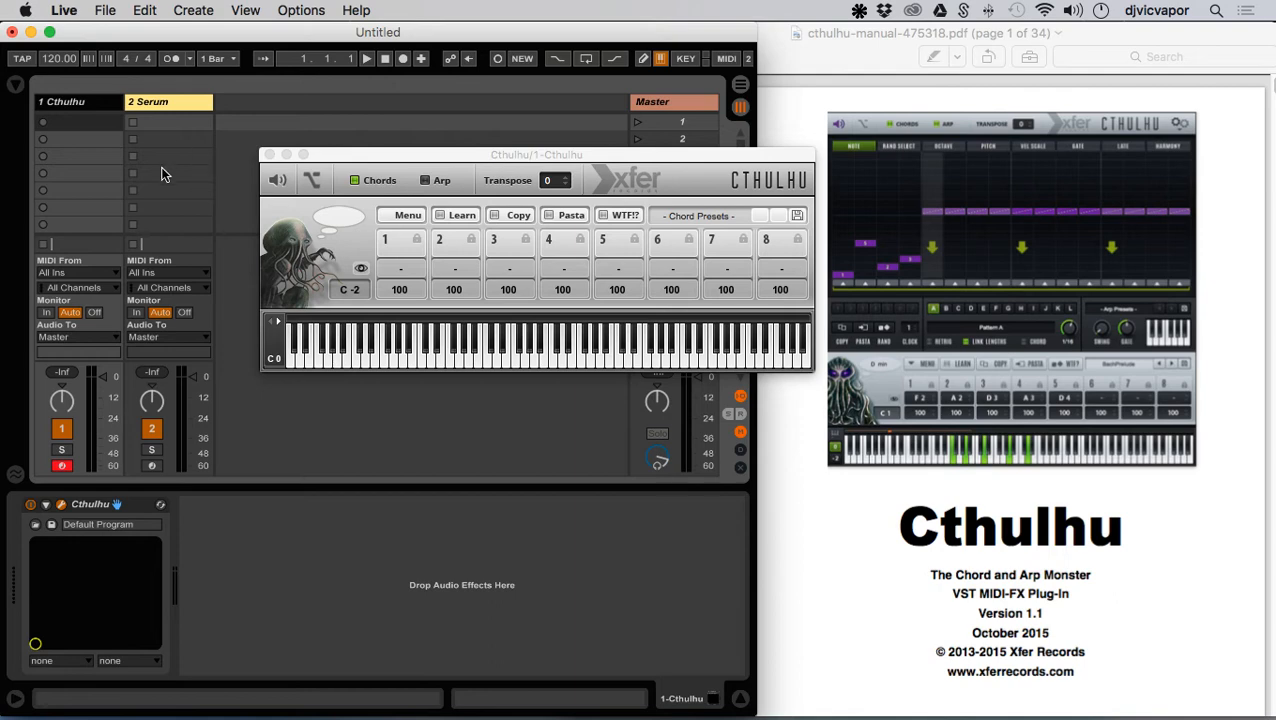
mouse_move(100, 120)
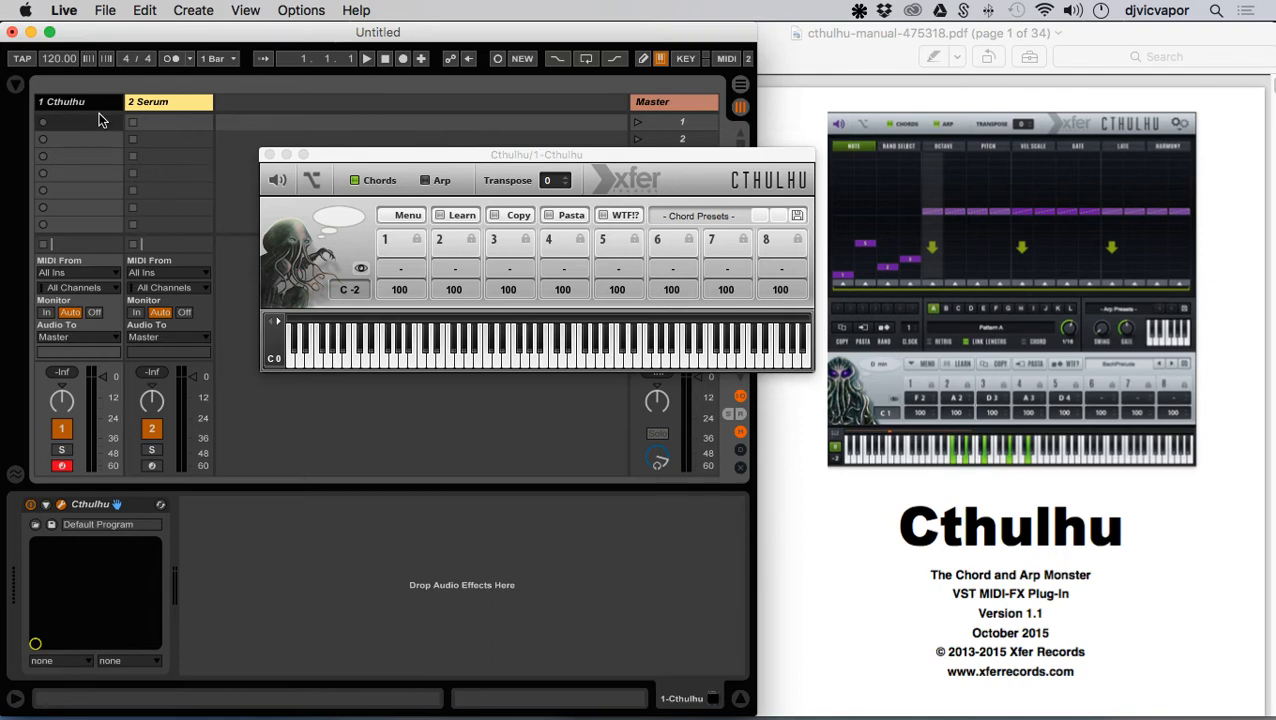
mouse_move(90, 228)
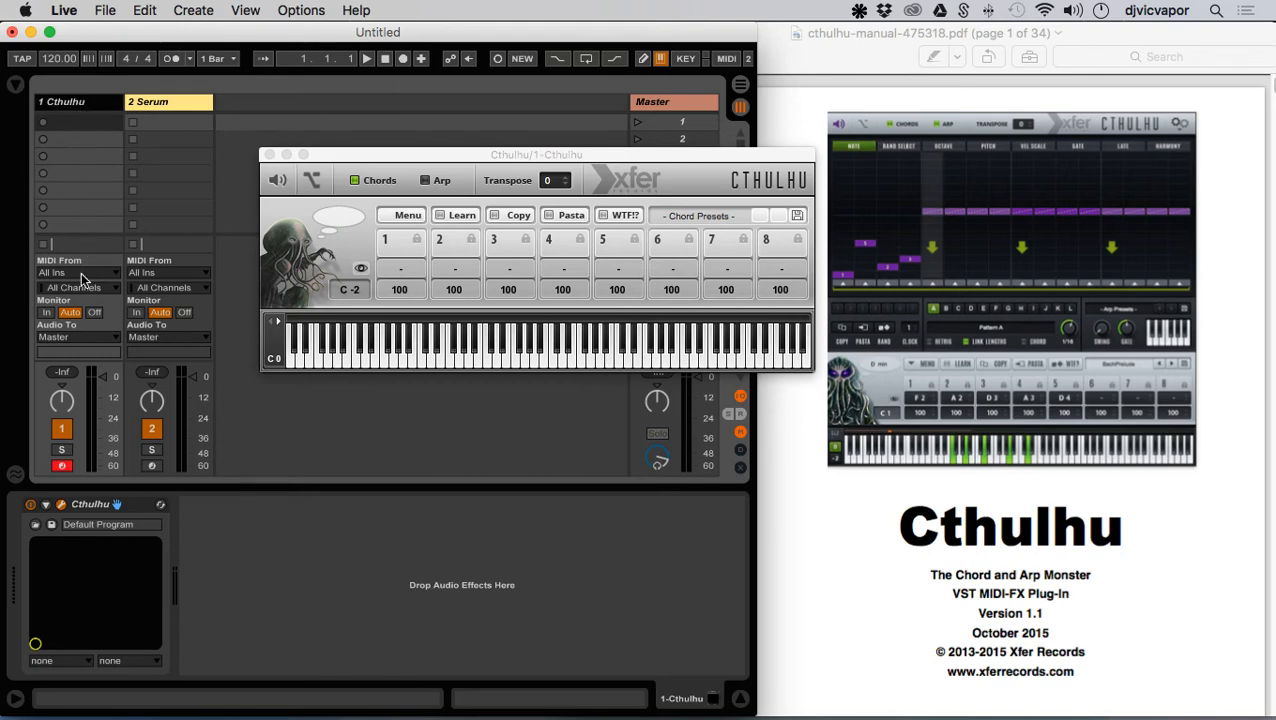
mouse_move(48, 316)
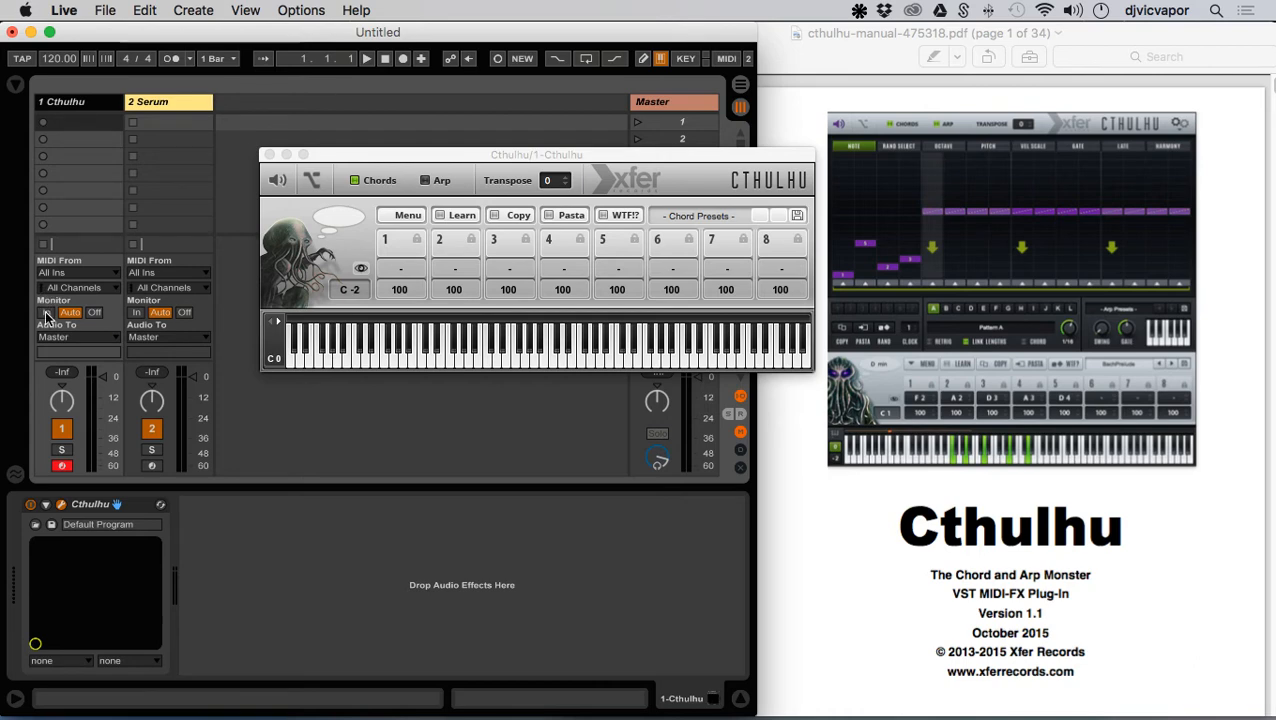
click(76, 272)
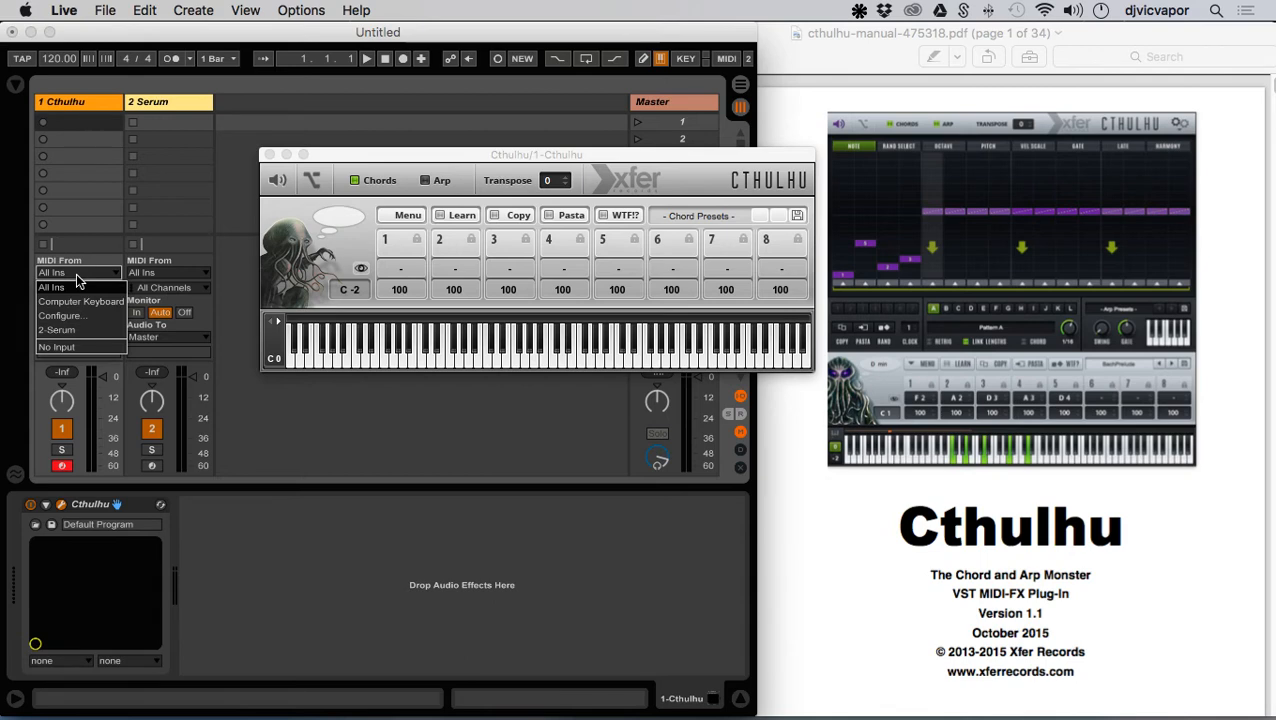
click(80, 300)
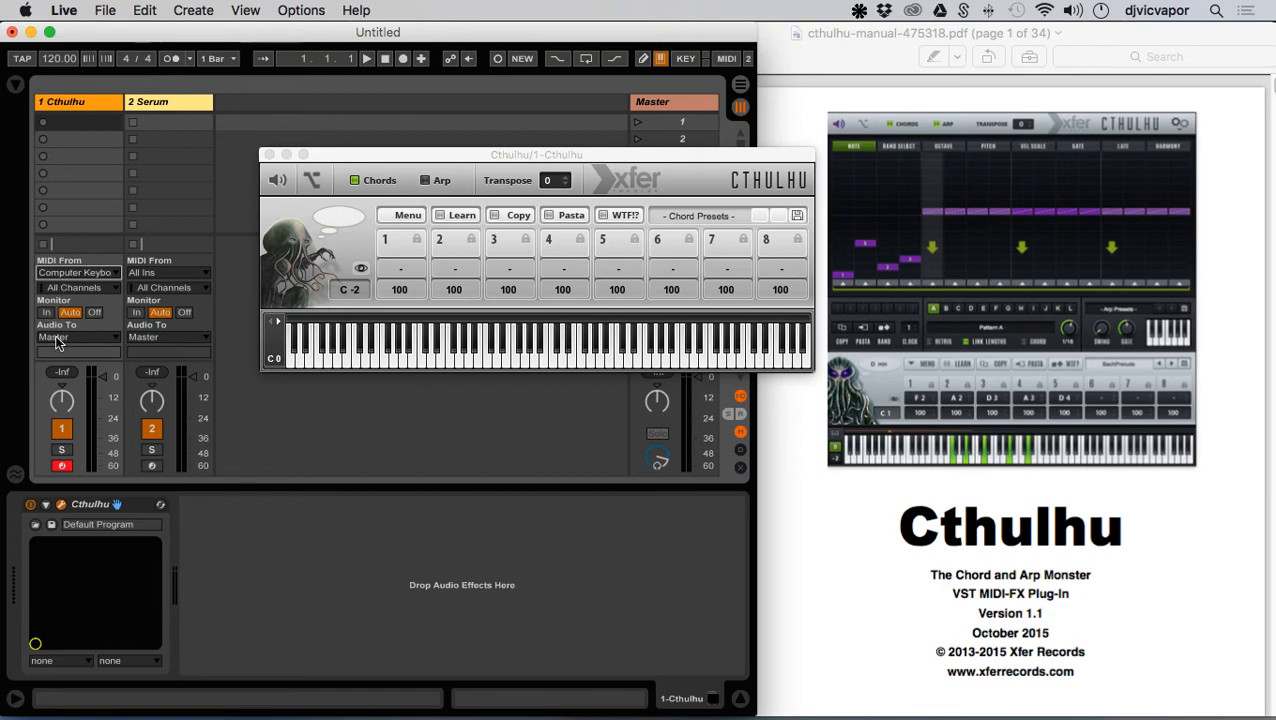
click(524, 318)
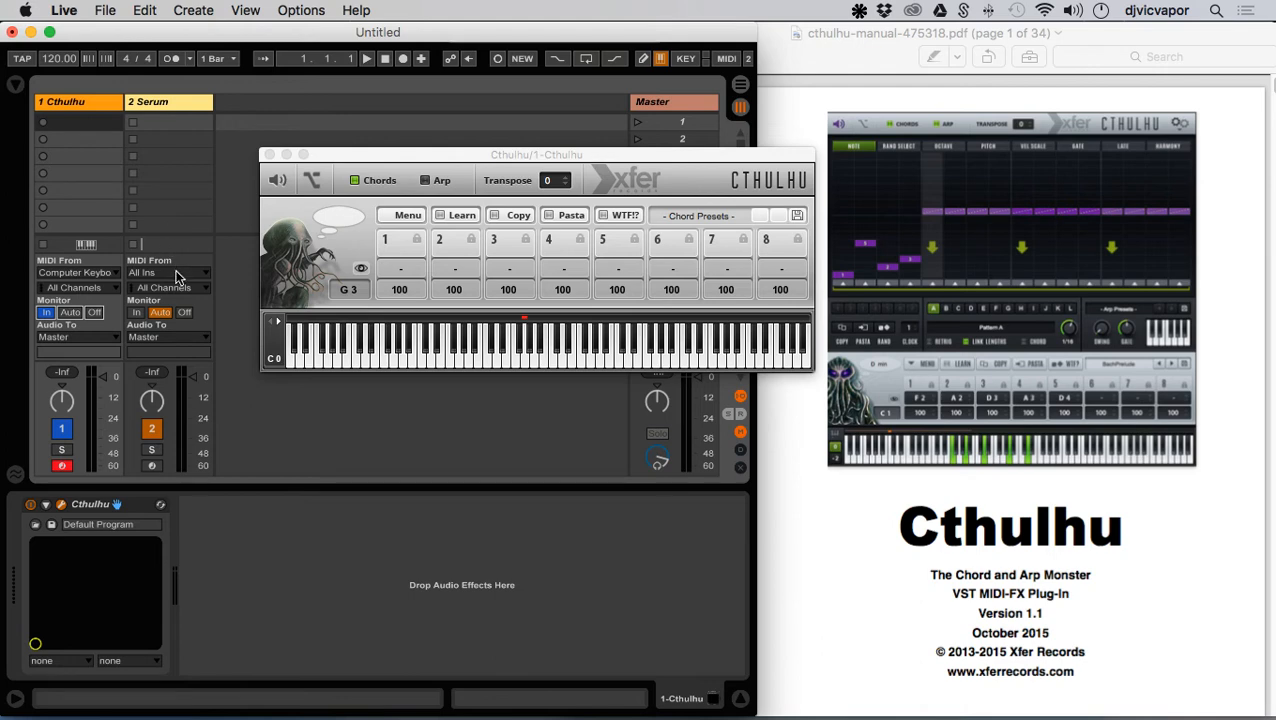
- Set track 2's MIDI From to 1-Cthulhu, taking the Cthulhu (post FX) output
click(168, 272)
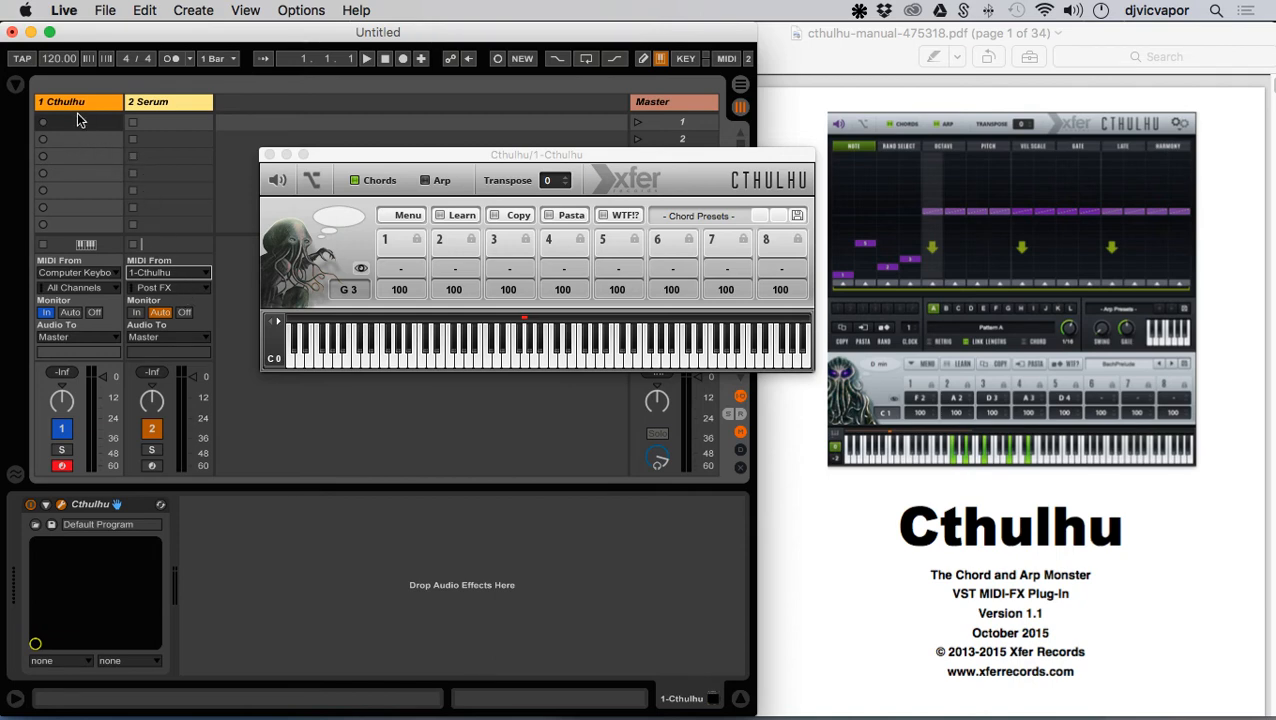
mouse_move(170, 300)
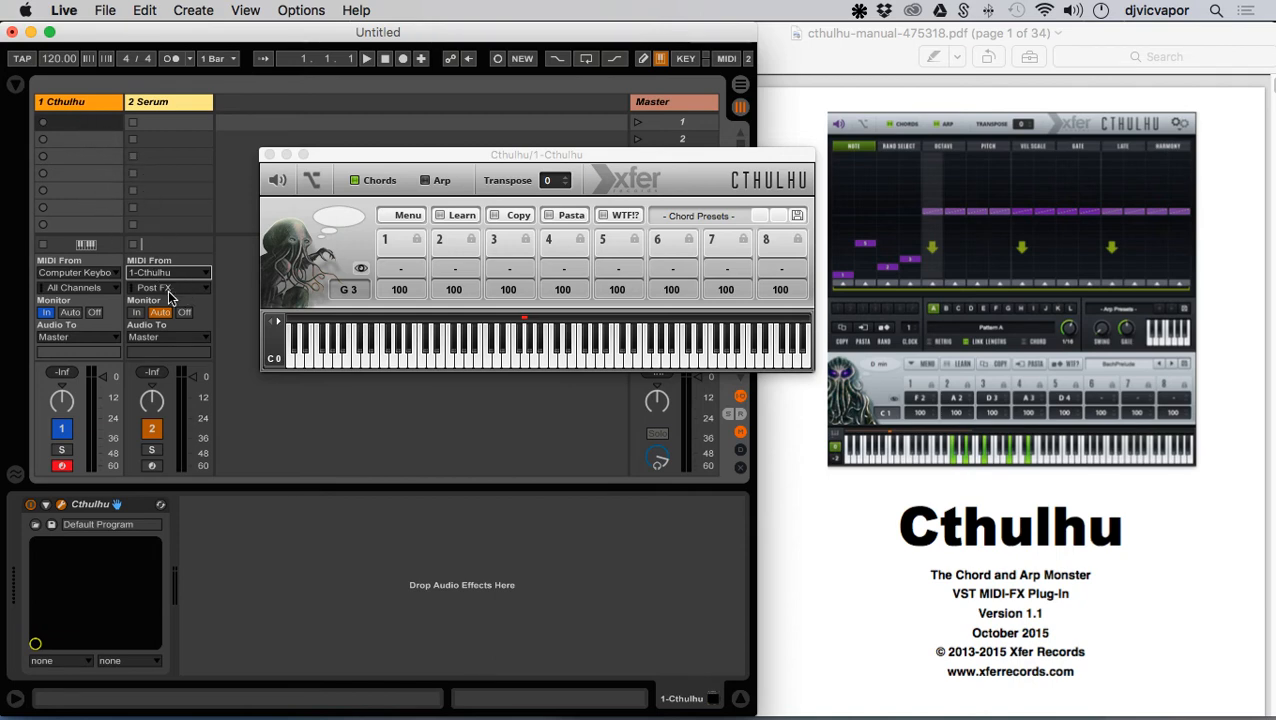
click(168, 288)
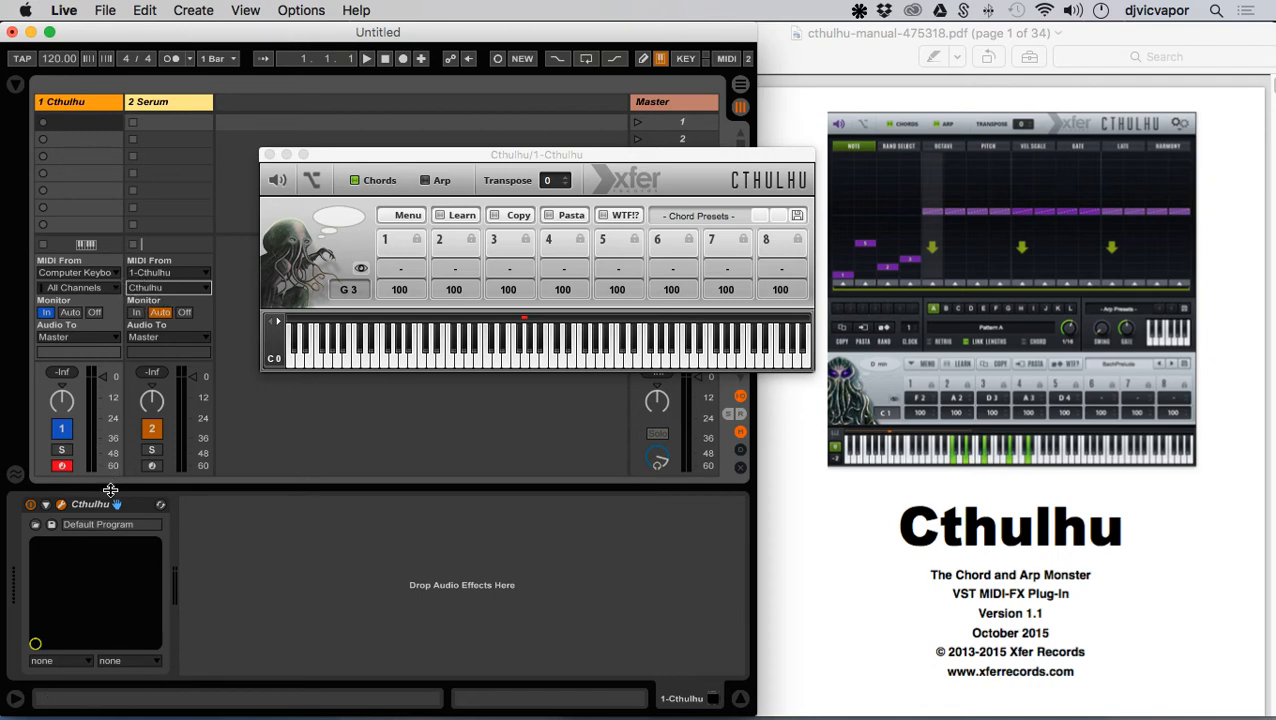
click(136, 312)
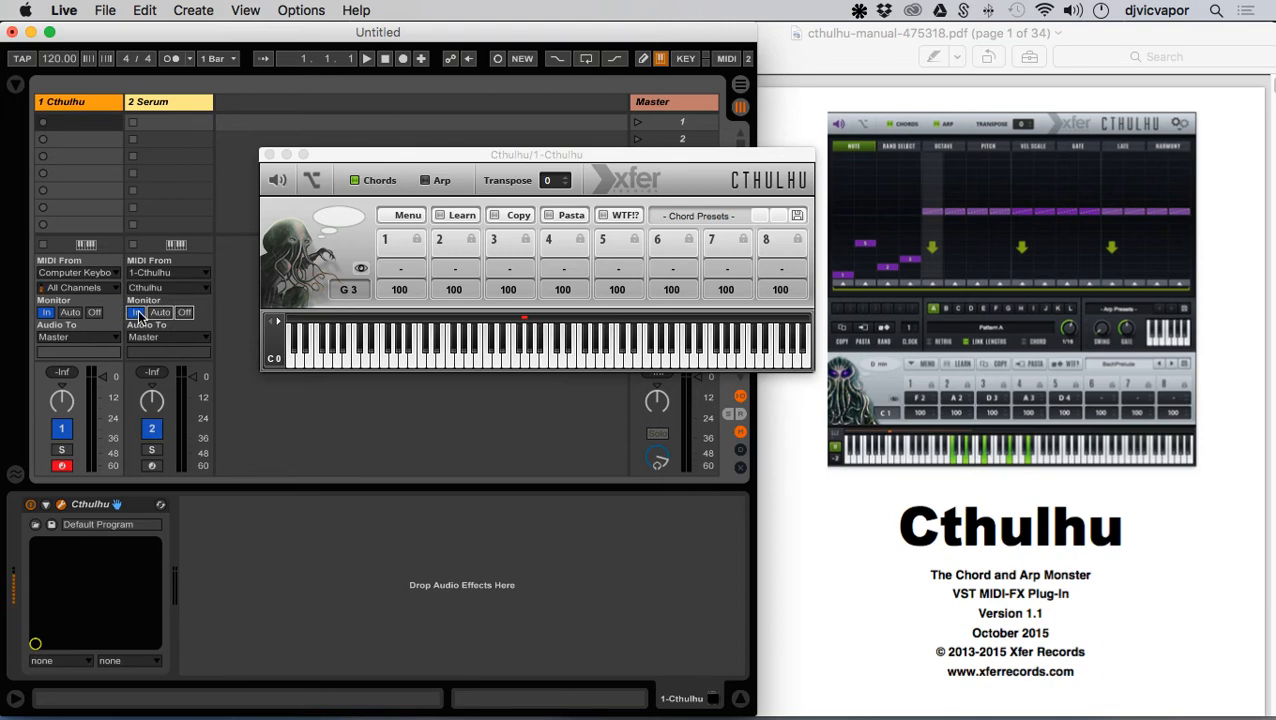
- Set track 2 Monitor to In and track 1 Monitor back to Auto
click(70, 312)
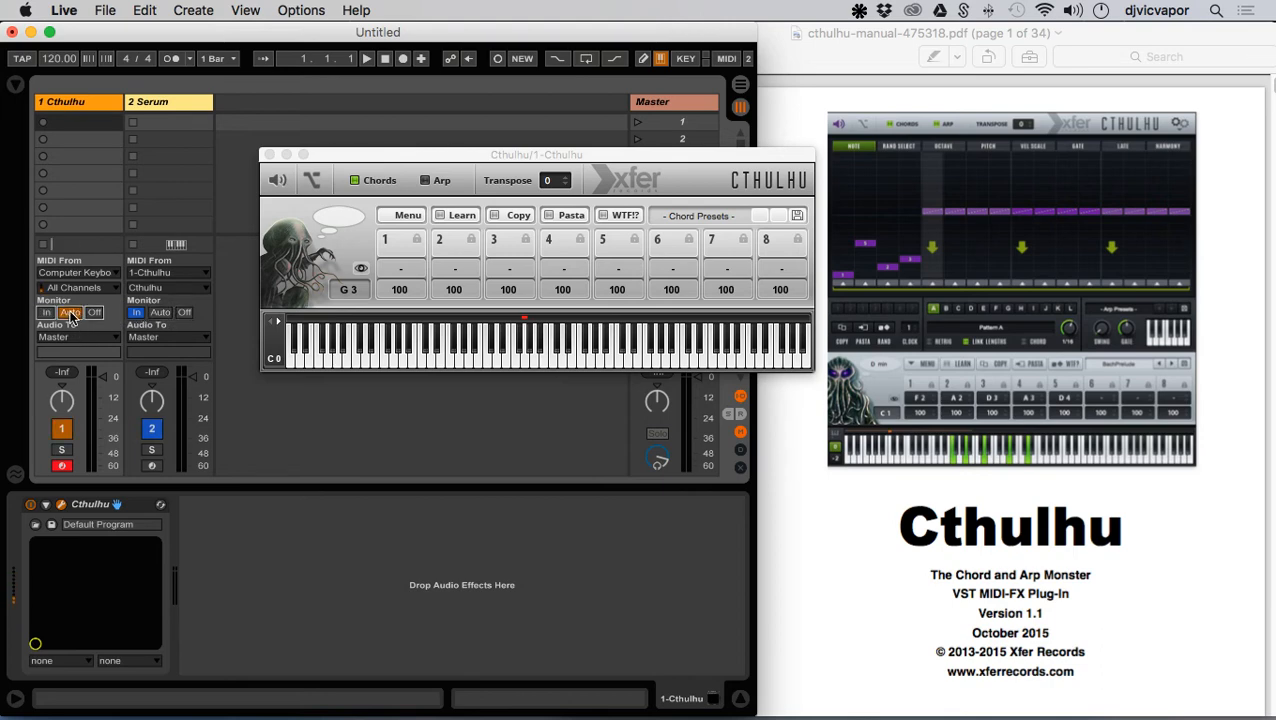
click(70, 312)
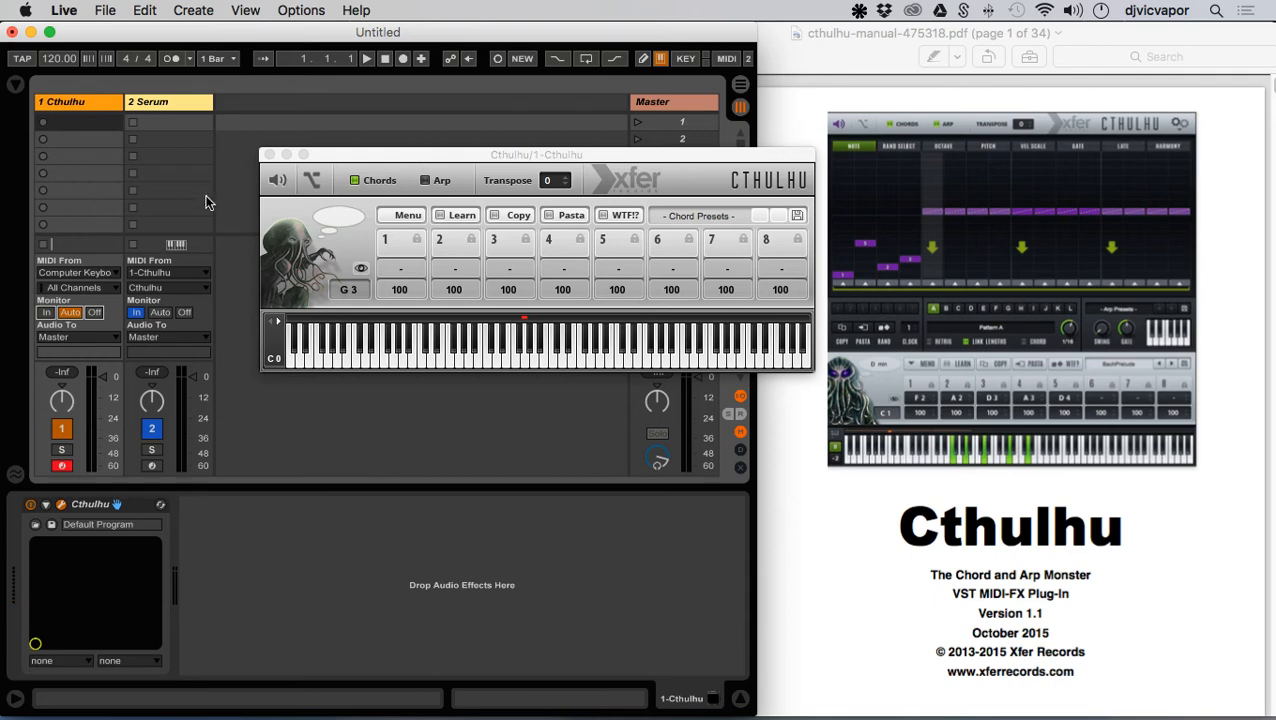
drag(536, 154, 512, 152)
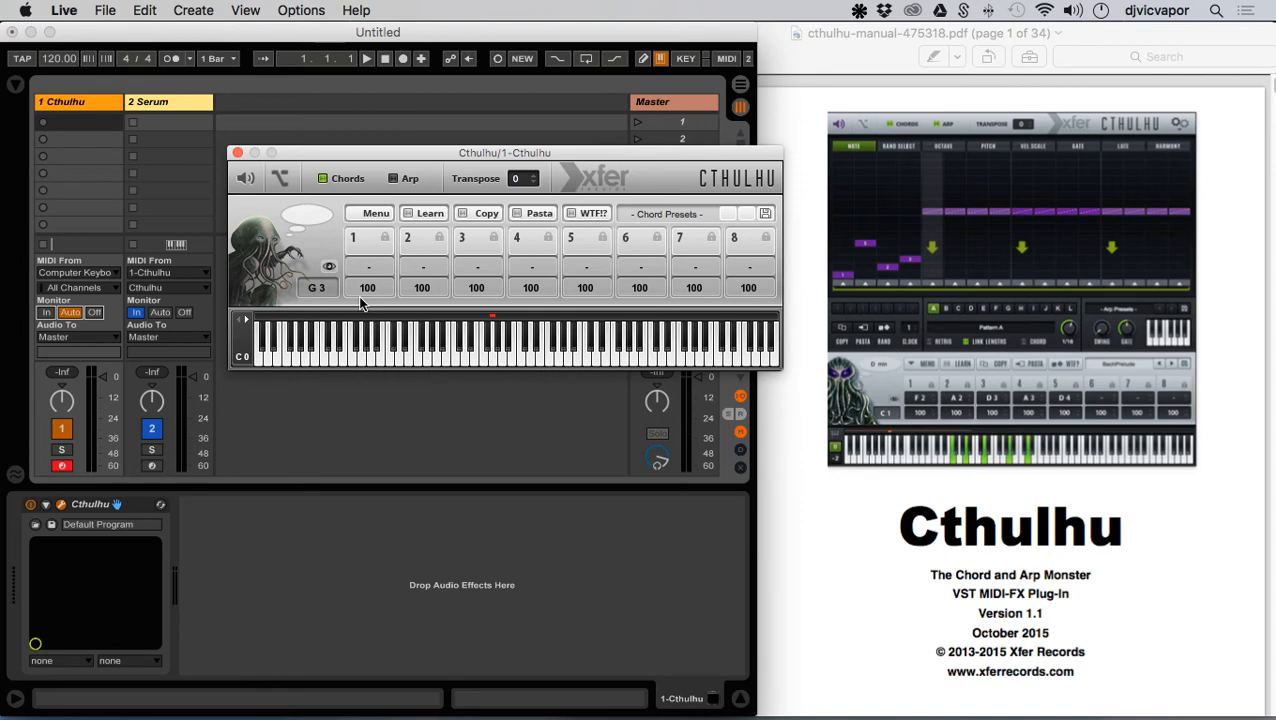
mouse_move(614, 260)
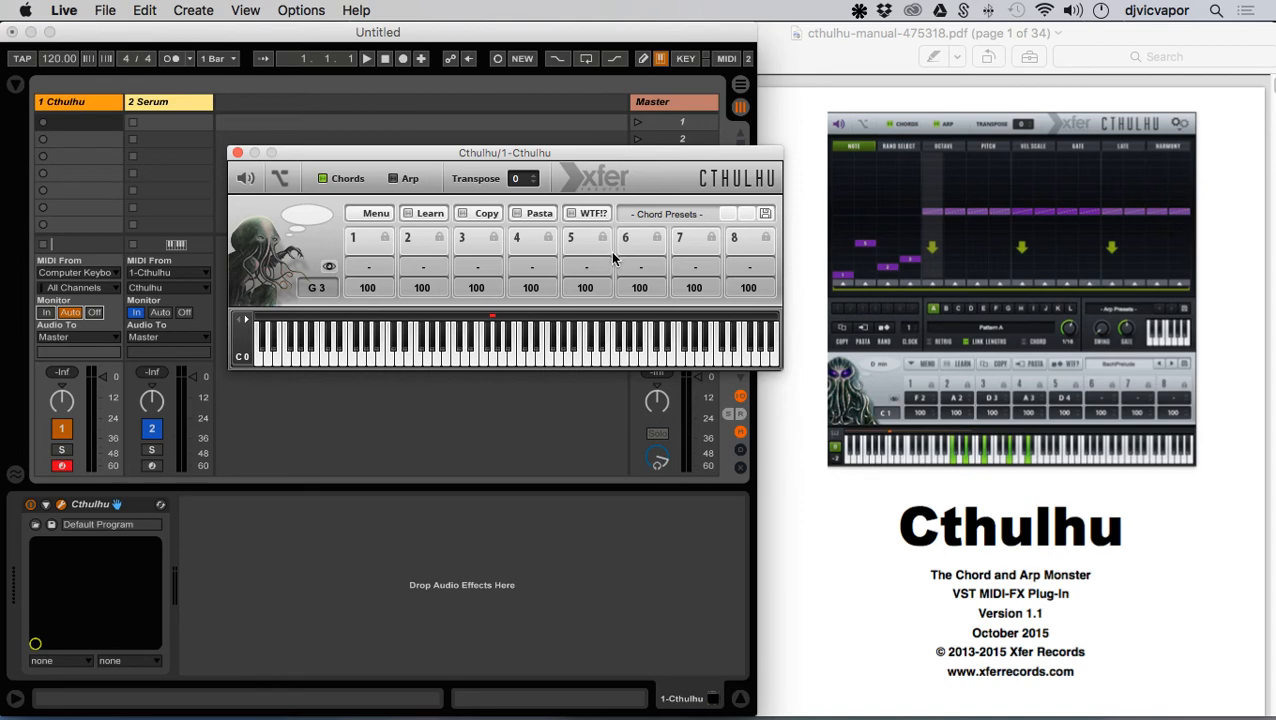
mouse_move(686, 220)
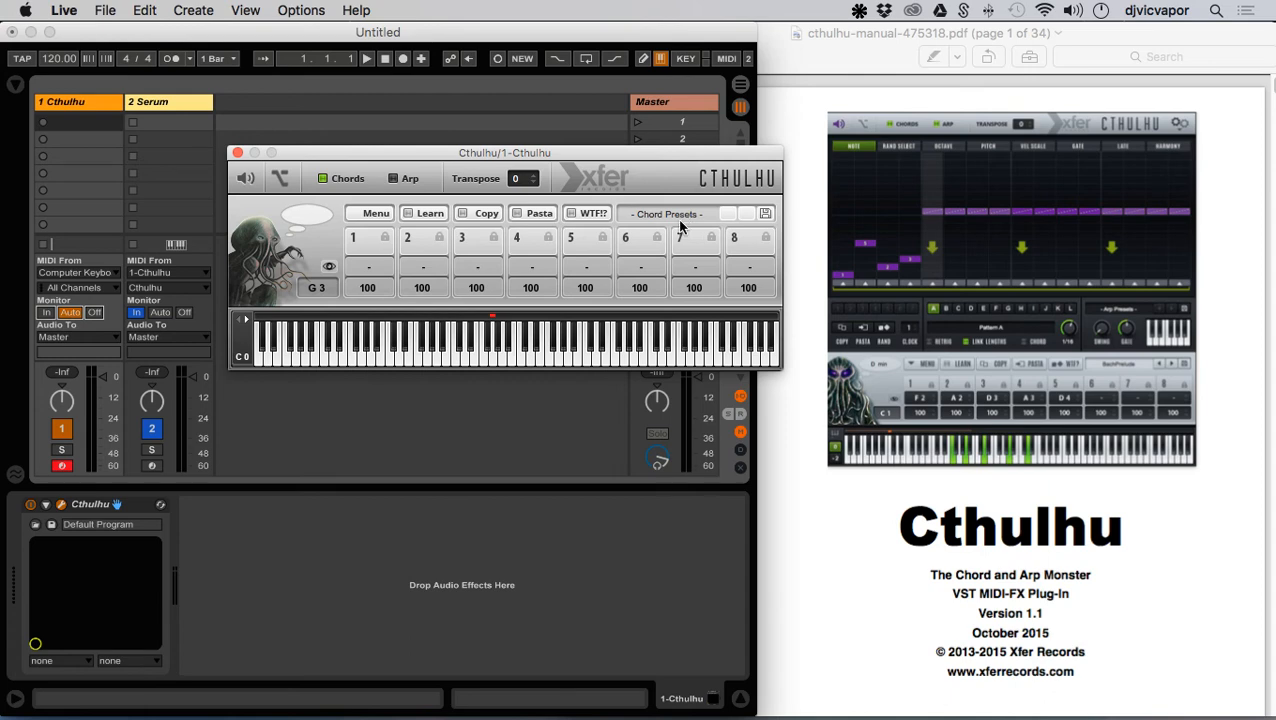
mouse_move(704, 224)
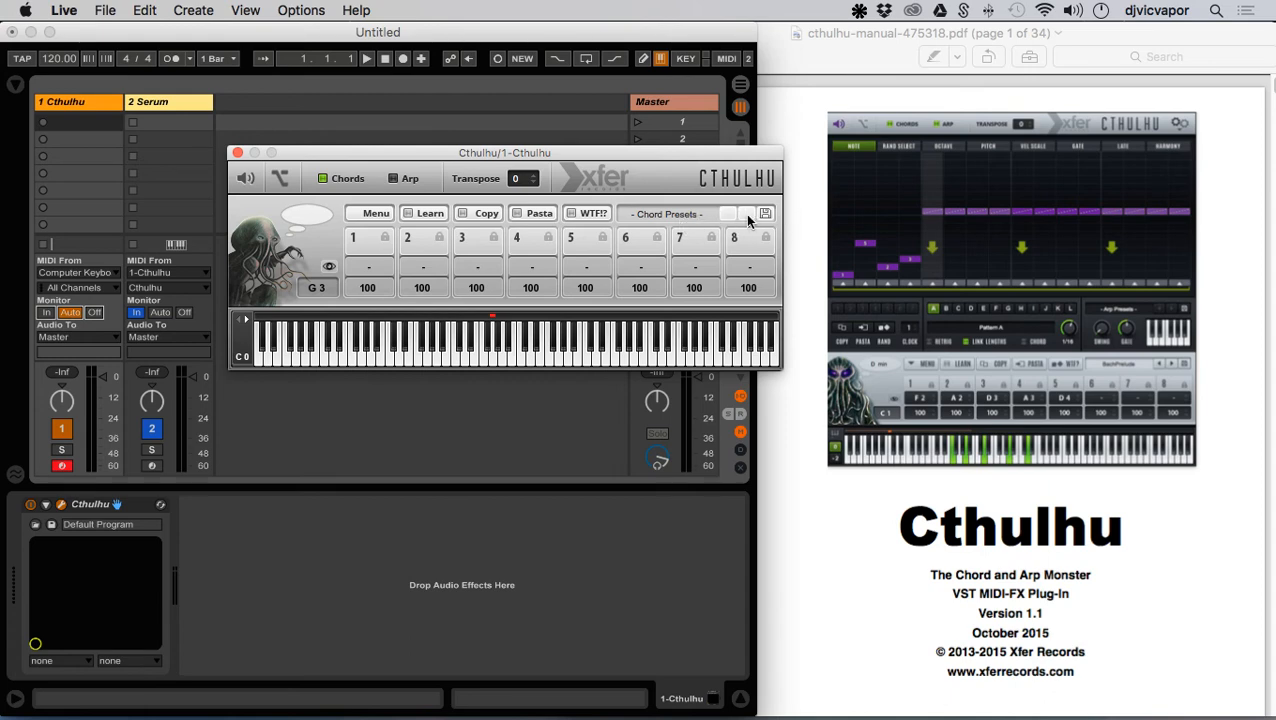
- Load BachChorale_017 from Chord Presets > BachChorales0-99 into Cthulhu
click(680, 212)
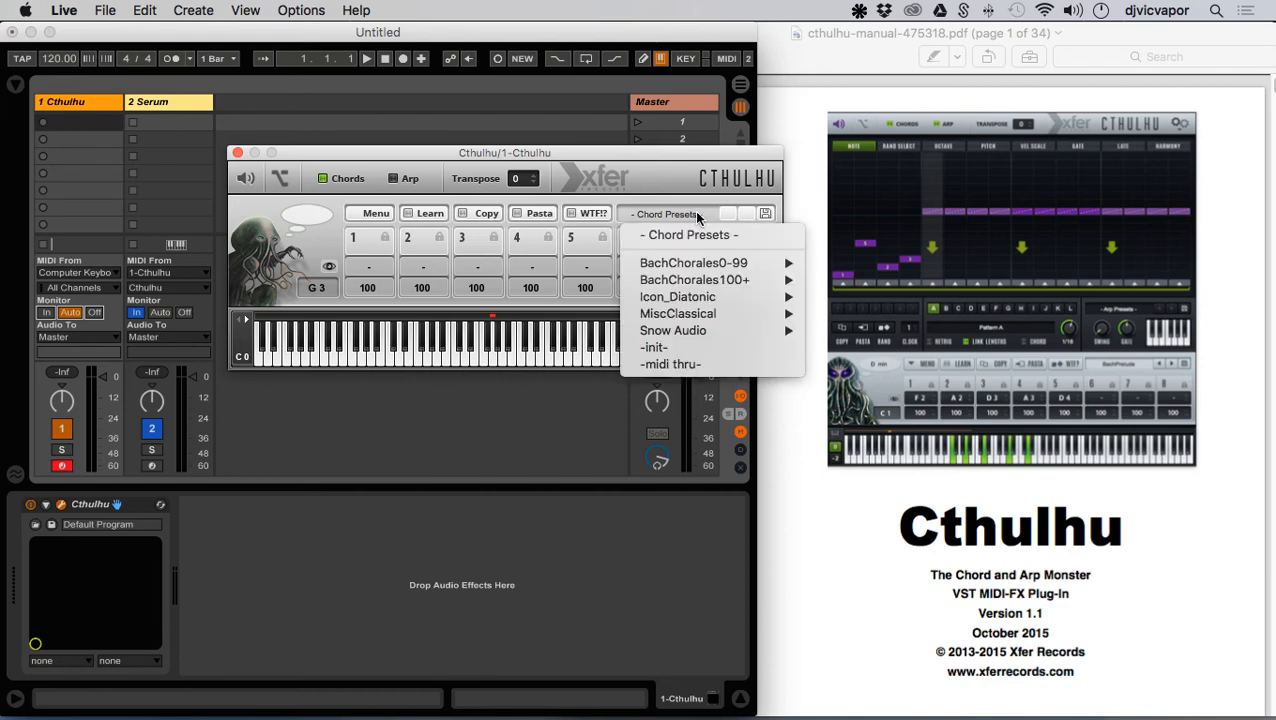
mouse_move(696, 256)
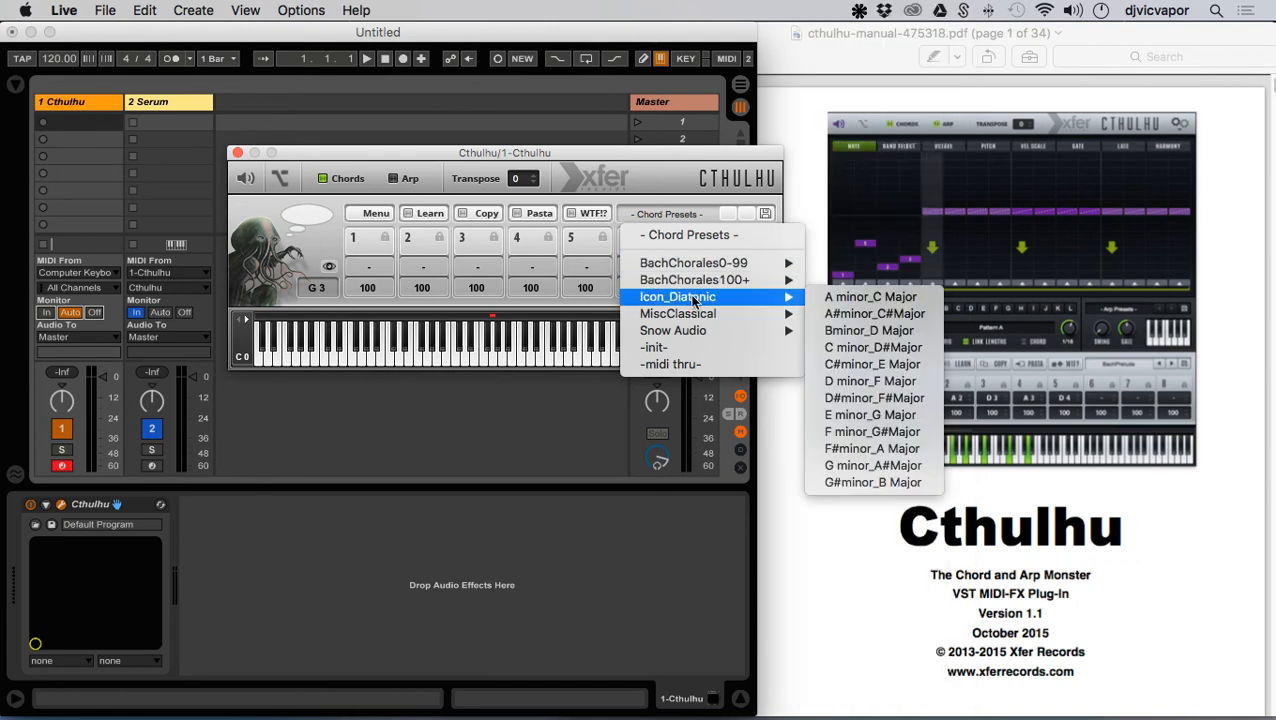
mouse_move(676, 312)
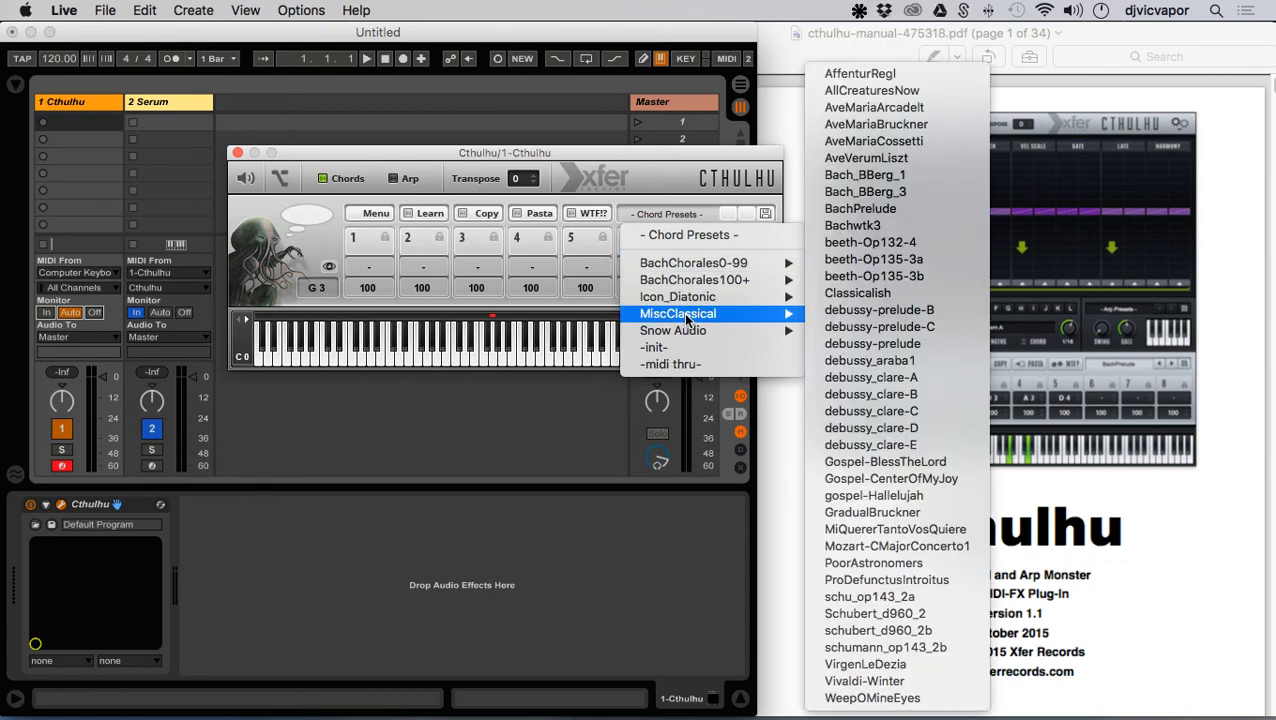
mouse_move(676, 296)
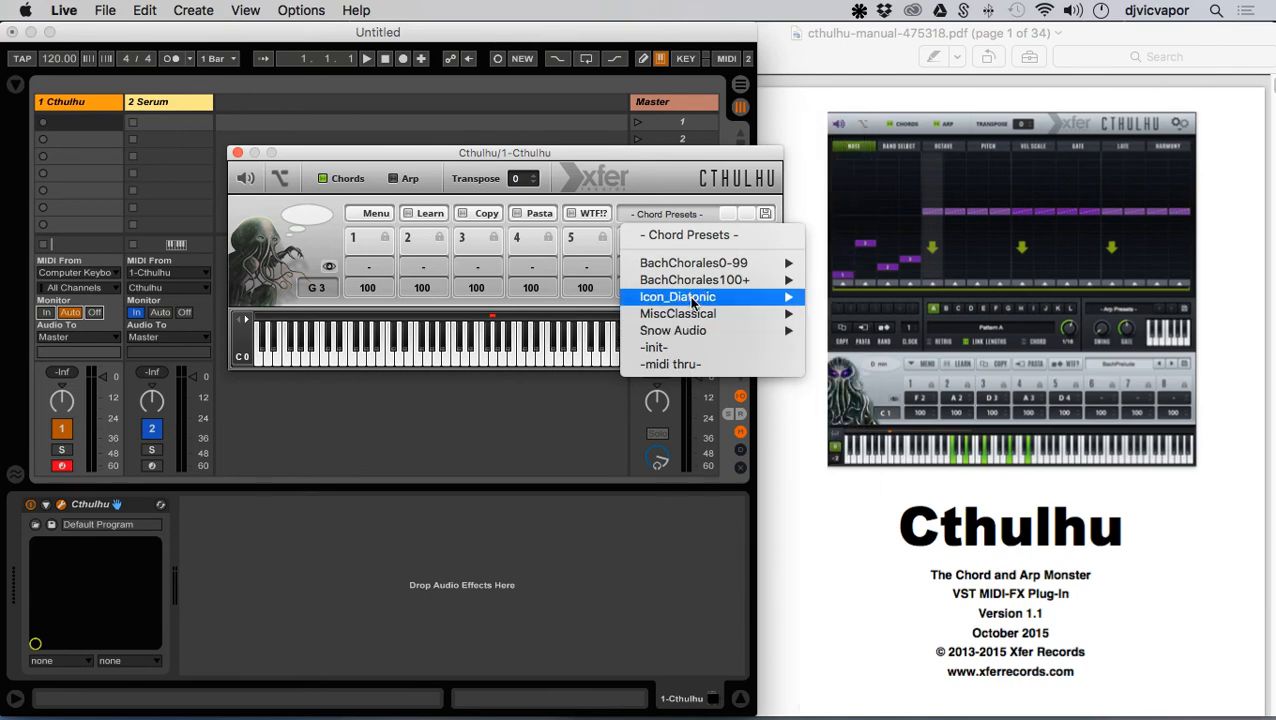
mouse_move(692, 262)
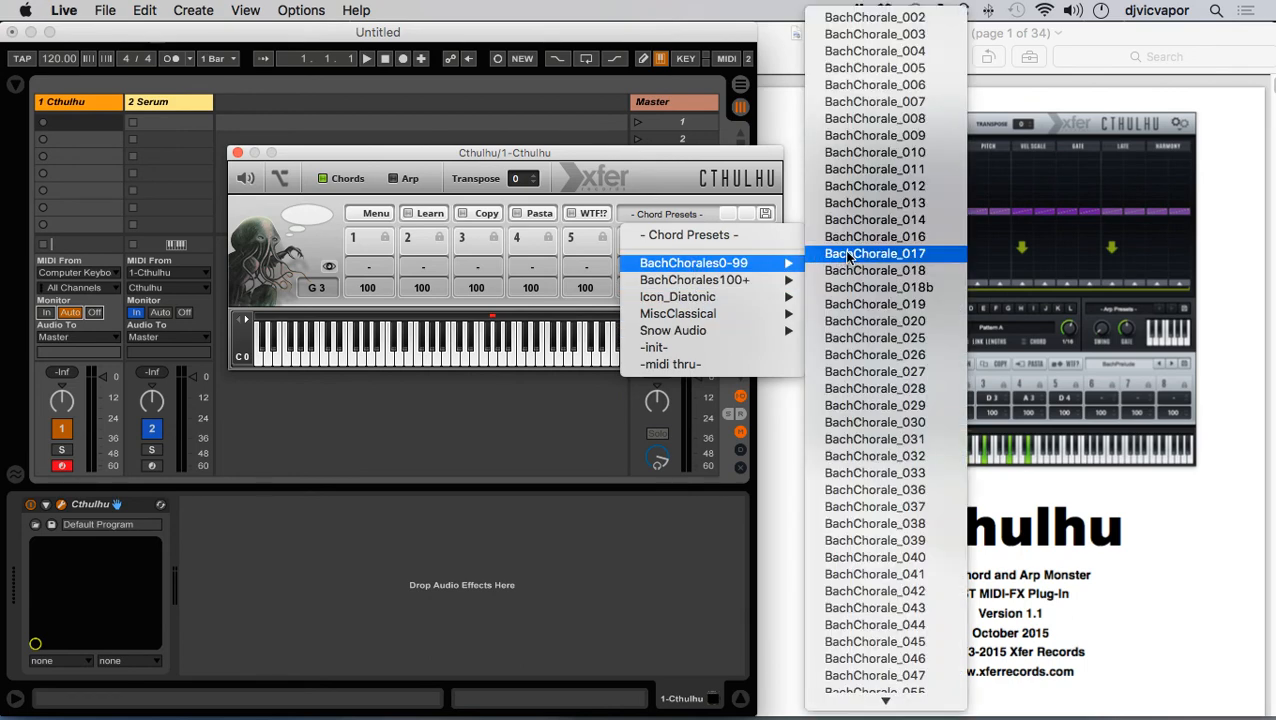
click(874, 252)
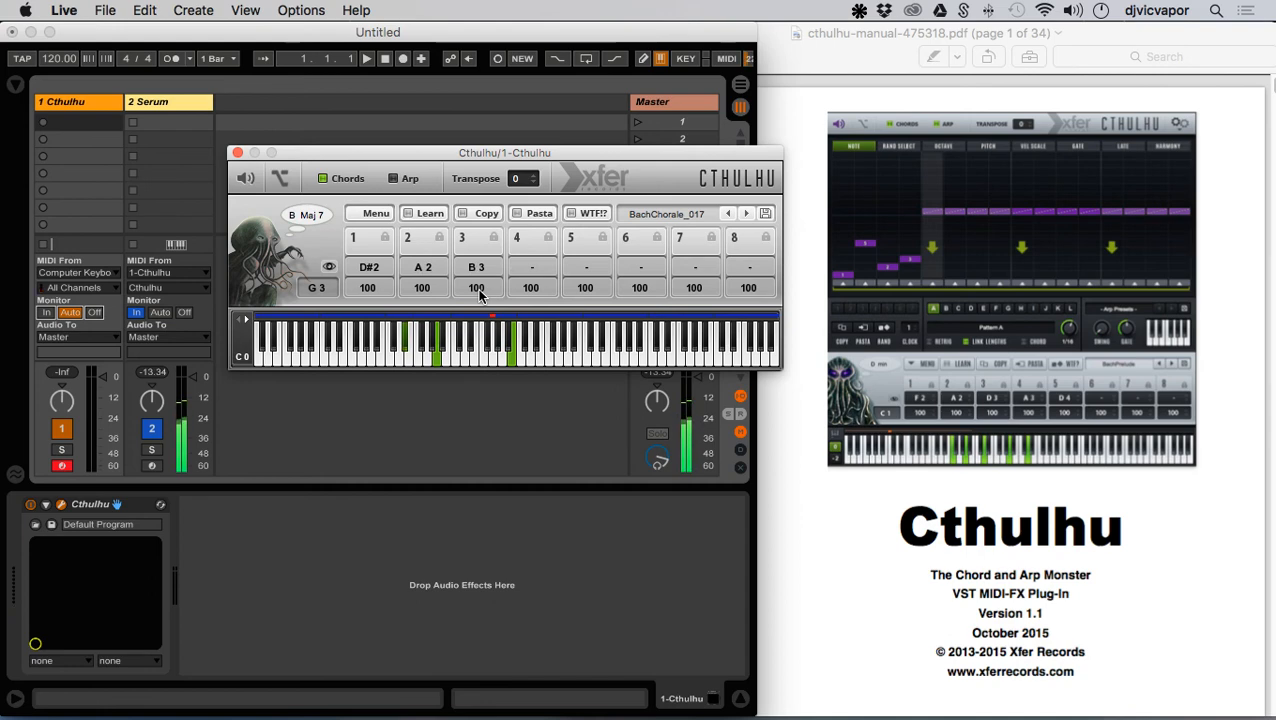
mouse_move(710, 190)
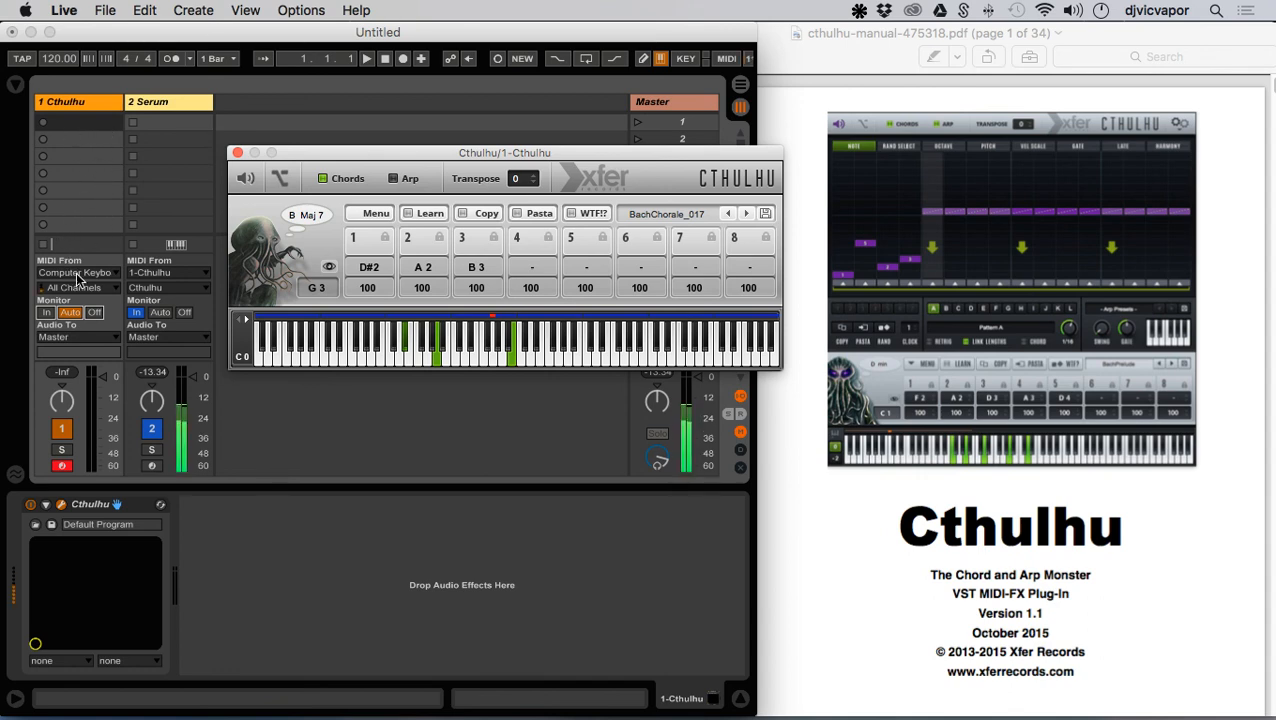
mouse_move(148, 190)
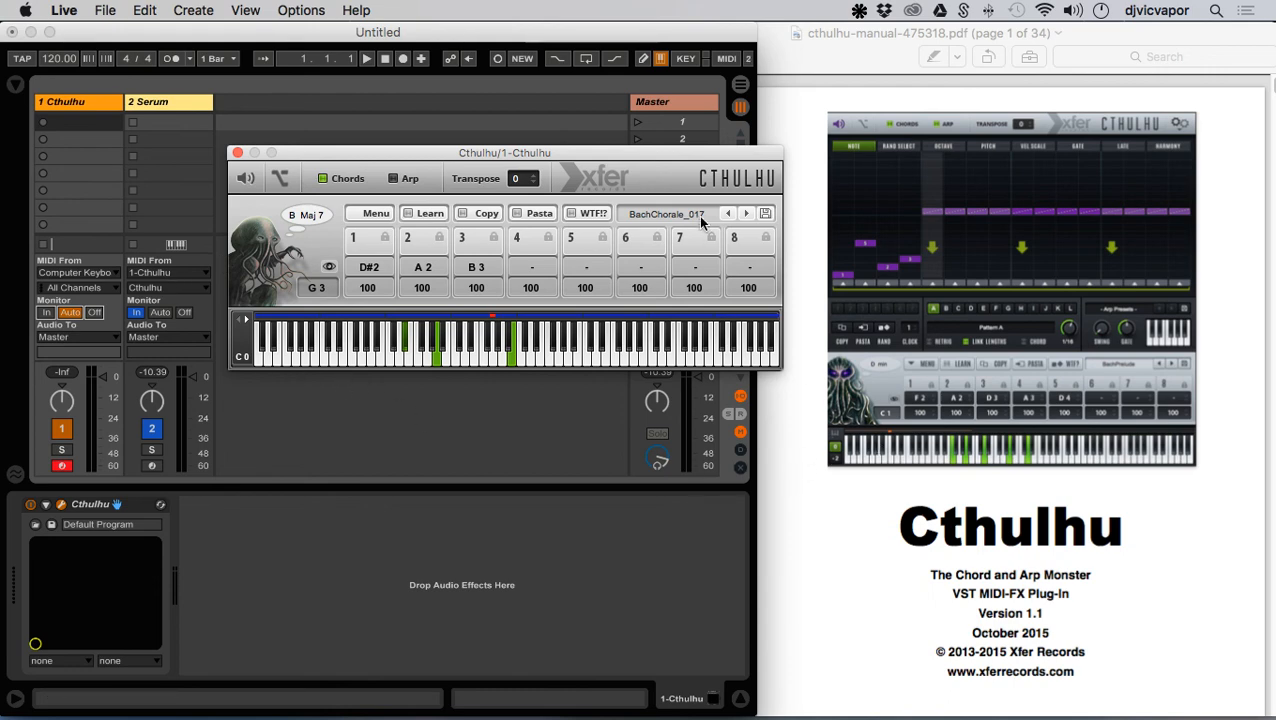
drag(504, 152, 476, 132)
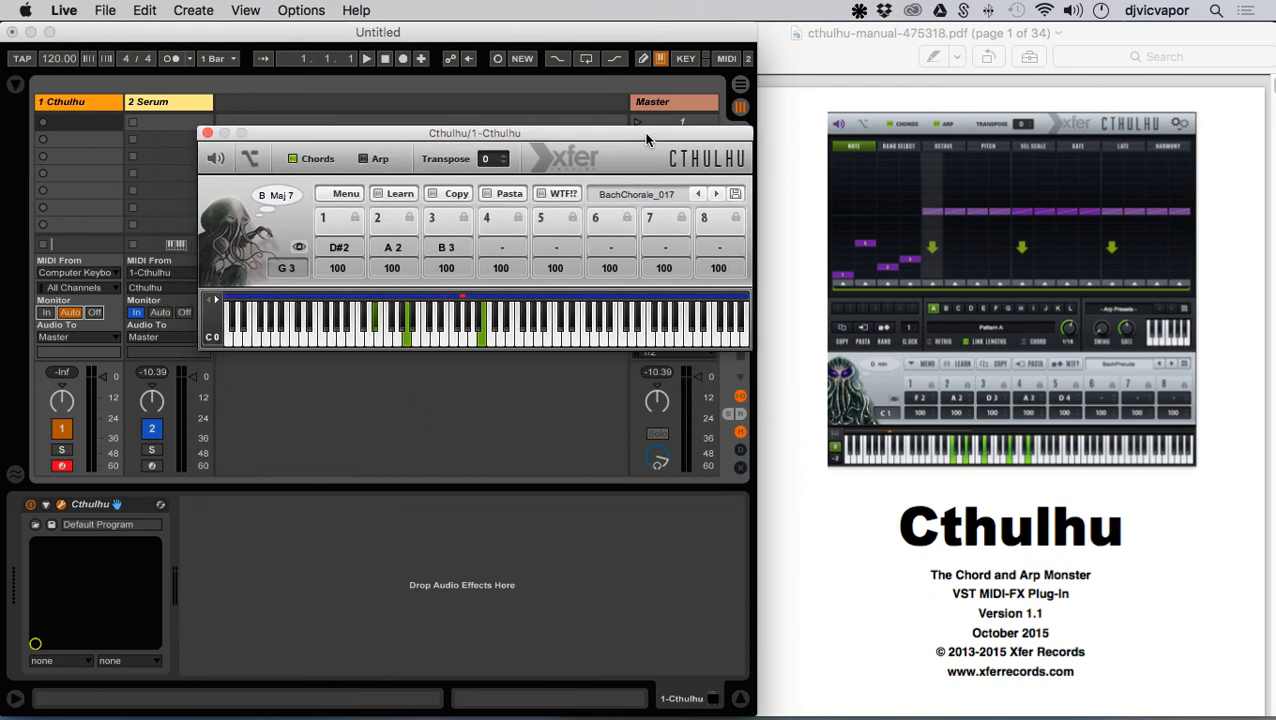